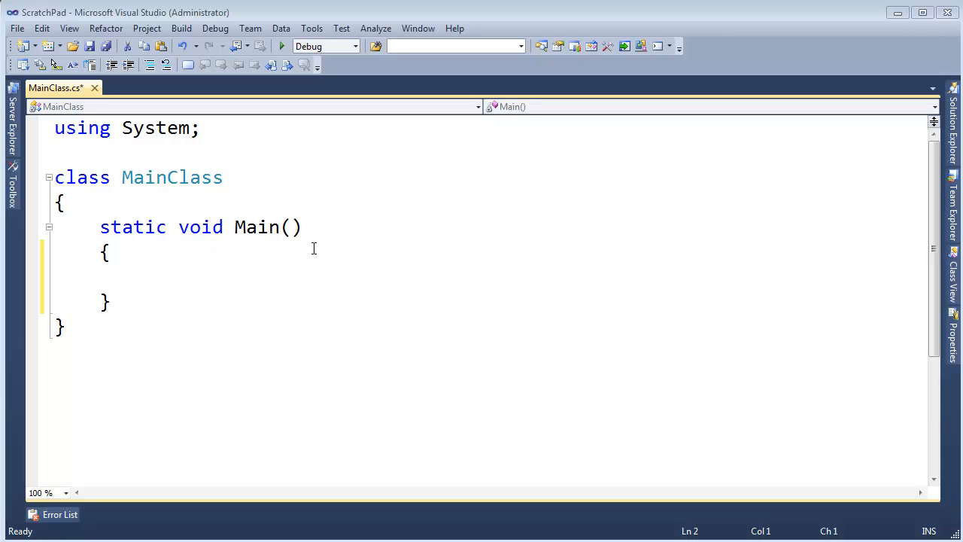
pyautogui.moveTo(294, 269)
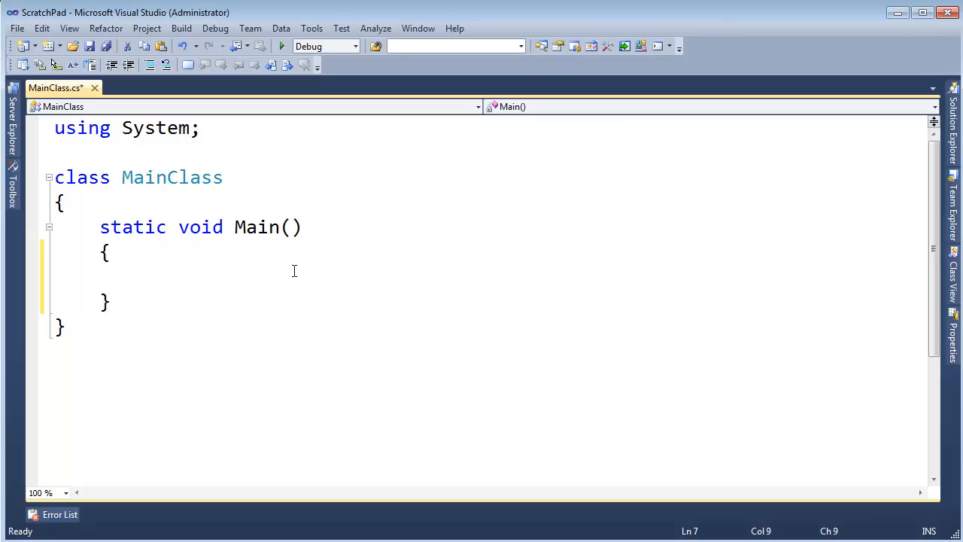
# Step: Declare int myAge = 55; and highlight the value 55 and the int type keyword
pyautogui.write('int')
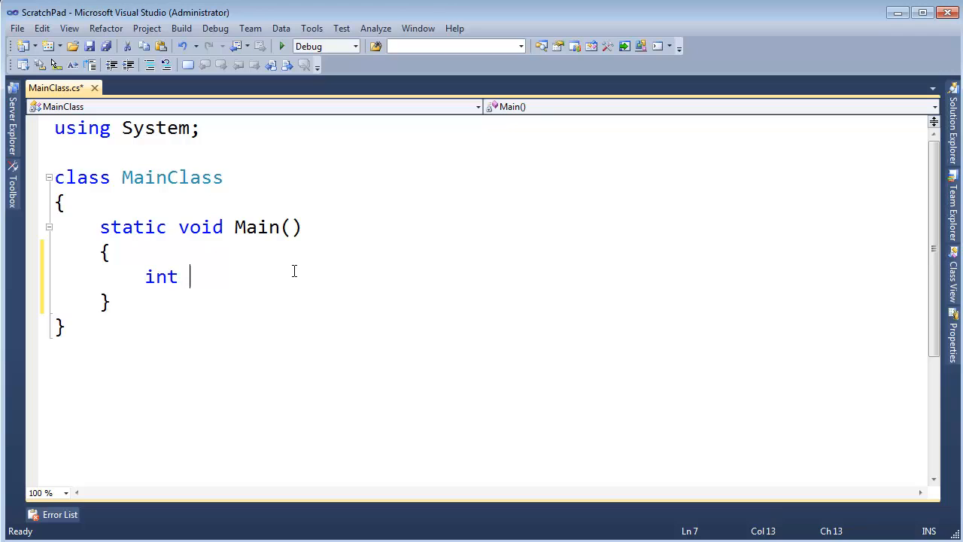
pyautogui.write('myAge =')
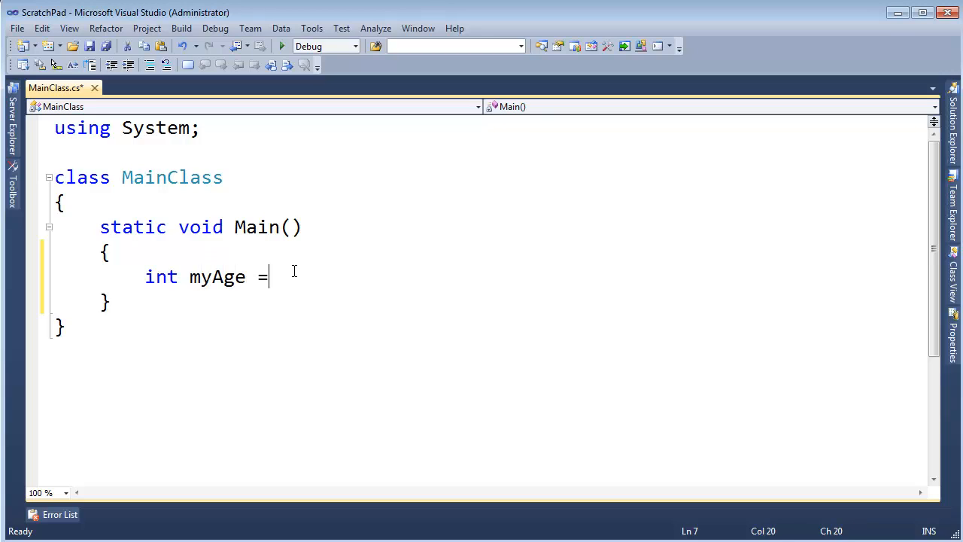
pyautogui.write('55;')
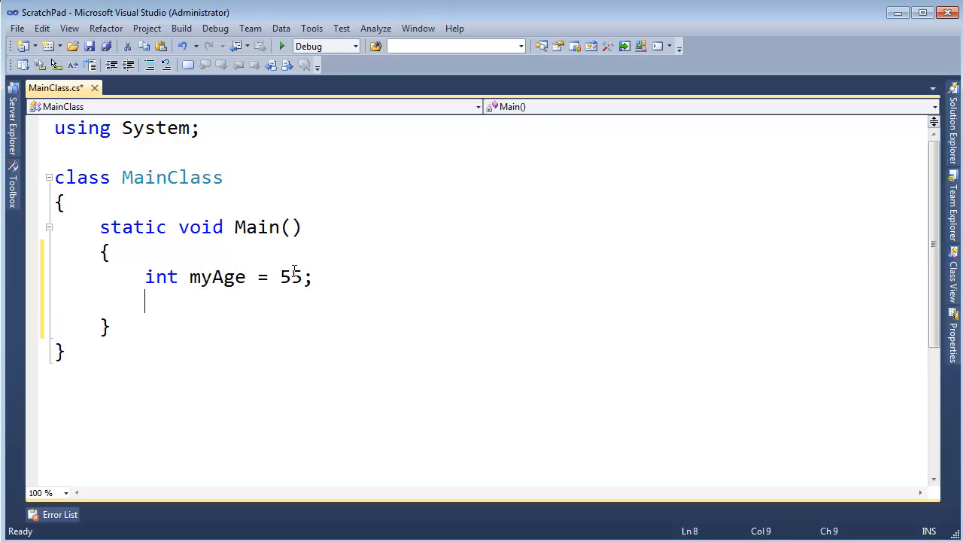
pyautogui.doubleClick(291, 277)
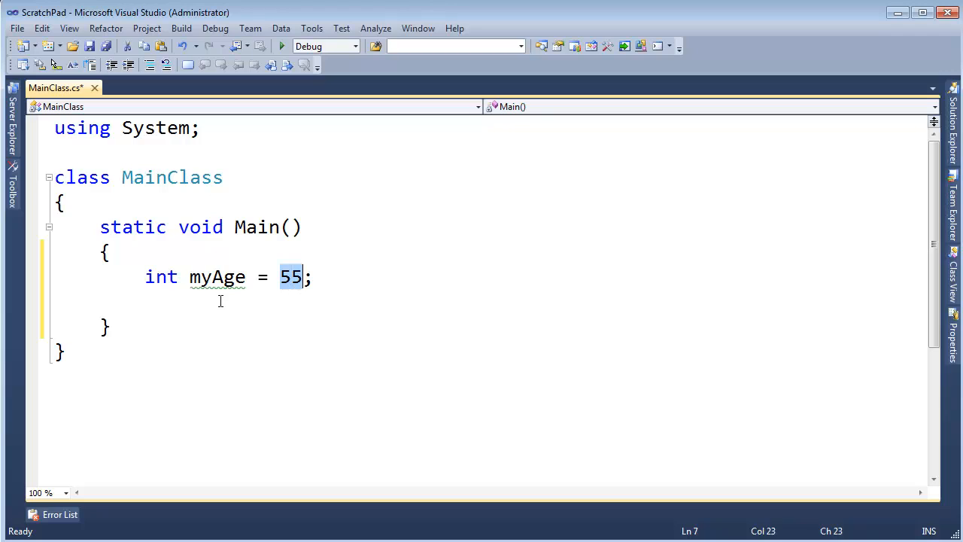
pyautogui.doubleClick(160, 277)
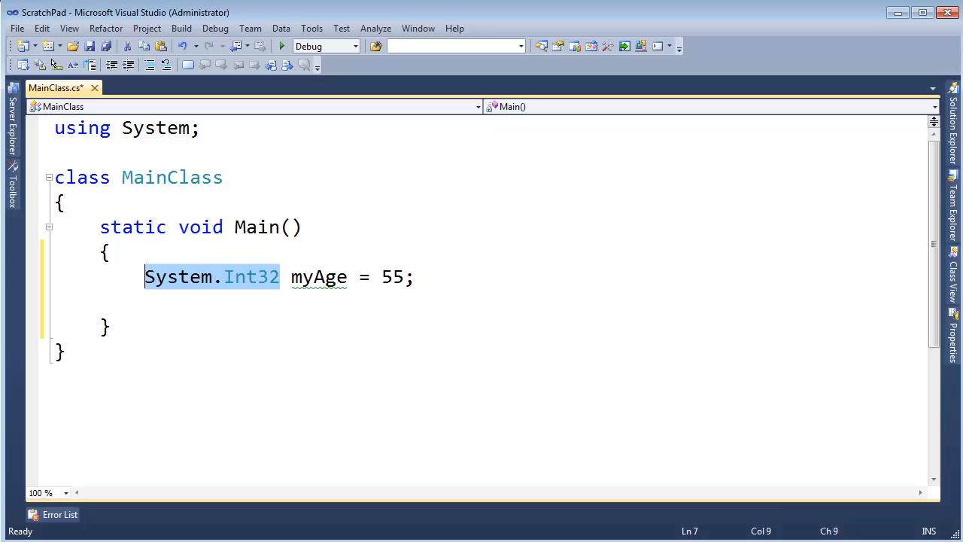
pyautogui.write('int')
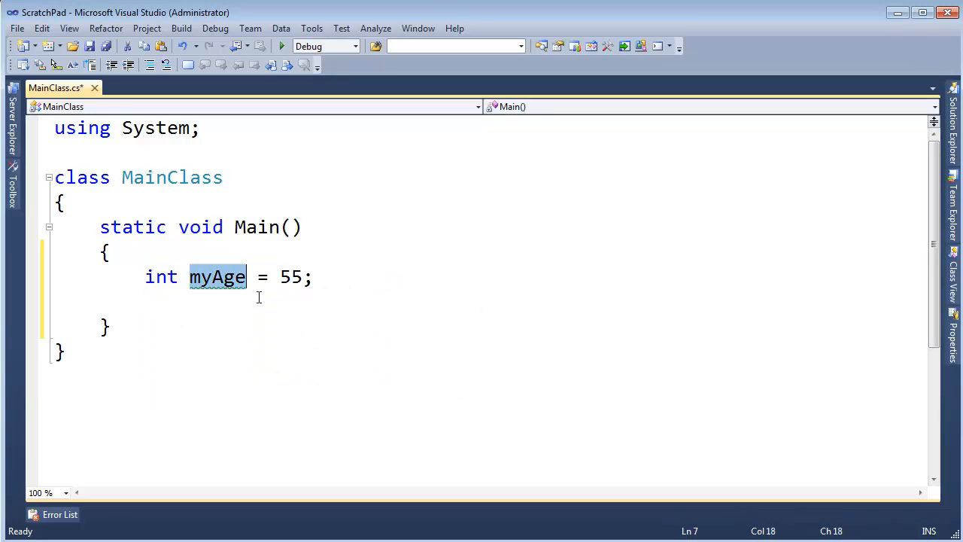
pyautogui.moveTo(229, 283)
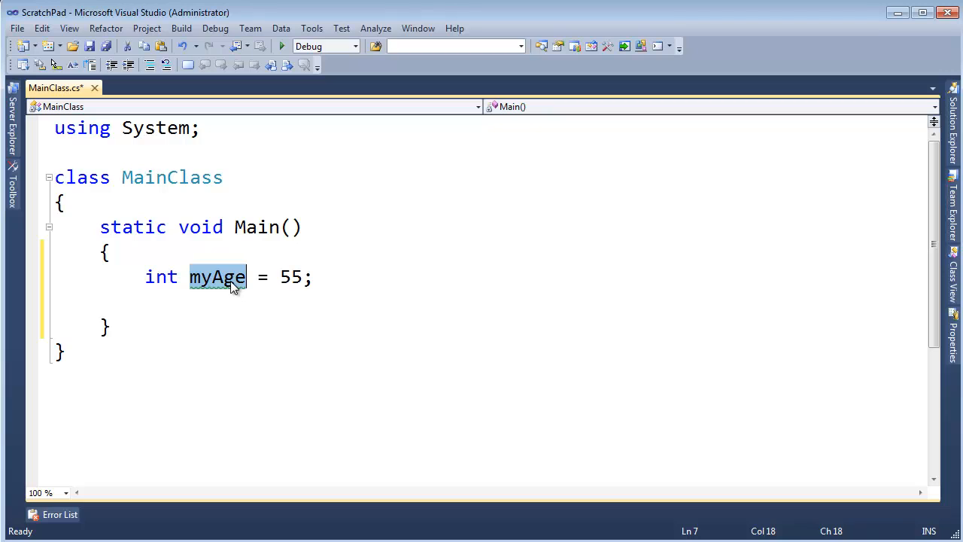
# Step: Append the comment // -3 -2 -1 0 1 2 3 4 5 listing whole numbers after the myAge line
pyautogui.click(276, 277)
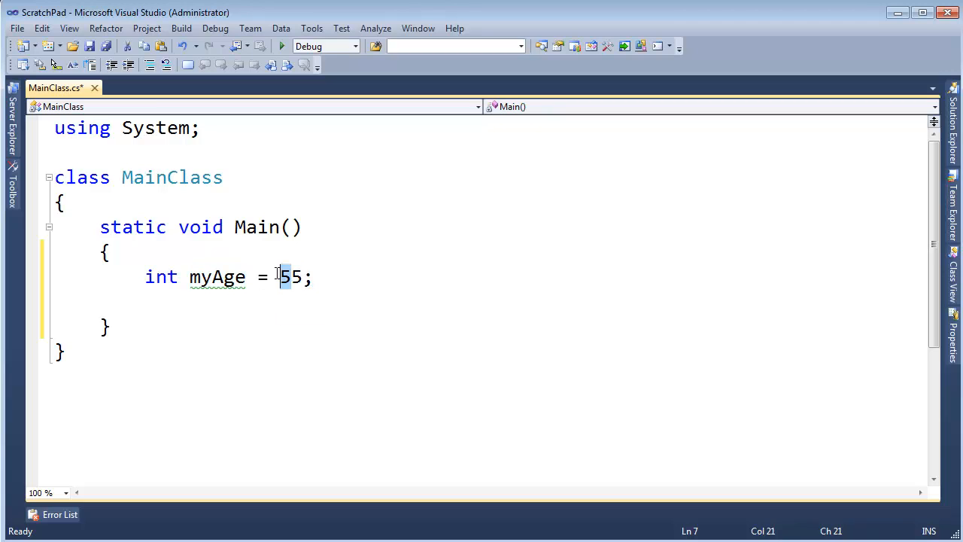
pyautogui.doubleClick(161, 277)
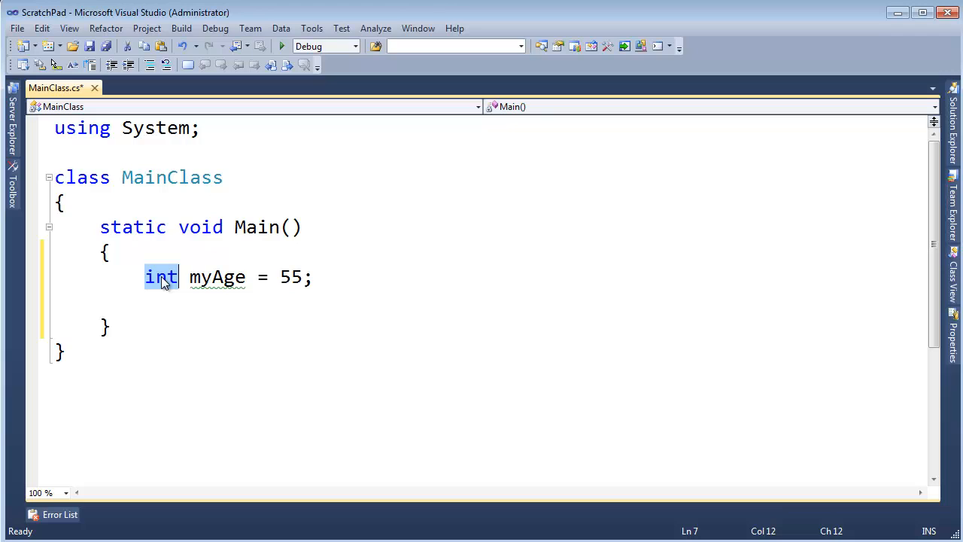
pyautogui.moveTo(427, 278)
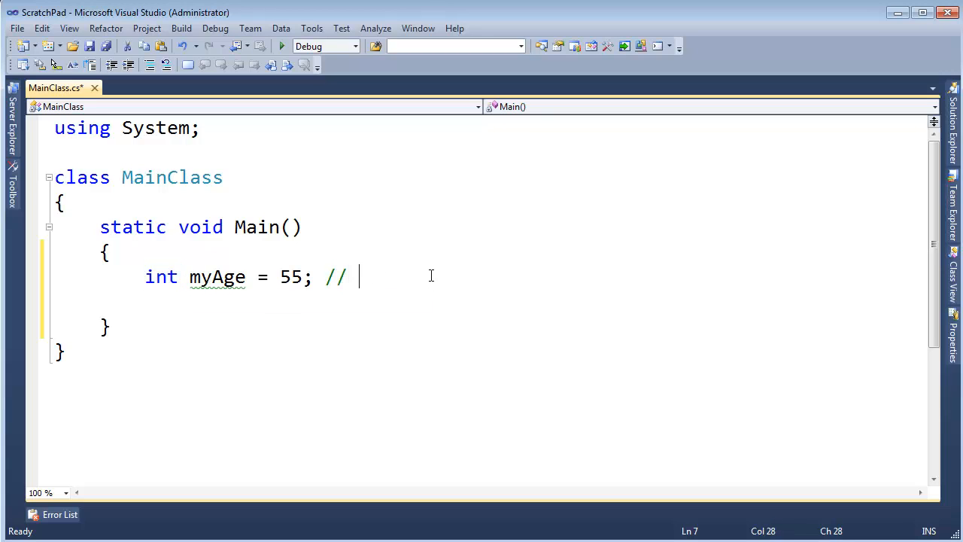
pyautogui.write('-3')
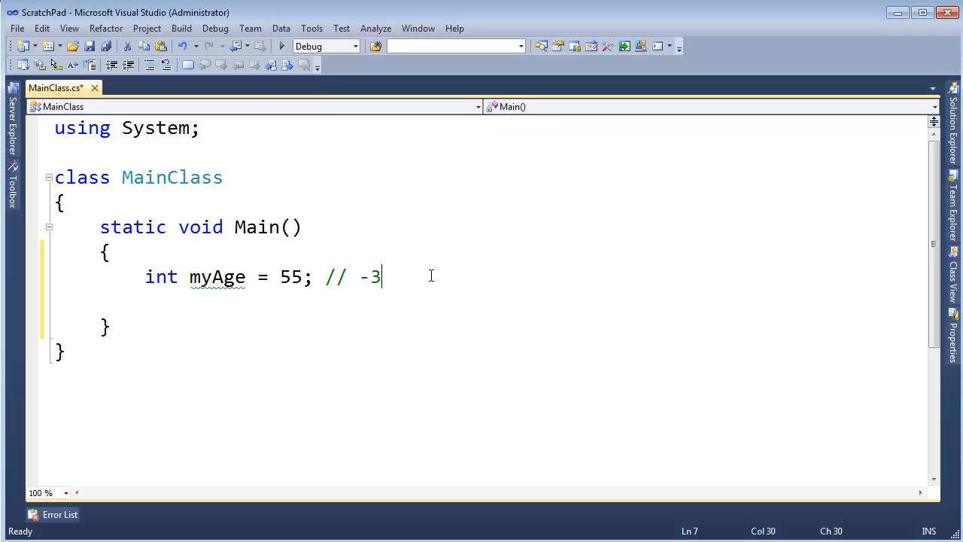
pyautogui.write('-2 -1 0')
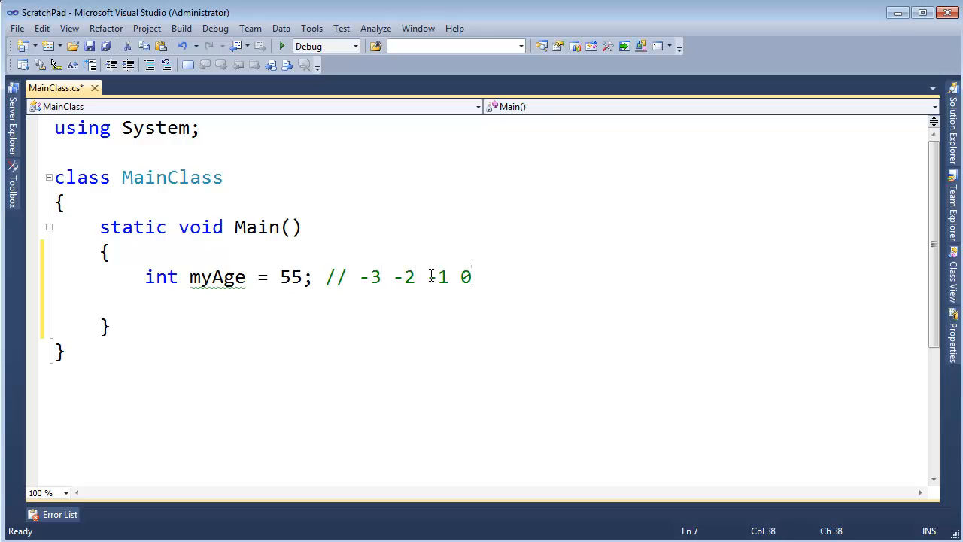
pyautogui.write('1 2 3 4 5')
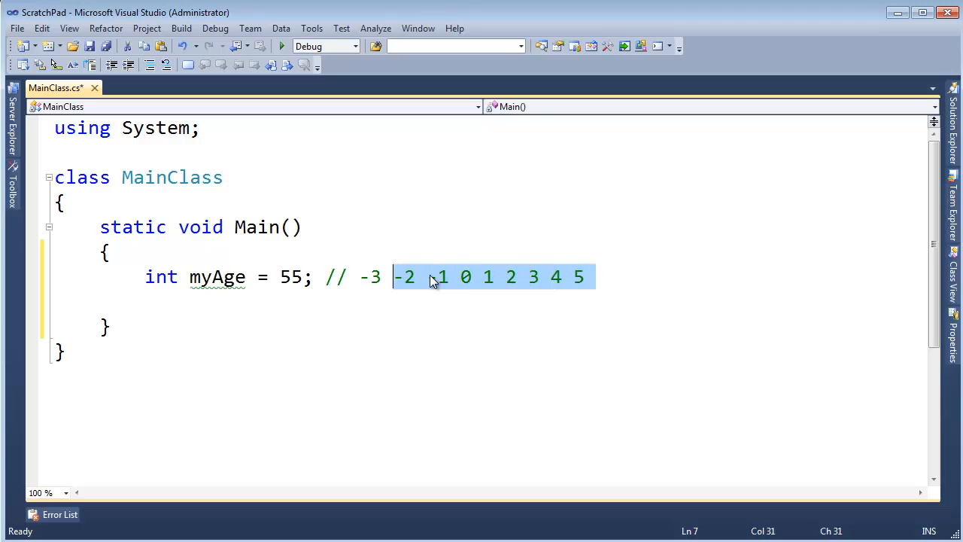
pyautogui.click(464, 277)
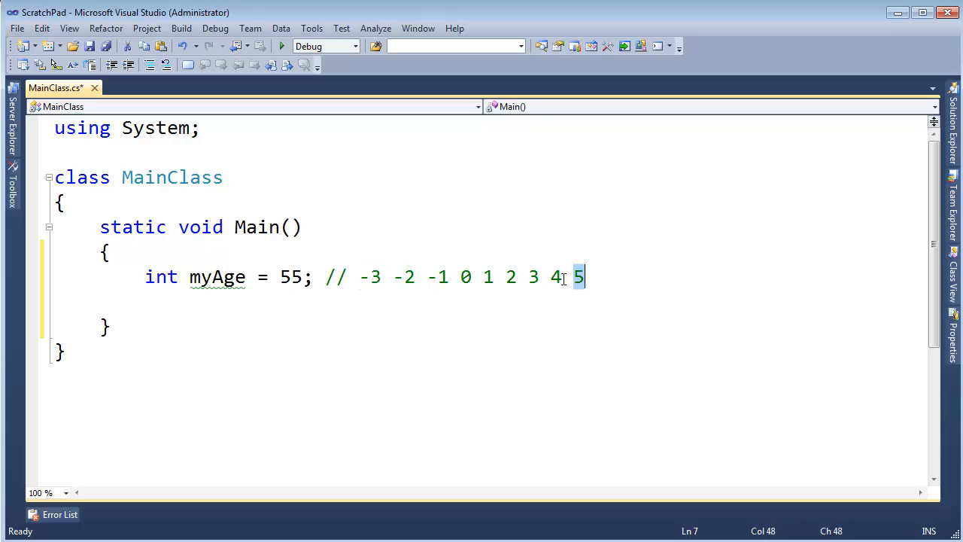
pyautogui.moveTo(216, 277)
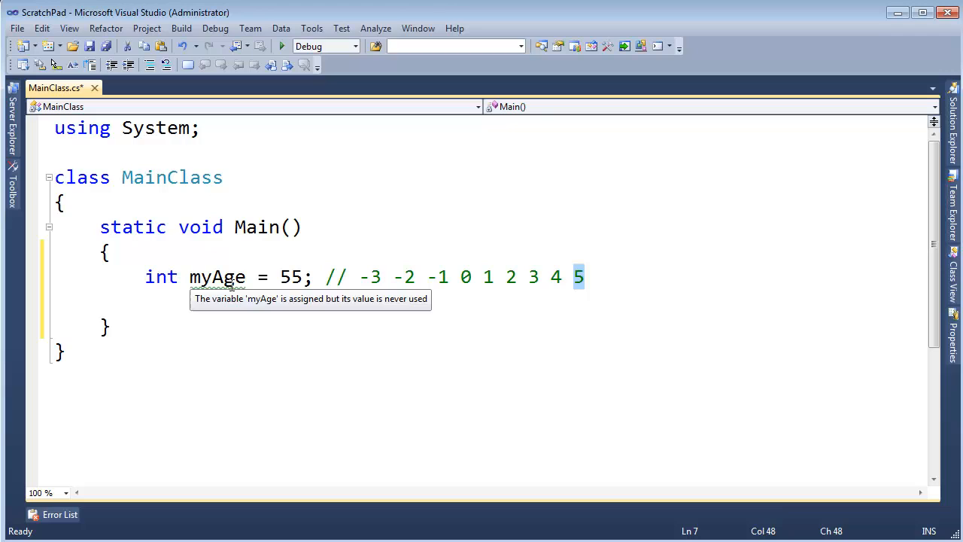
pyautogui.moveTo(385, 271)
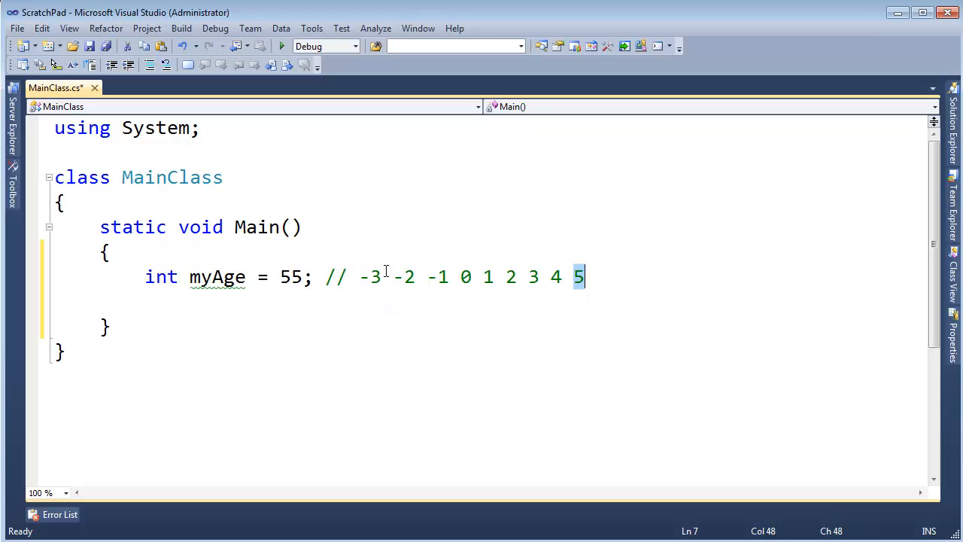
# Step: Insert 2.431 into the comment as a non-integer example, then remove it again
pyautogui.doubleClick(160, 277)
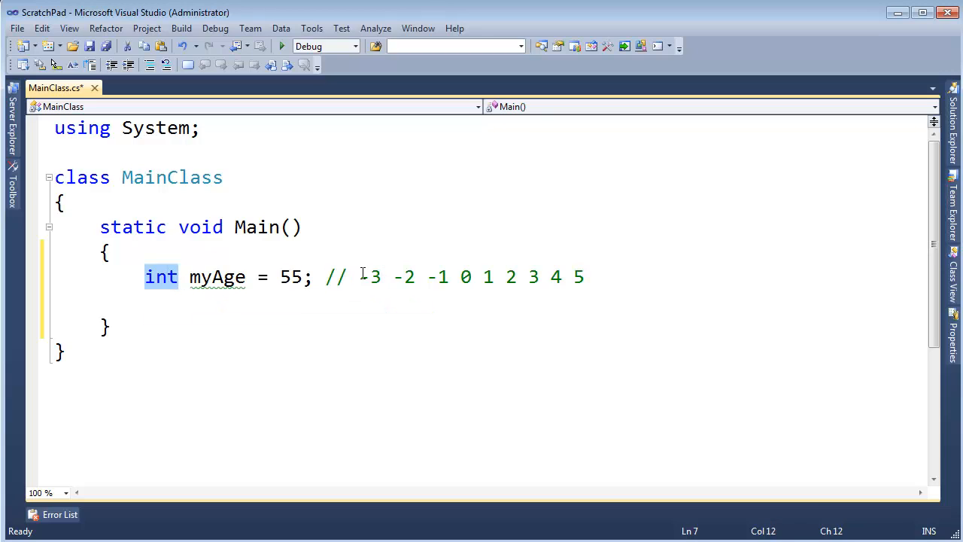
pyautogui.click(584, 277)
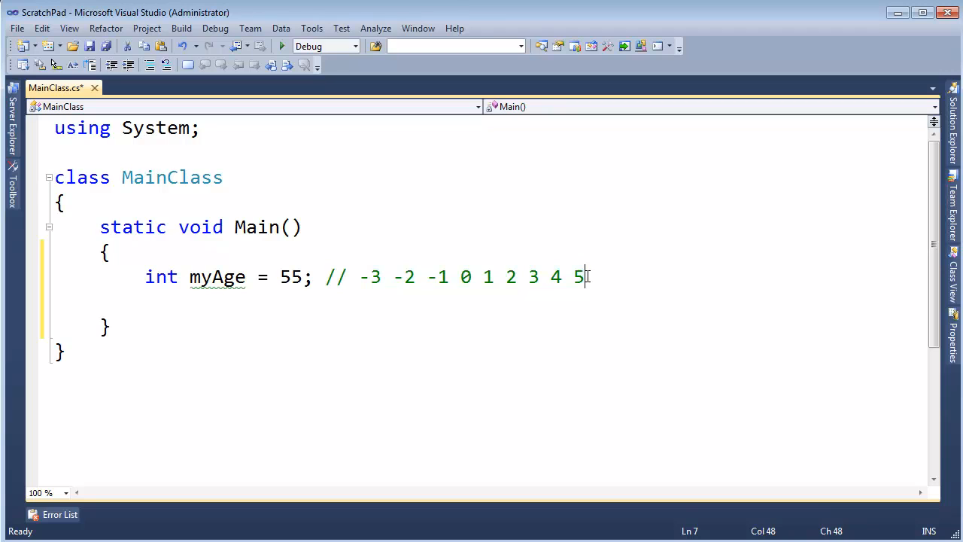
pyautogui.doubleClick(406, 276)
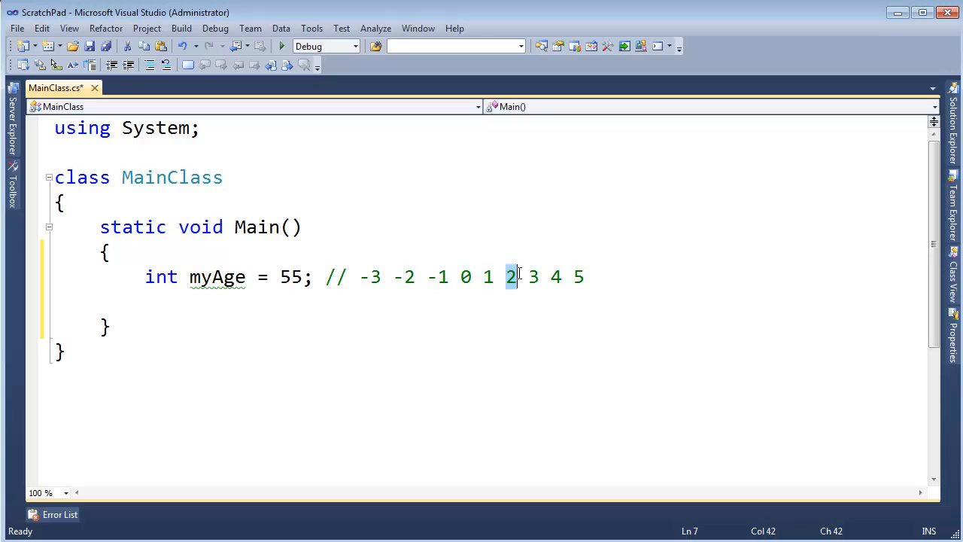
pyautogui.write('2')
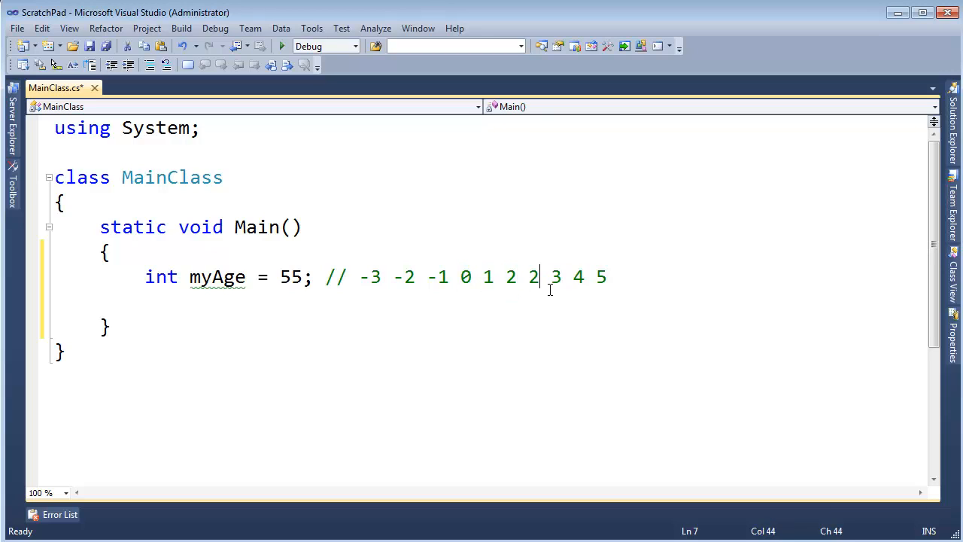
pyautogui.write('.431')
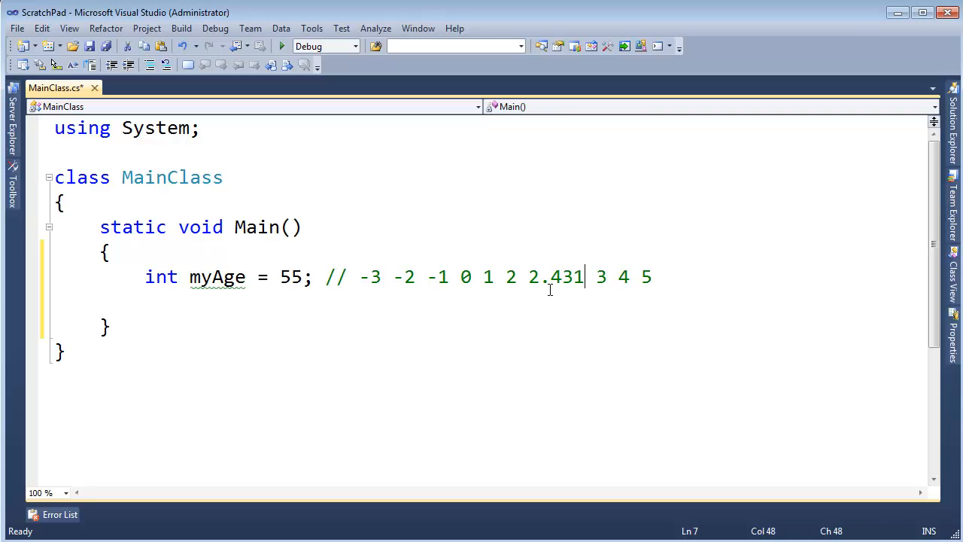
pyautogui.press('BackSpace')
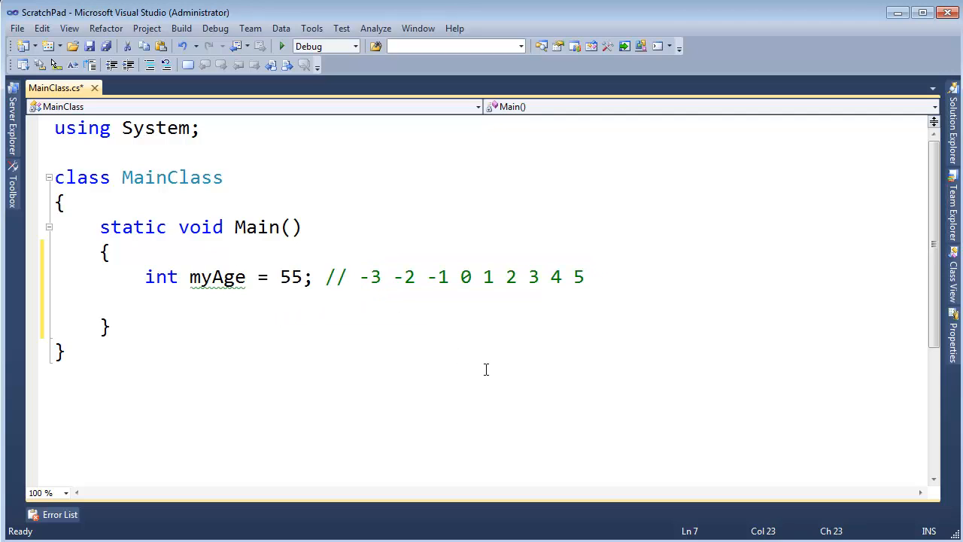
# Step: Append .23423 to 55 so the int assignment reads 55.23423 and is flagged as an error
pyautogui.write('.23423')
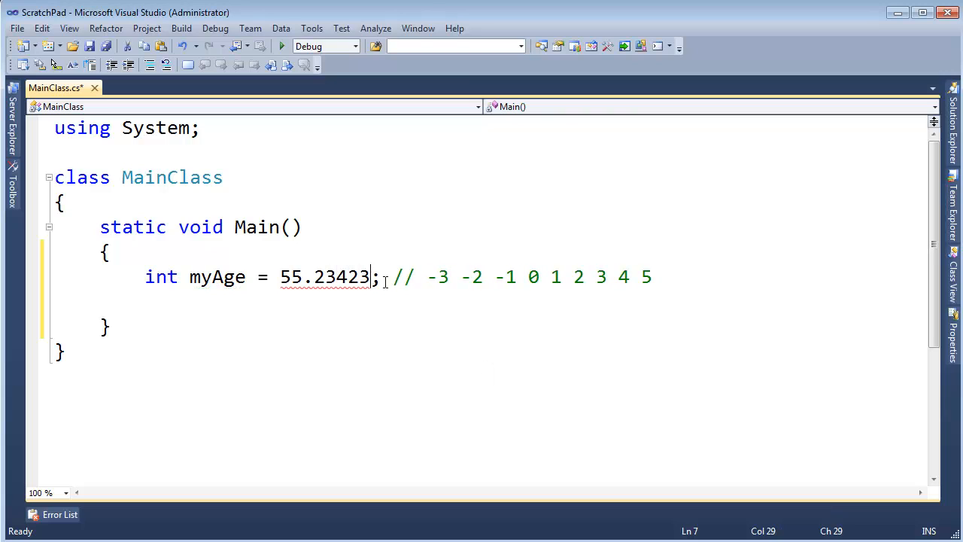
pyautogui.moveTo(325, 277)
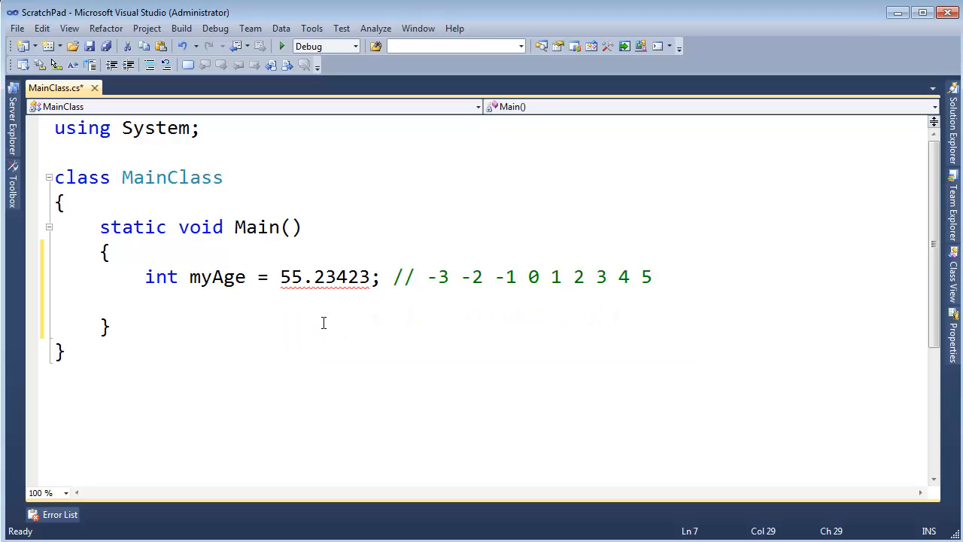
pyautogui.moveTo(323, 277)
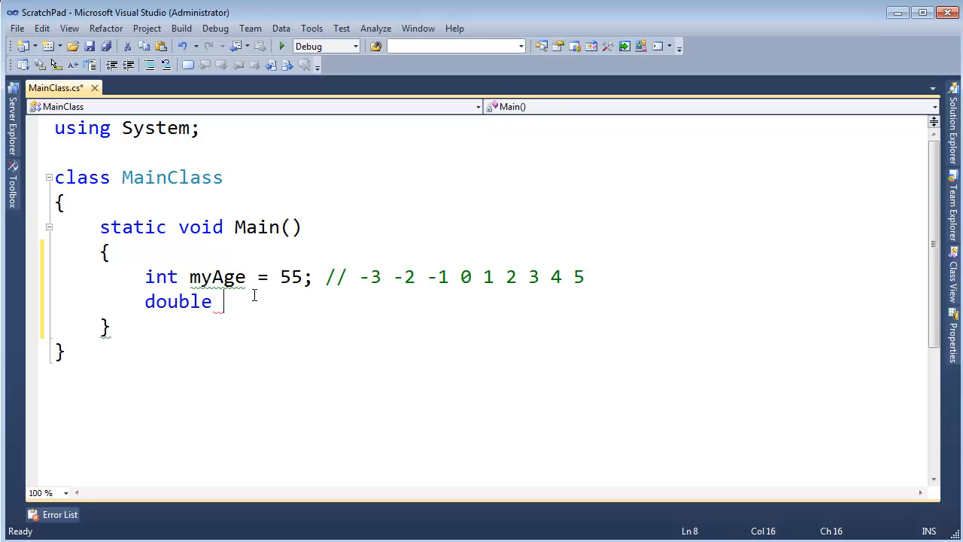
# Step: Declare double myWaterBottleOunces = 32.78; on the line below myAge
pyautogui.write('myWater')
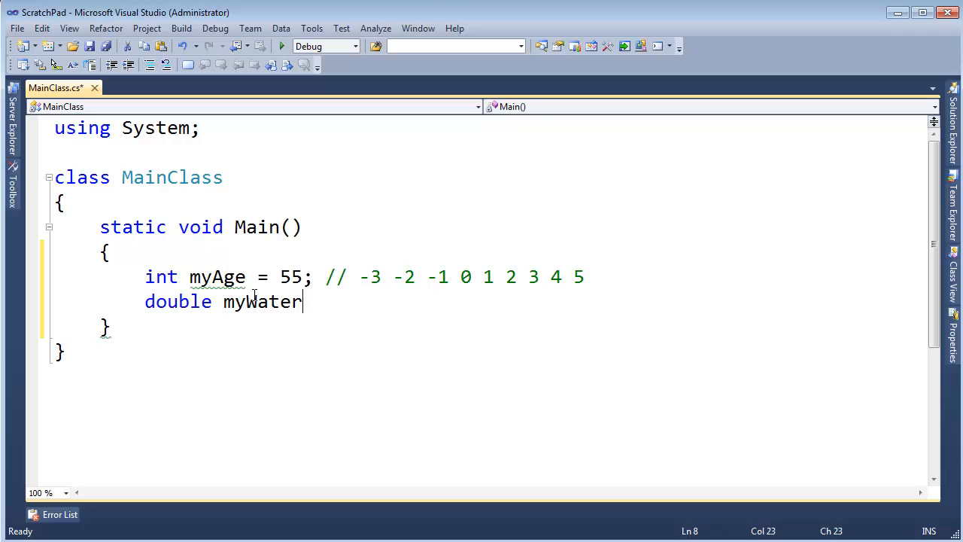
pyautogui.write('BottleOU')
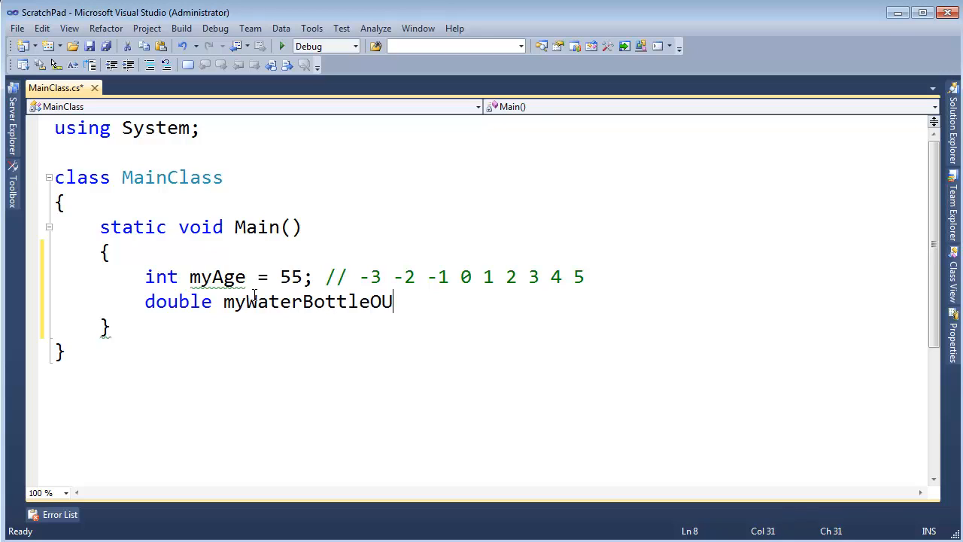
pyautogui.write('nc')
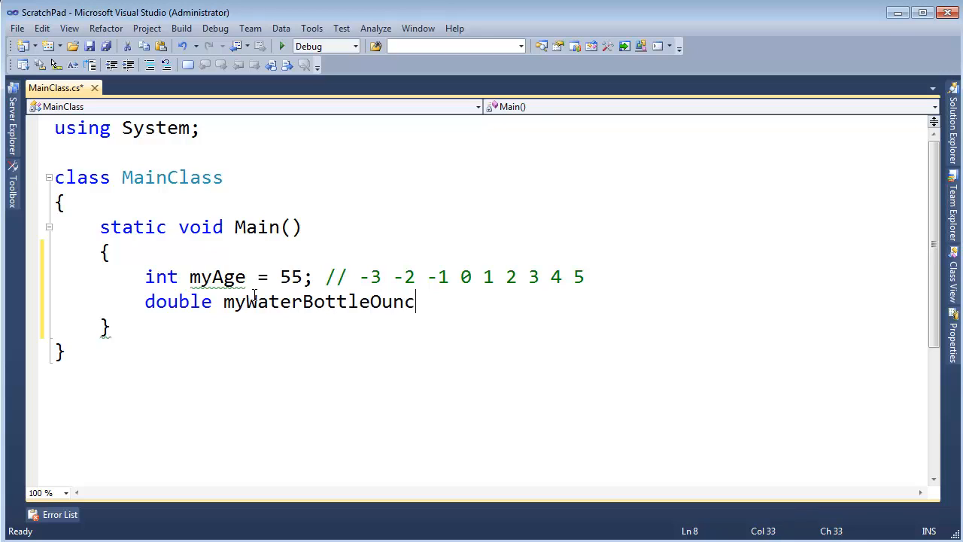
pyautogui.write('es =')
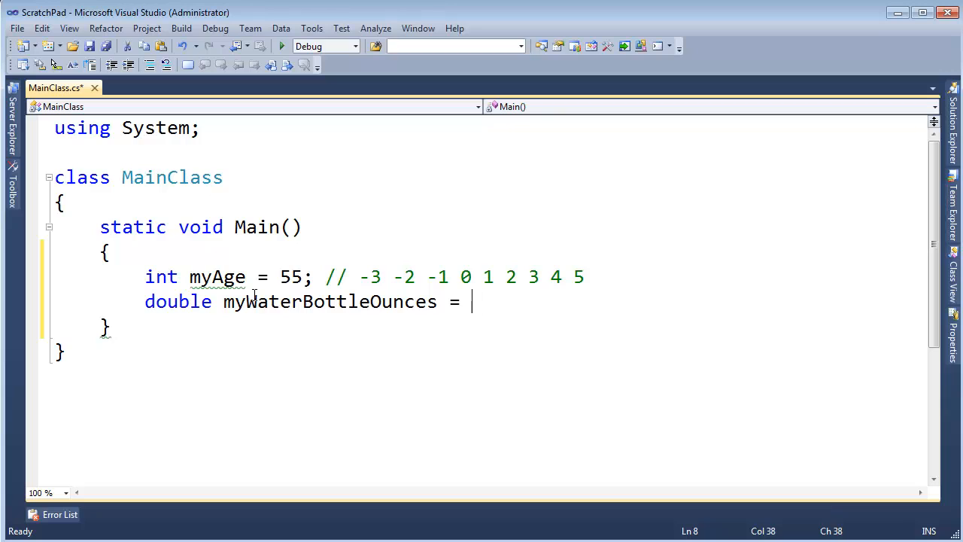
pyautogui.write('32.78')
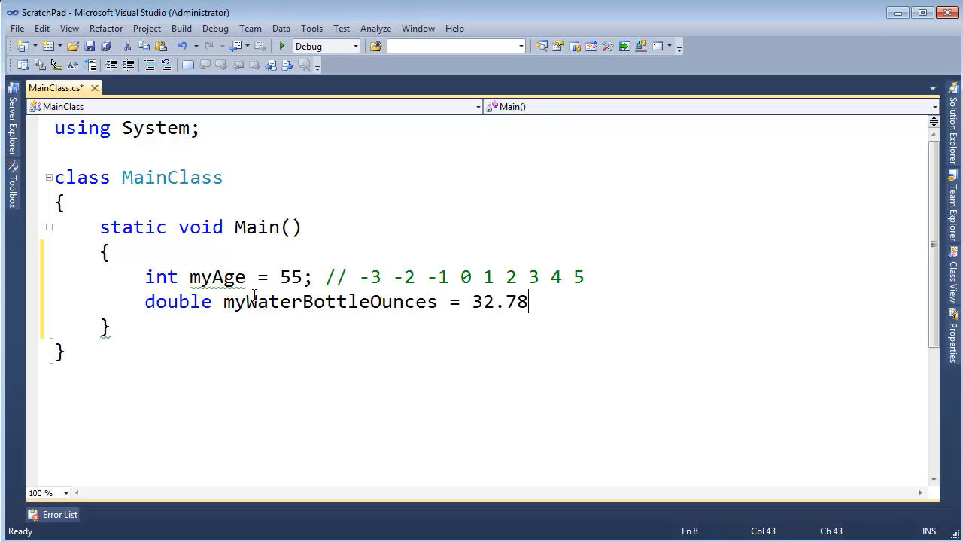
pyautogui.write(';')
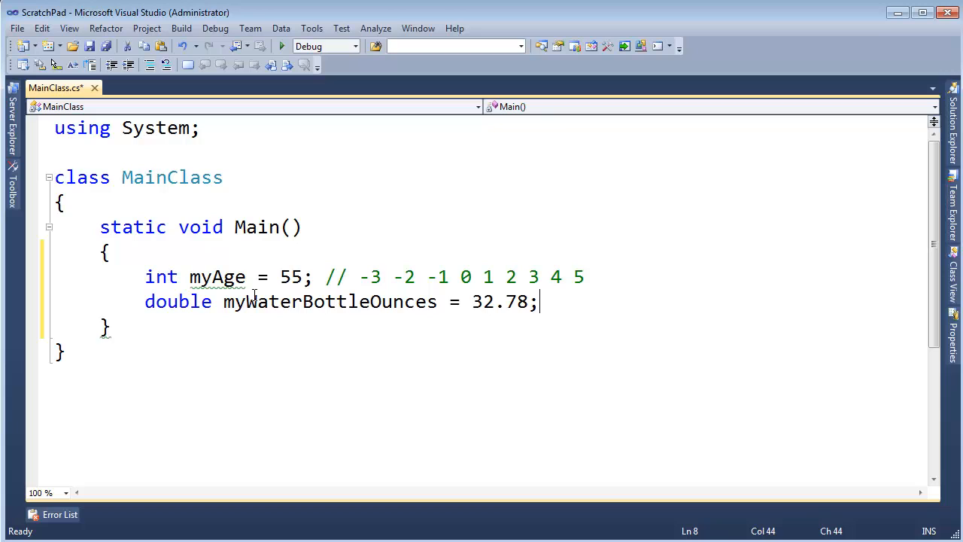
# Step: Show the double keyword as System.Double, restore it, and highlight the name and value 32.78
pyautogui.doubleClick(178, 301)
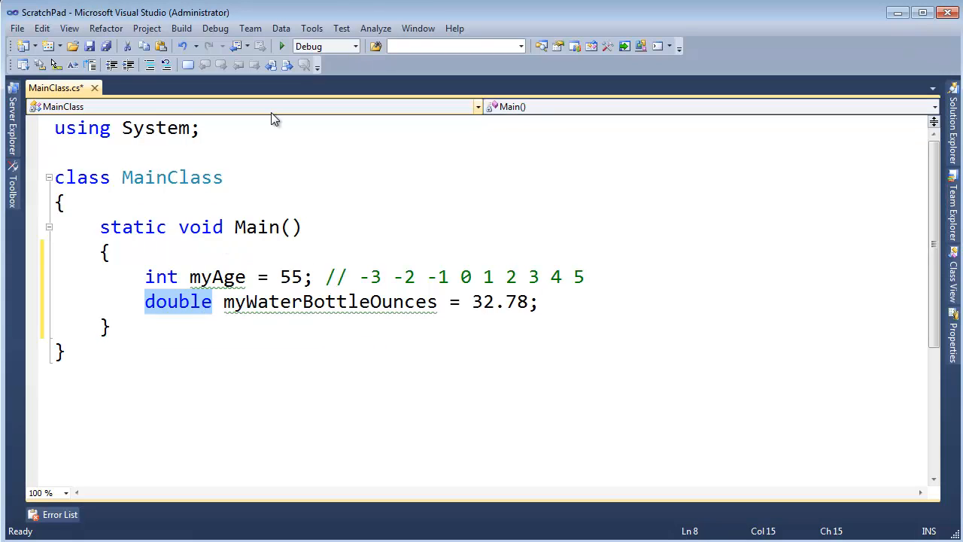
pyautogui.moveTo(214, 278)
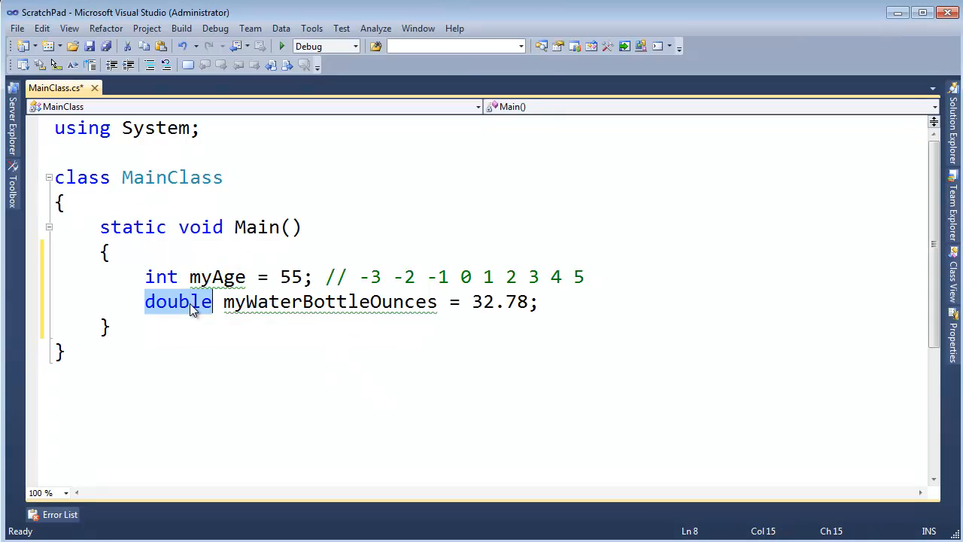
pyautogui.moveTo(201, 304)
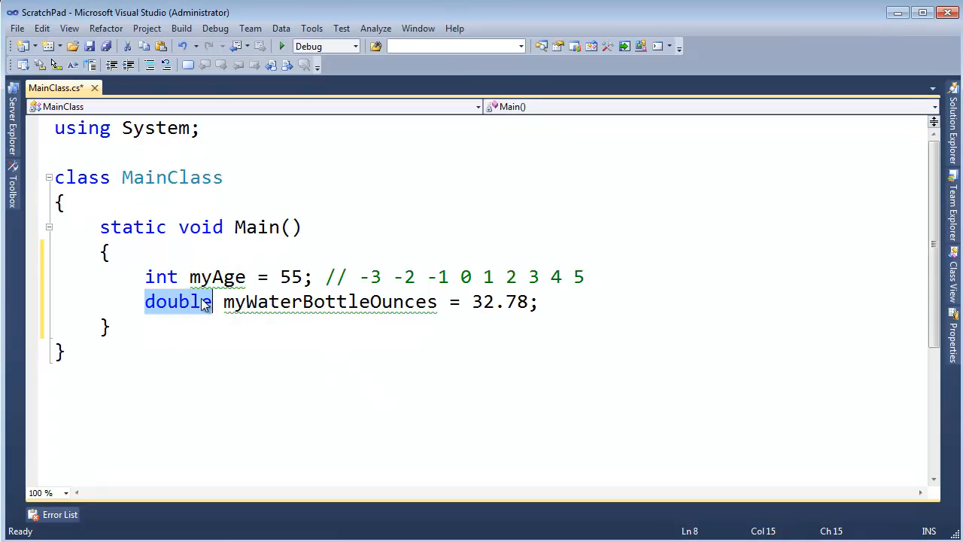
pyautogui.write('System')
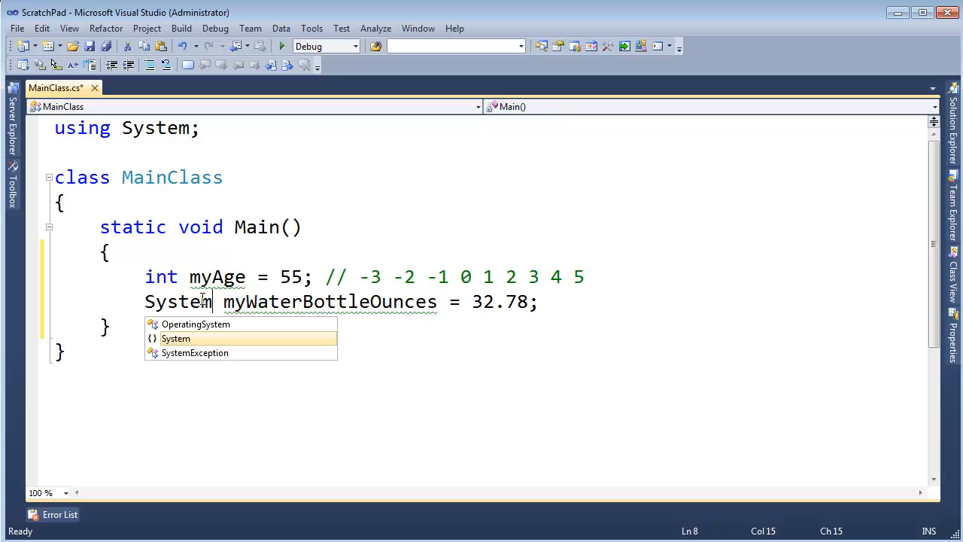
pyautogui.write('.do')
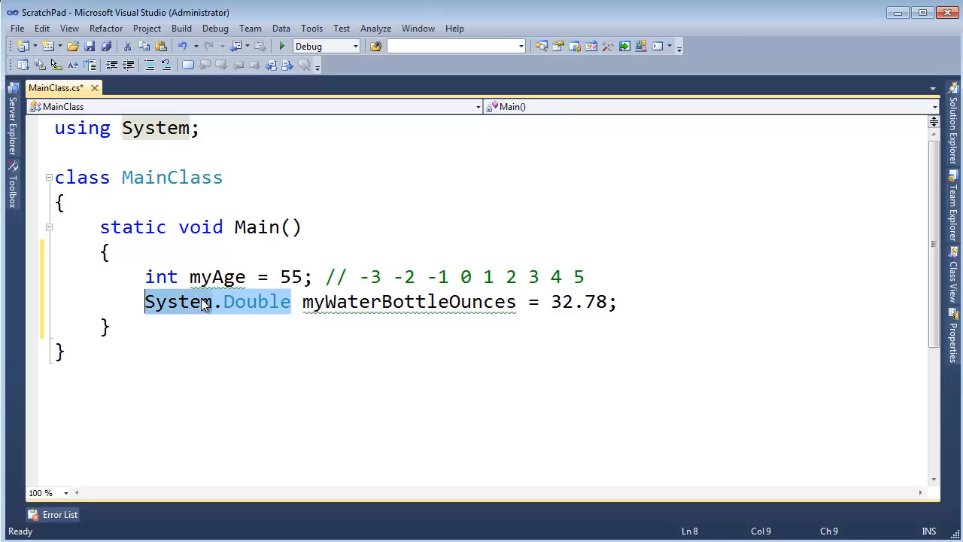
pyautogui.write('double')
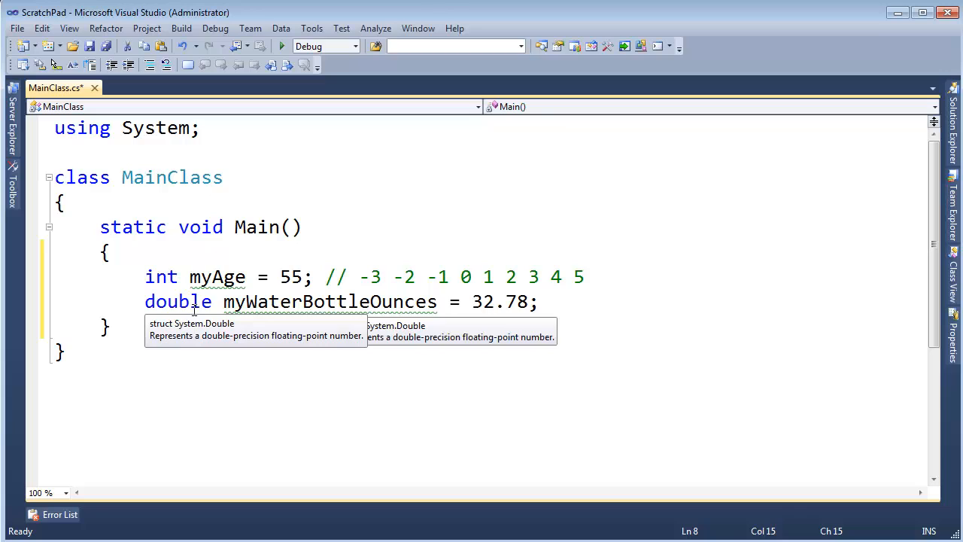
pyautogui.doubleClick(178, 301)
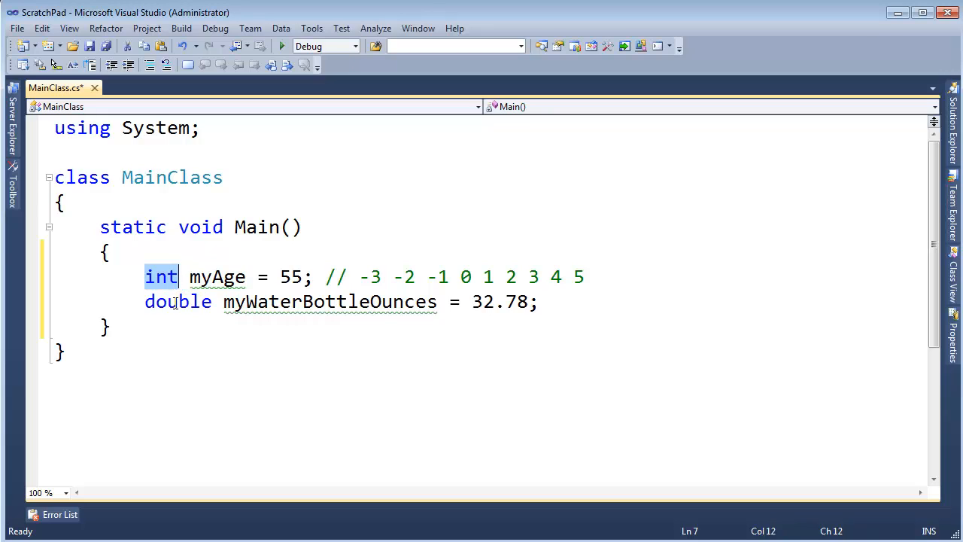
pyautogui.click(349, 301)
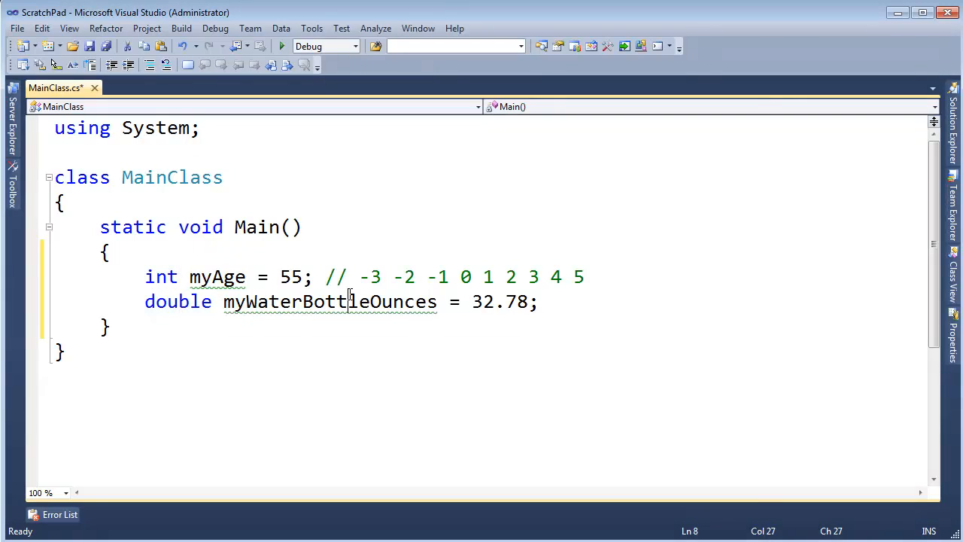
pyautogui.doubleClick(330, 301)
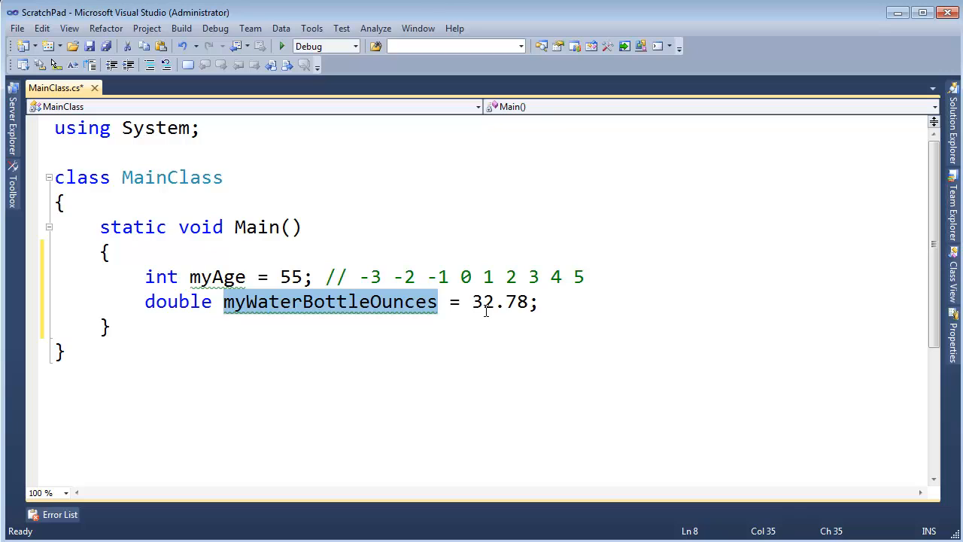
pyautogui.doubleClick(500, 301)
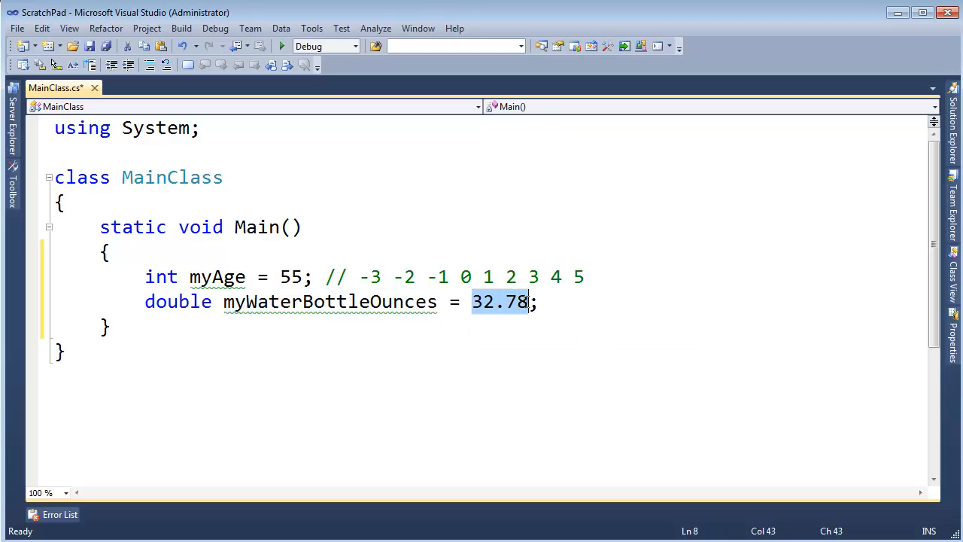
pyautogui.moveTo(510, 301)
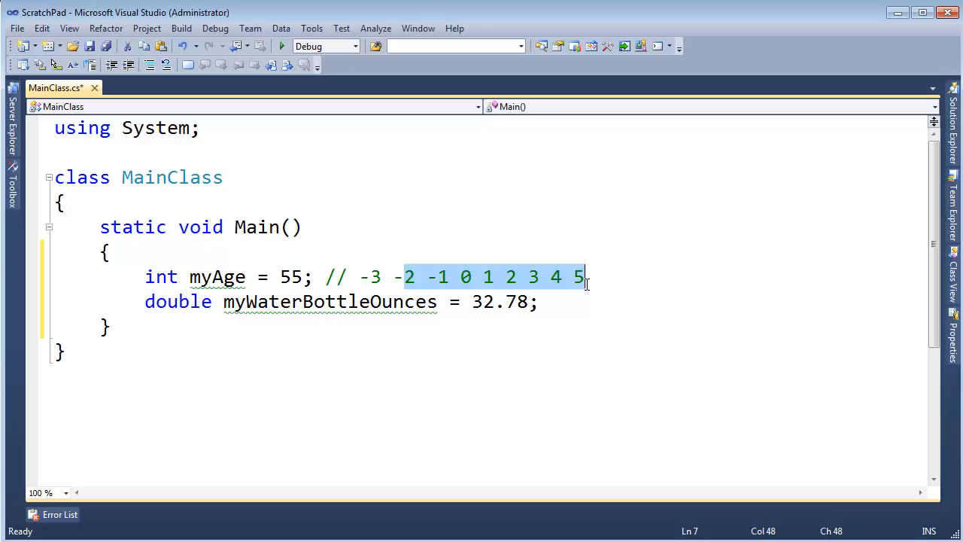
# Step: Extend the value to 32.790843298348 and highlight the long decimal and its double type
pyautogui.click(169, 301)
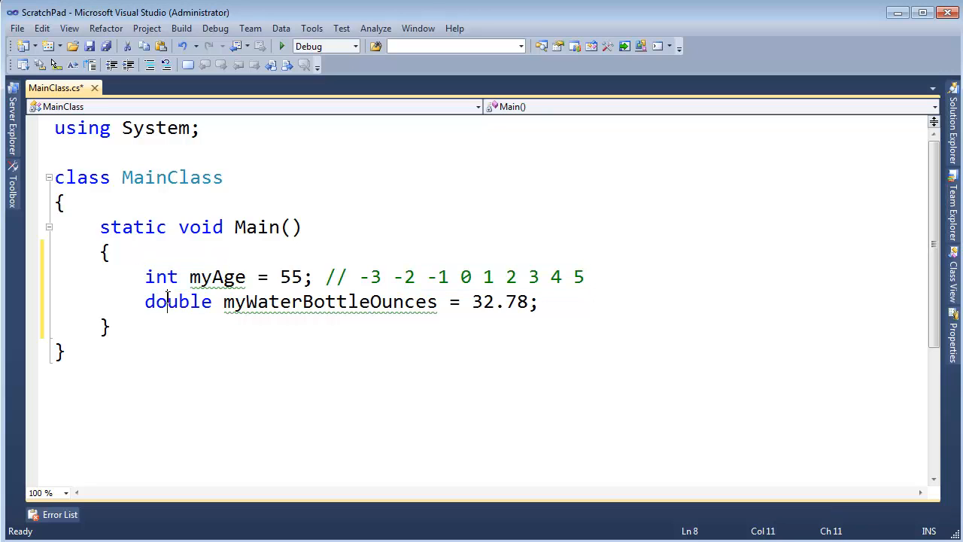
pyautogui.doubleClick(500, 301)
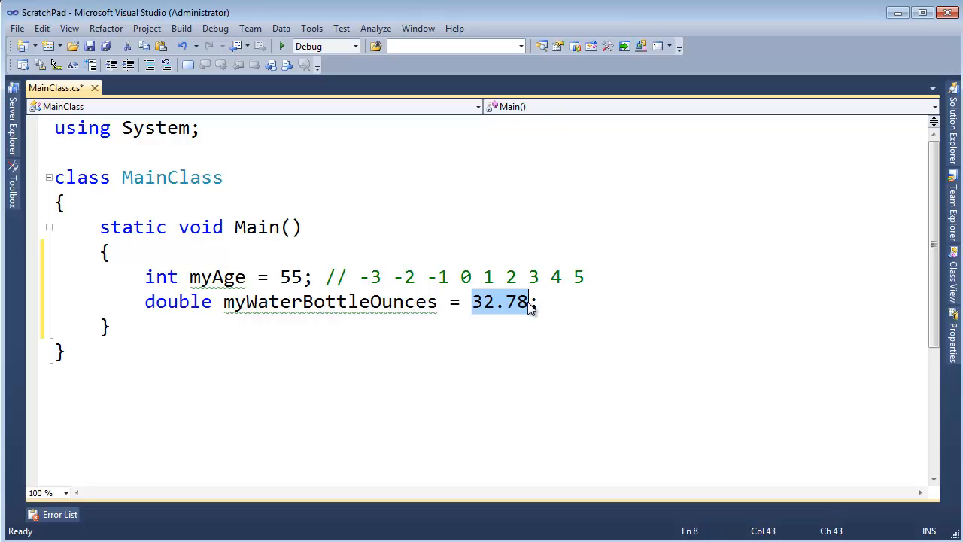
pyautogui.moveTo(527, 310)
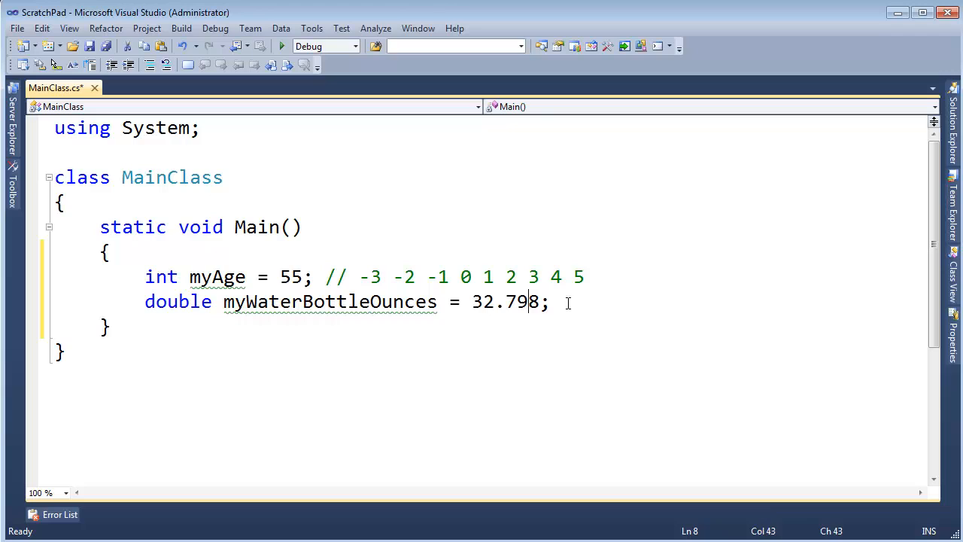
pyautogui.write('0843298348')
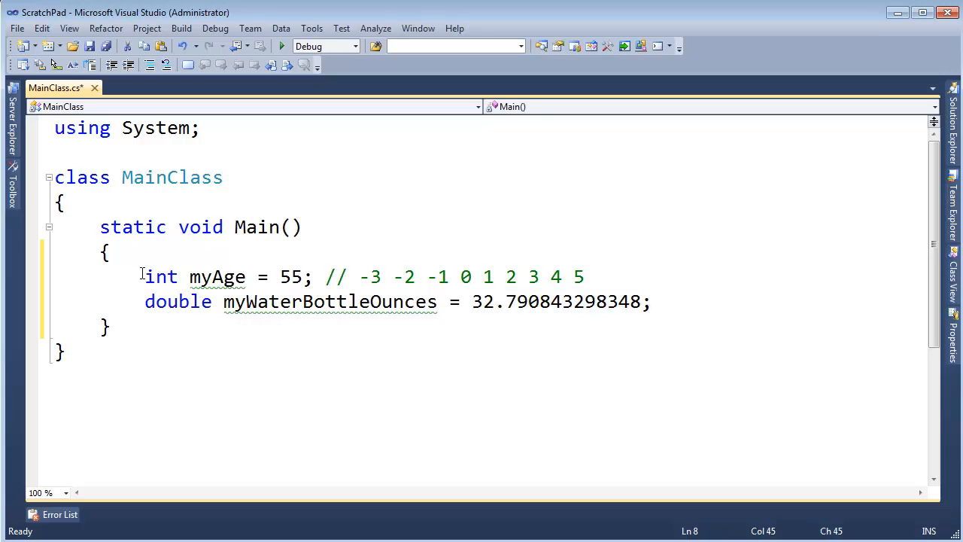
pyautogui.doubleClick(372, 276)
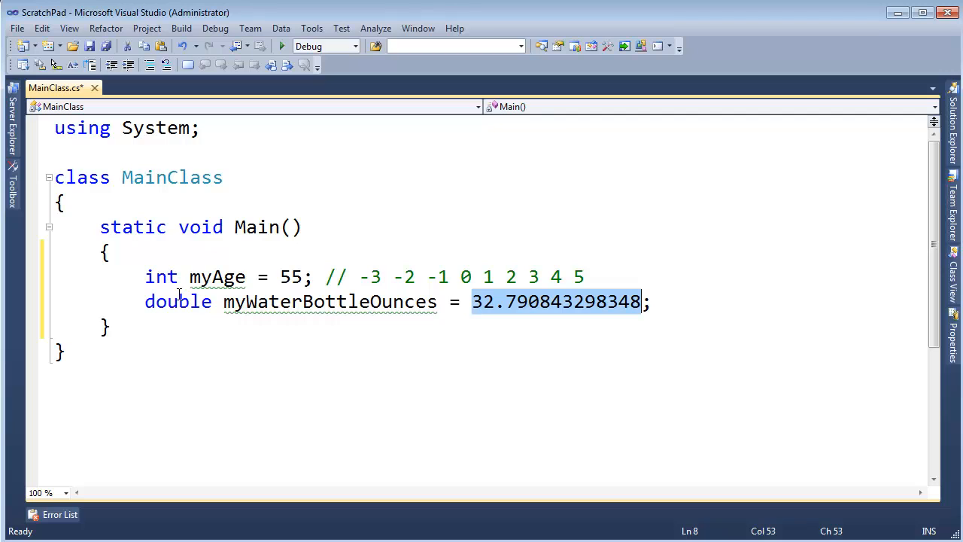
pyautogui.click(169, 301)
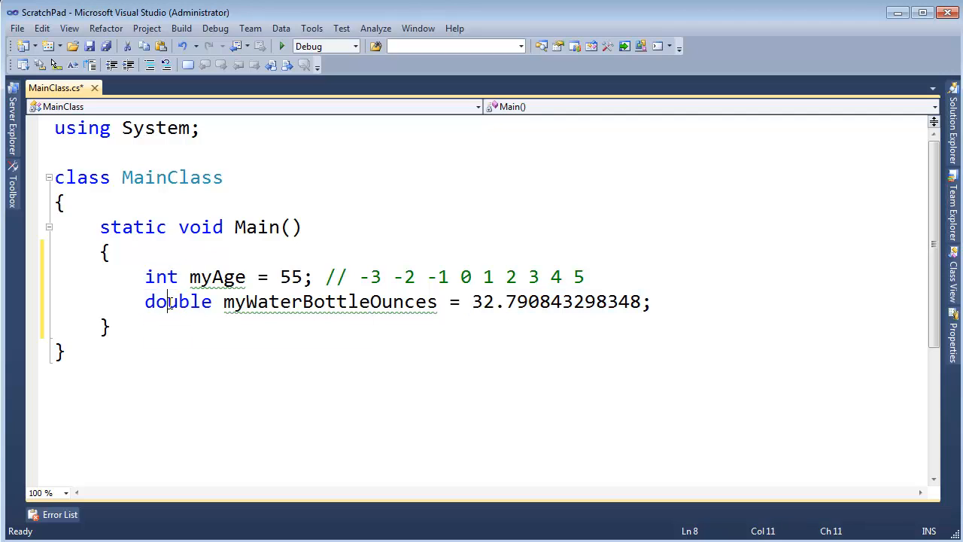
pyautogui.doubleClick(178, 301)
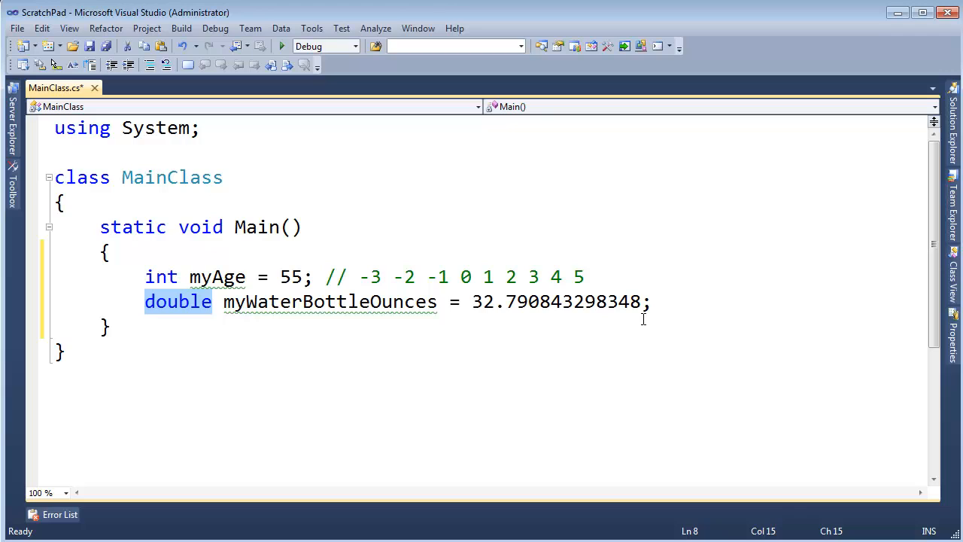
pyautogui.click(653, 301)
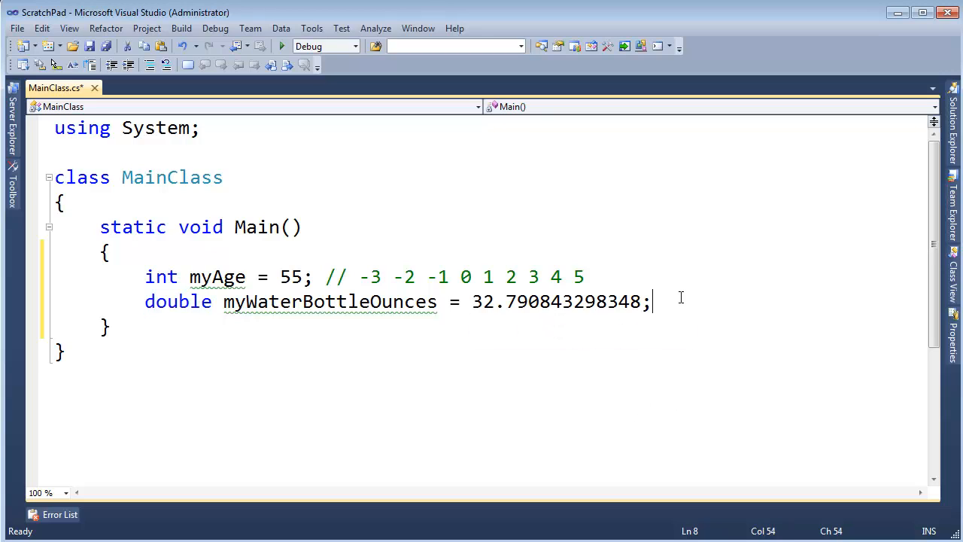
# Step: Declare int thisIsNuts = myAge + myWaterBottleOunces; on a new line
pyautogui.press('Return')
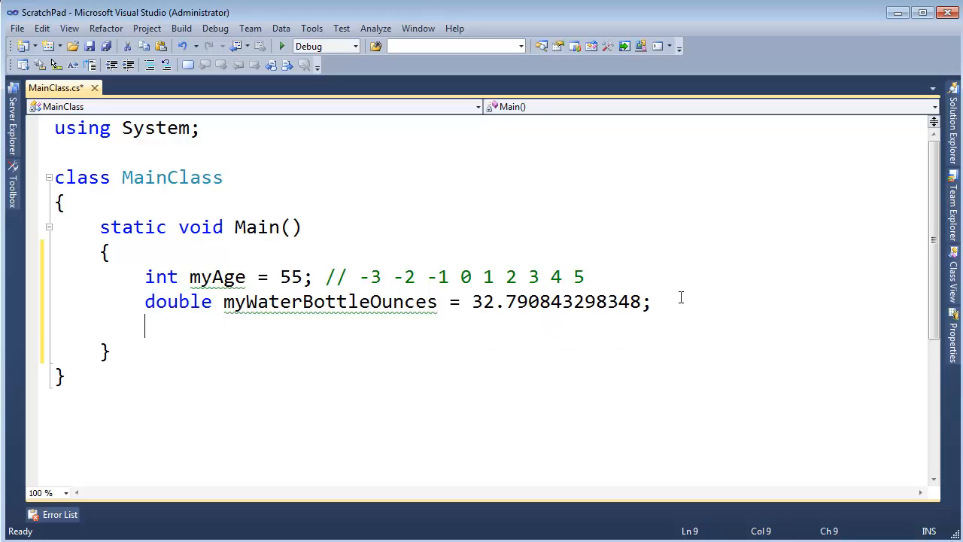
pyautogui.write('int')
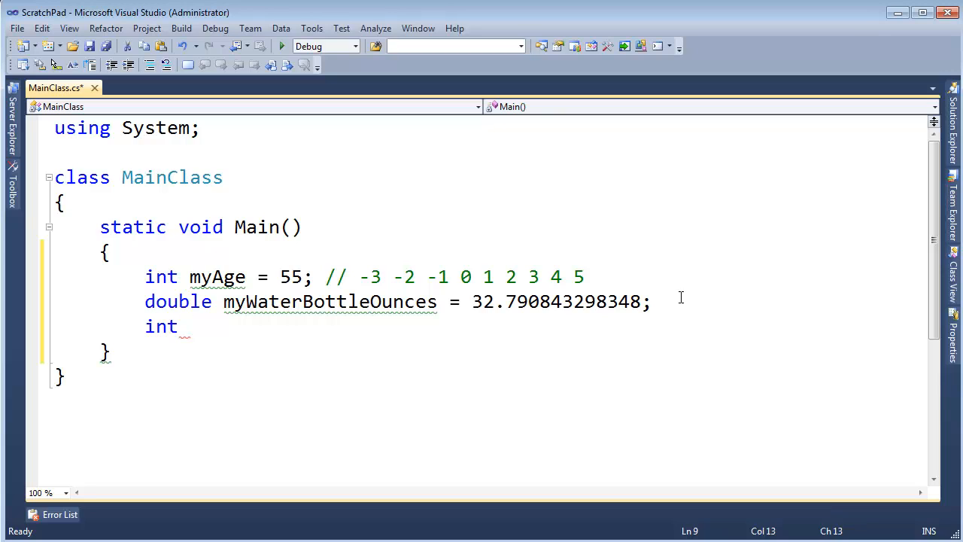
pyautogui.write('thisIsNuts =')
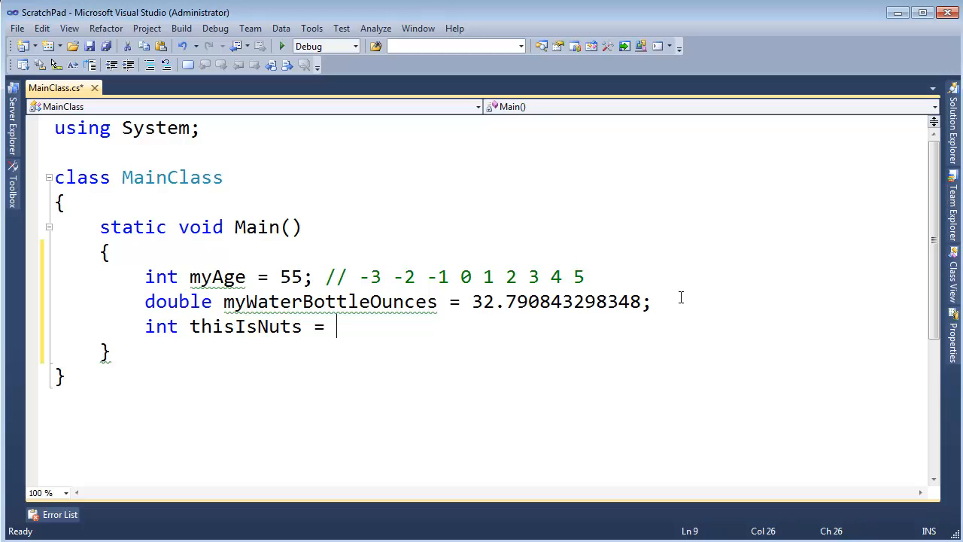
pyautogui.write('myAge + myWaterBottleOunces')
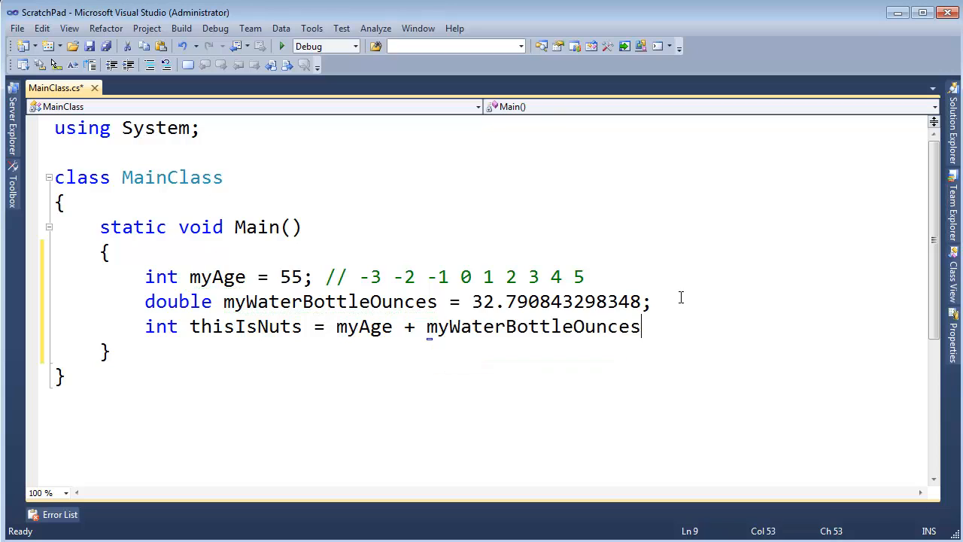
pyautogui.write(';')
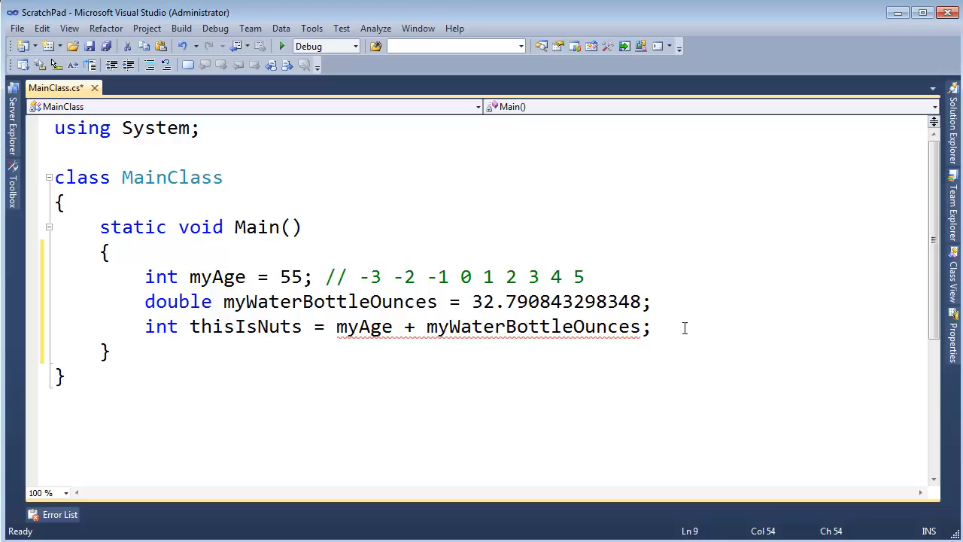
# Step: Highlight myAge and the int keyword to point out the error squiggle on the sum
pyautogui.doubleClick(364, 325)
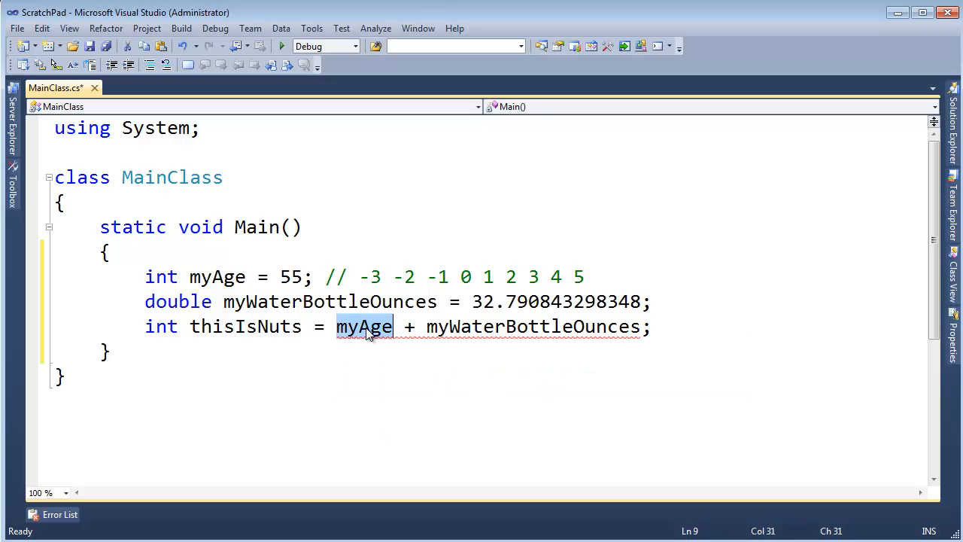
pyautogui.doubleClick(533, 325)
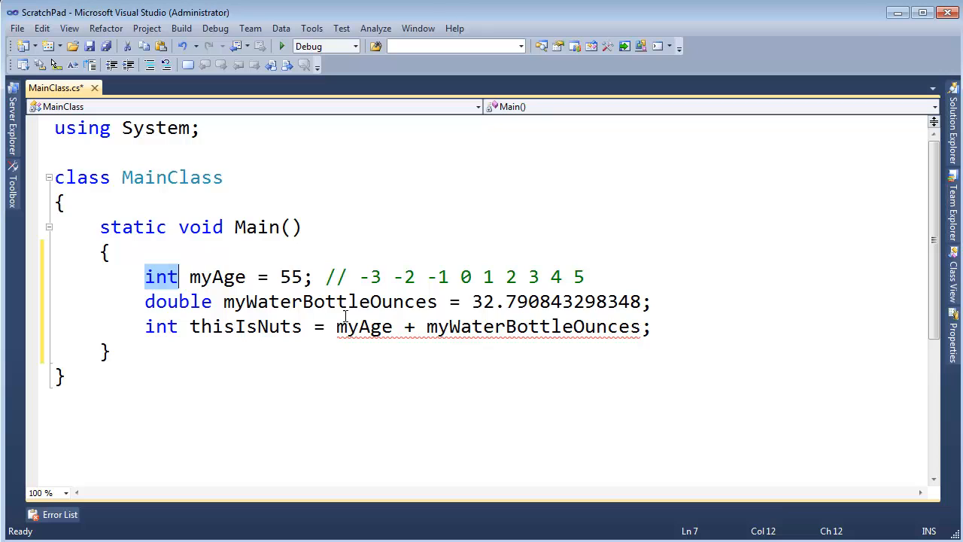
pyautogui.click(384, 327)
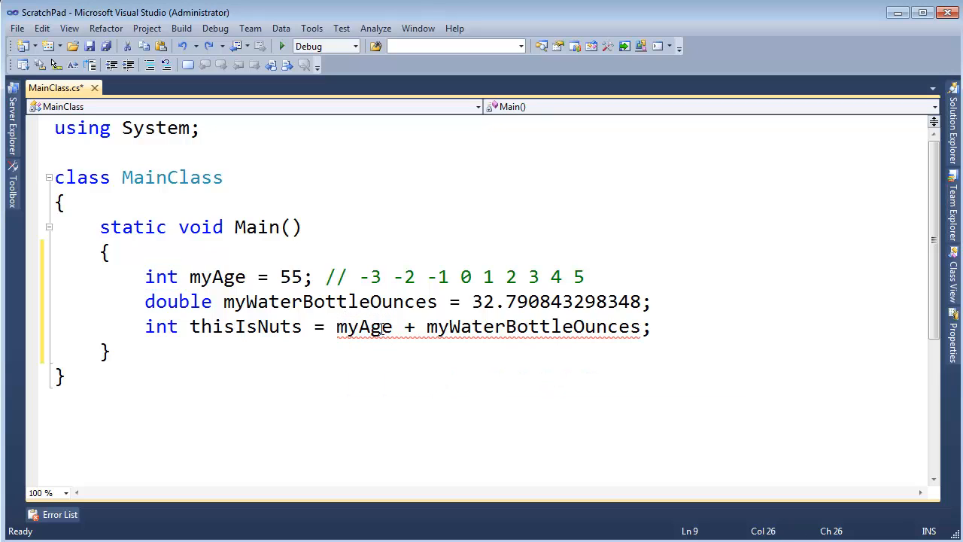
pyautogui.doubleClick(364, 325)
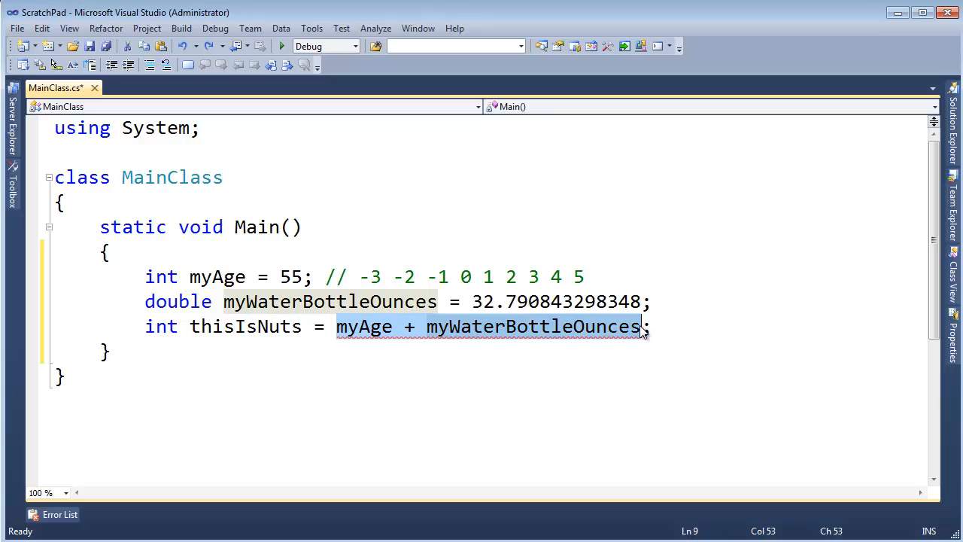
pyautogui.moveTo(304, 283)
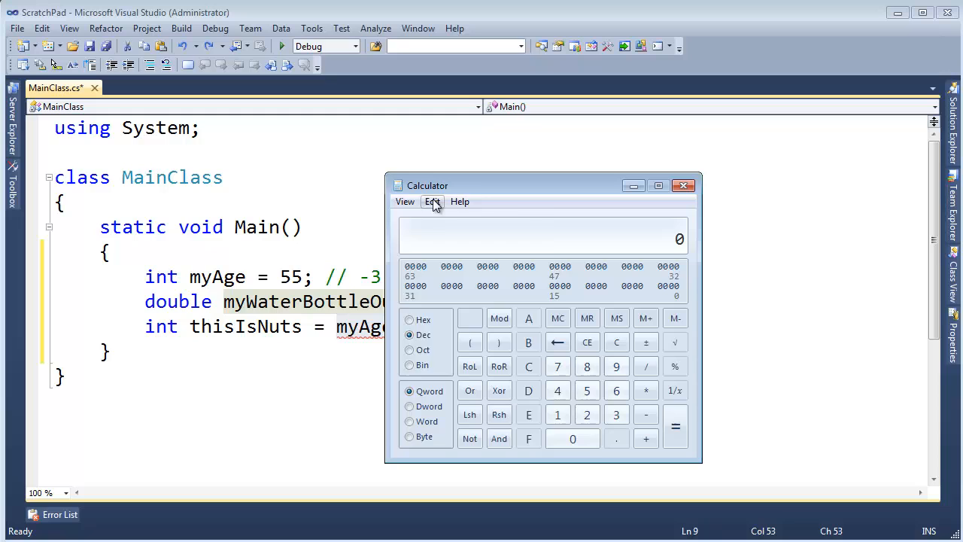
# Step: Switch Calculator to Standard, add 55 and 32.790843298348 to get 87.790843298348, and close it
pyautogui.click(405, 201)
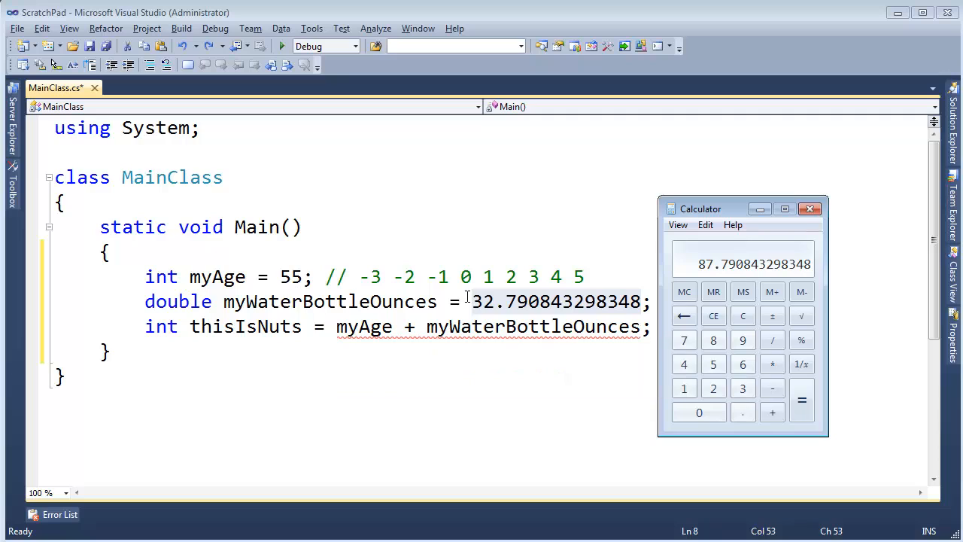
pyautogui.moveTo(159, 325)
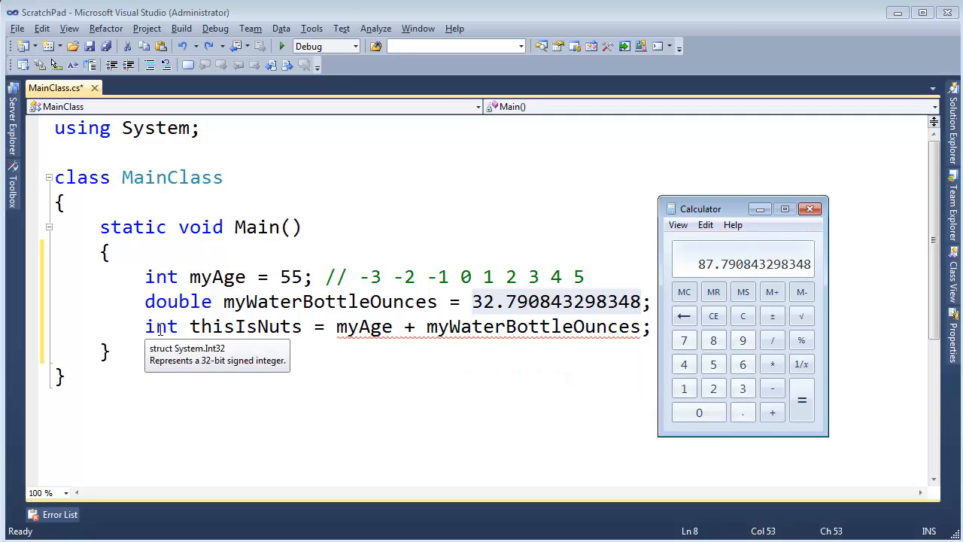
pyautogui.moveTo(662, 304)
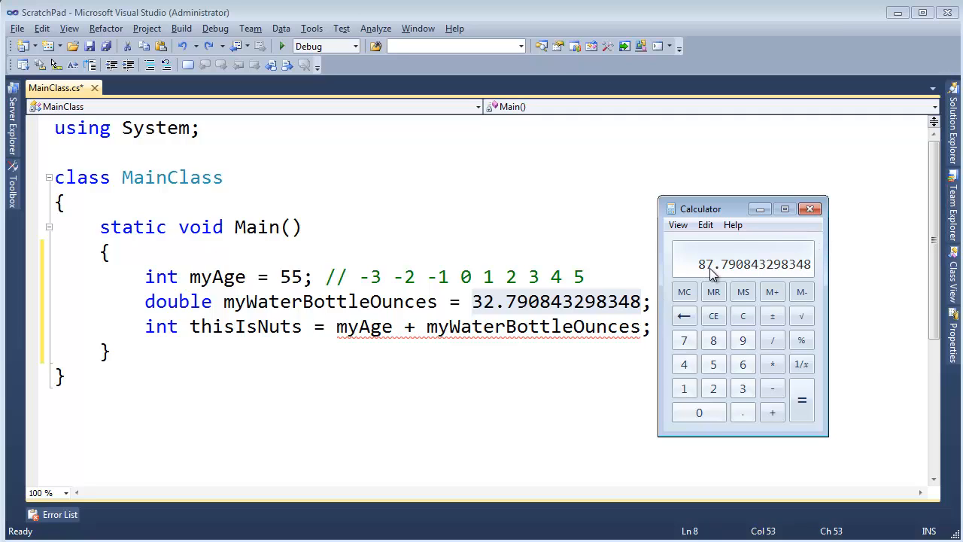
pyautogui.moveTo(741, 271)
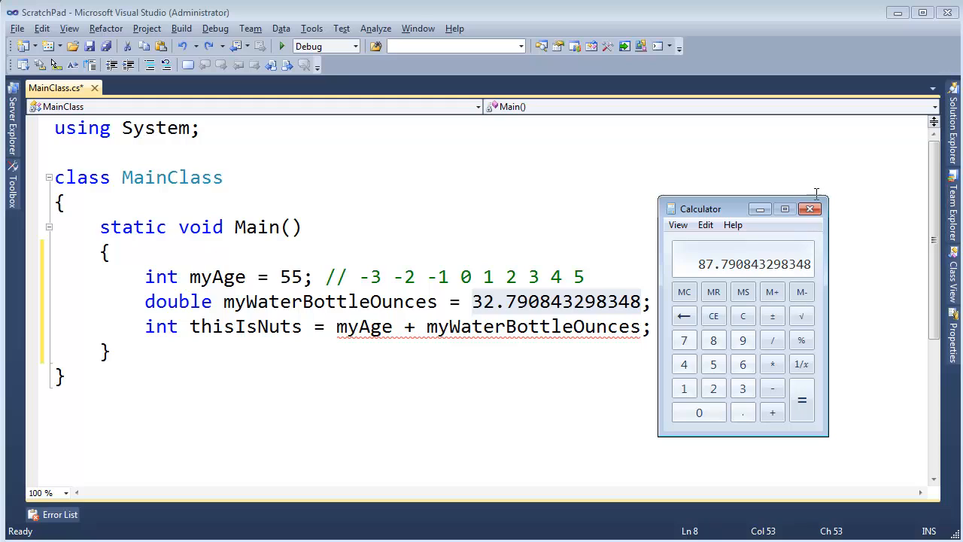
pyautogui.click(809, 208)
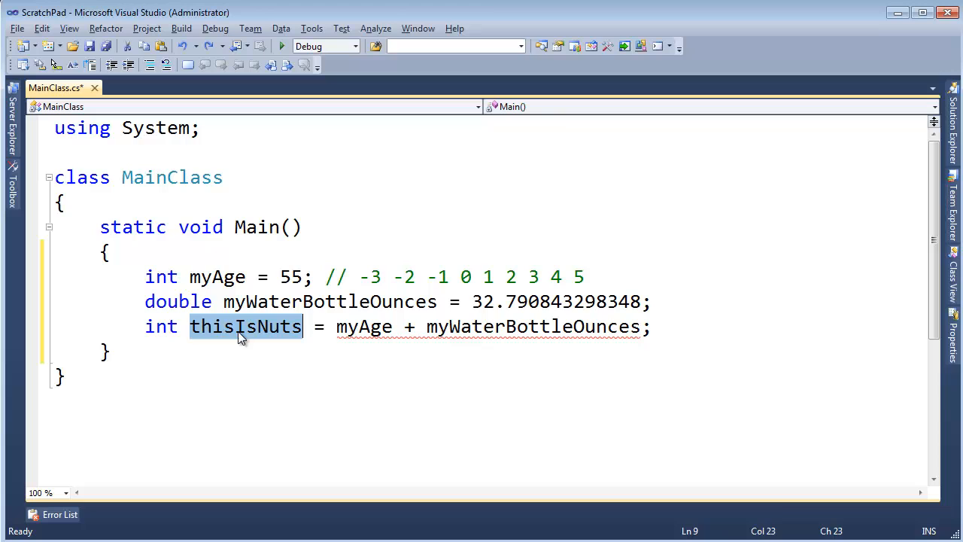
pyautogui.doubleClick(159, 326)
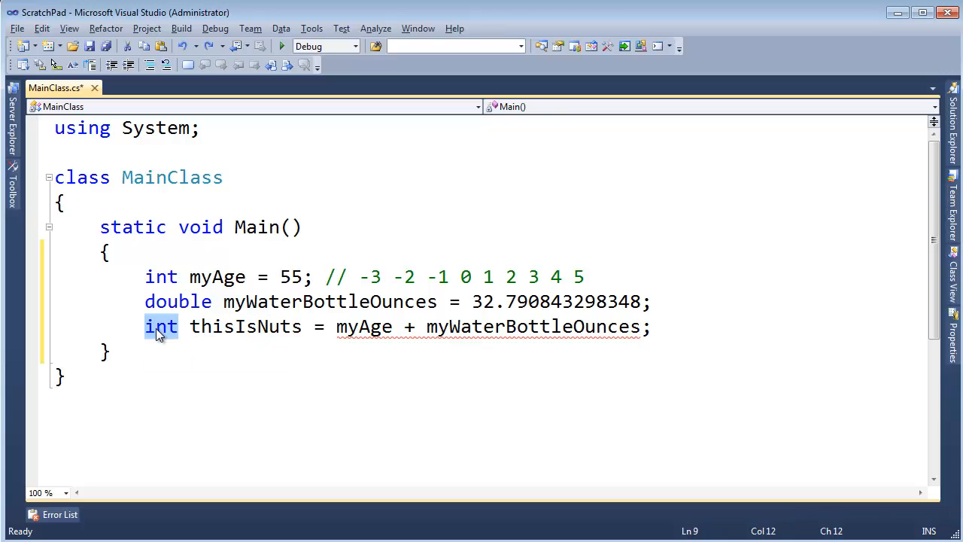
pyautogui.moveTo(218, 272)
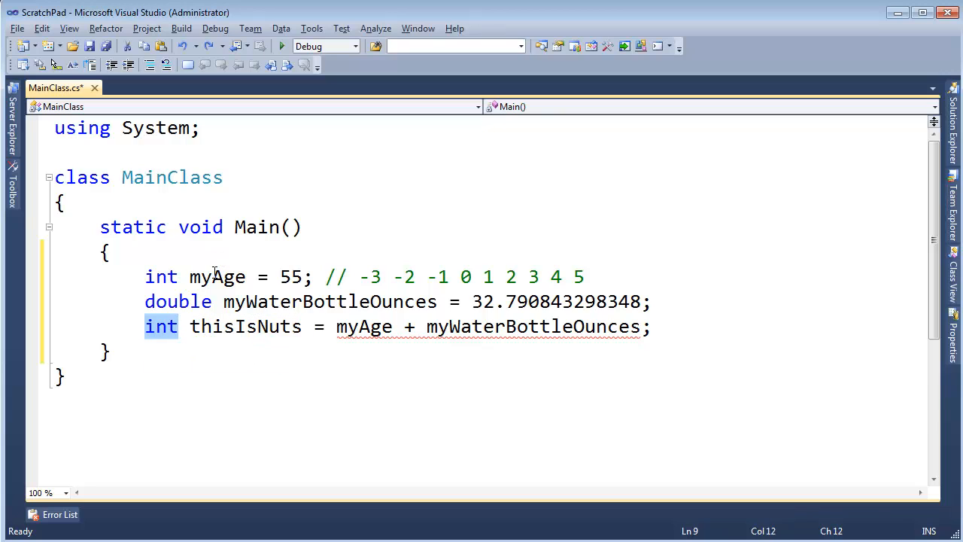
pyautogui.doubleClick(159, 276)
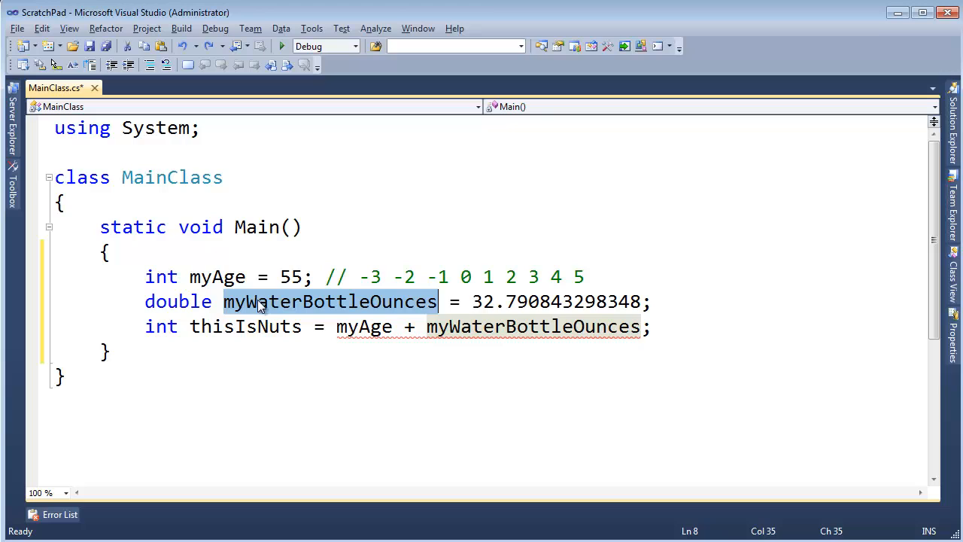
pyautogui.doubleClick(216, 276)
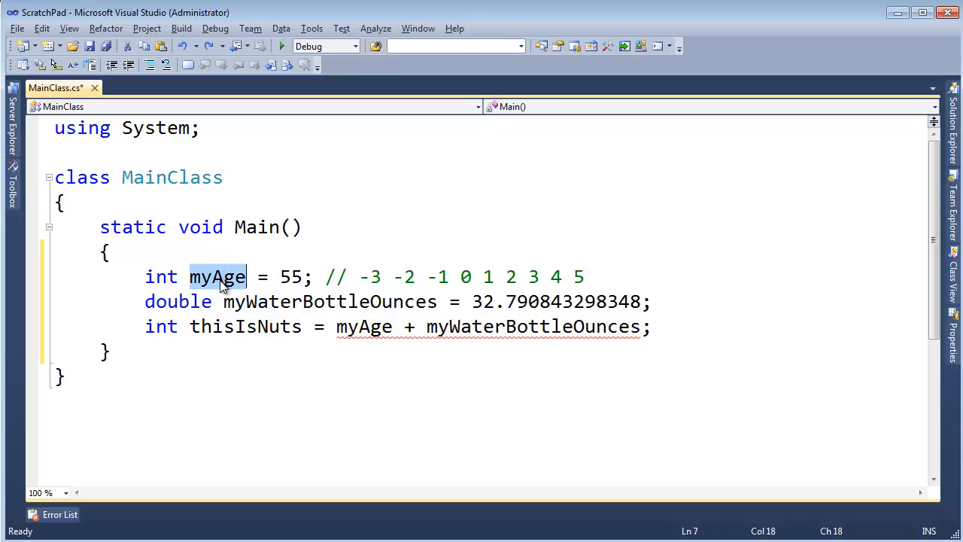
pyautogui.click(242, 301)
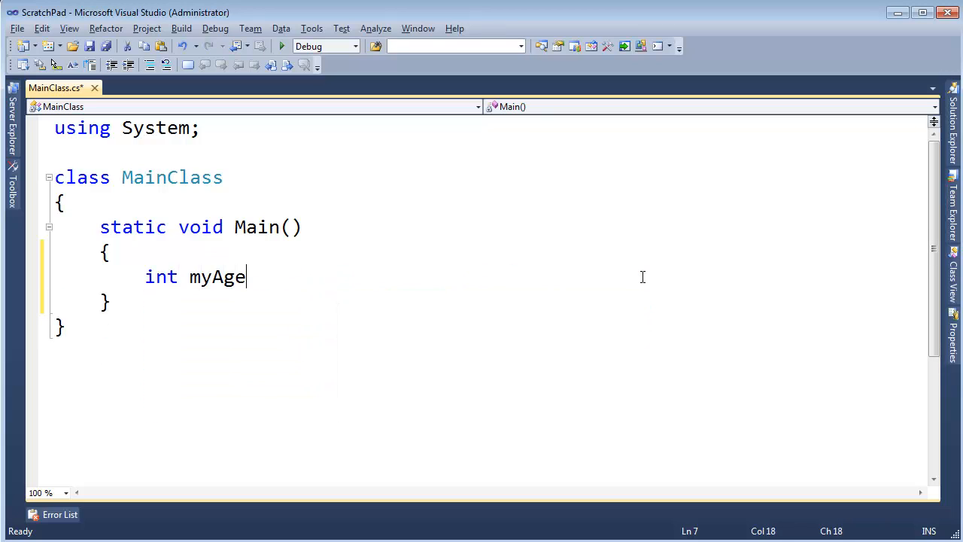
# Step: Write int myAge = 55; int yourAge = 25; int combinedAge = myAge + yourAge; in Main
pyautogui.write('= 55')
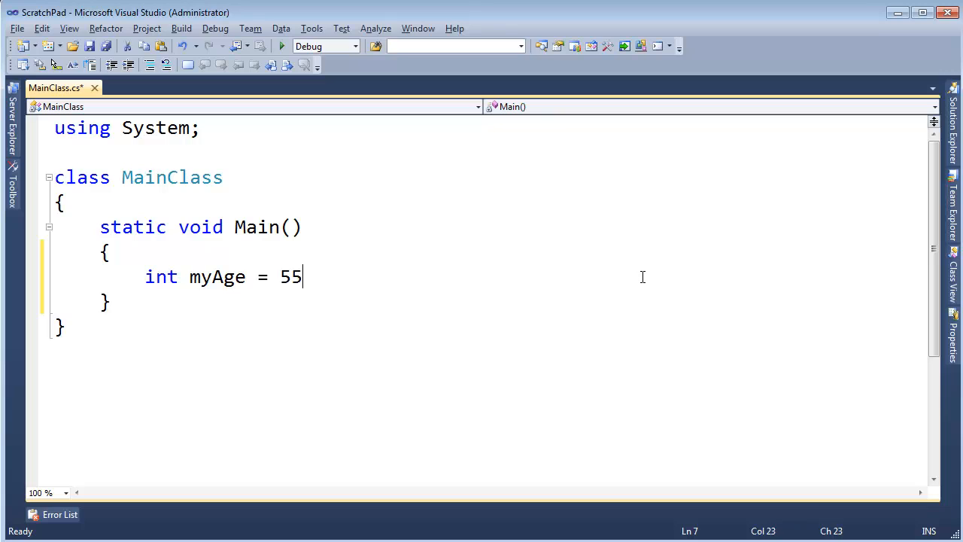
pyautogui.write(';')
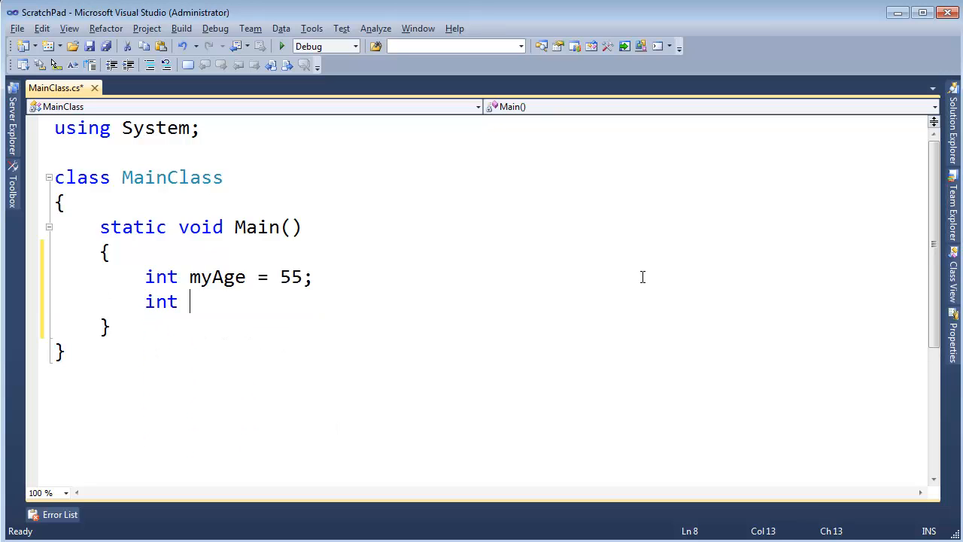
pyautogui.write('yourAge = 25;')
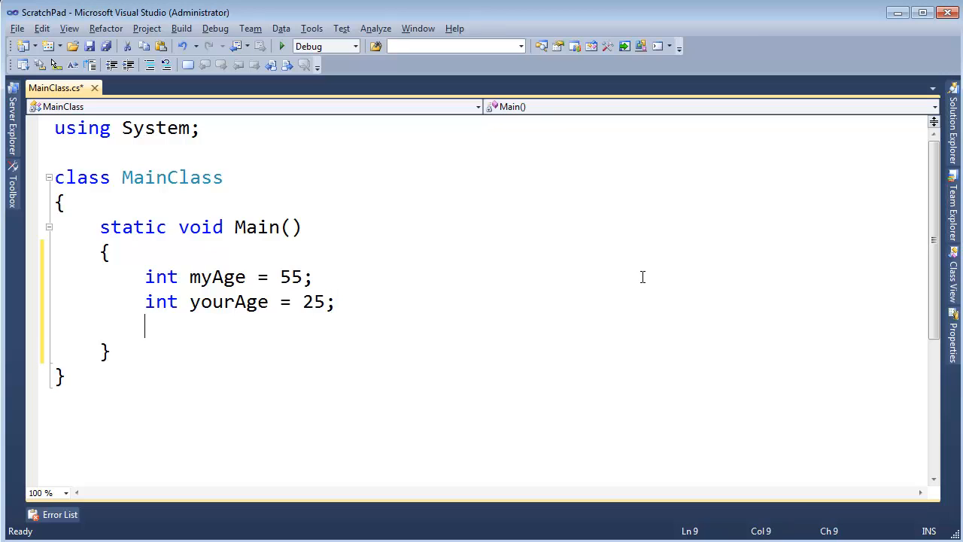
pyautogui.write('int')
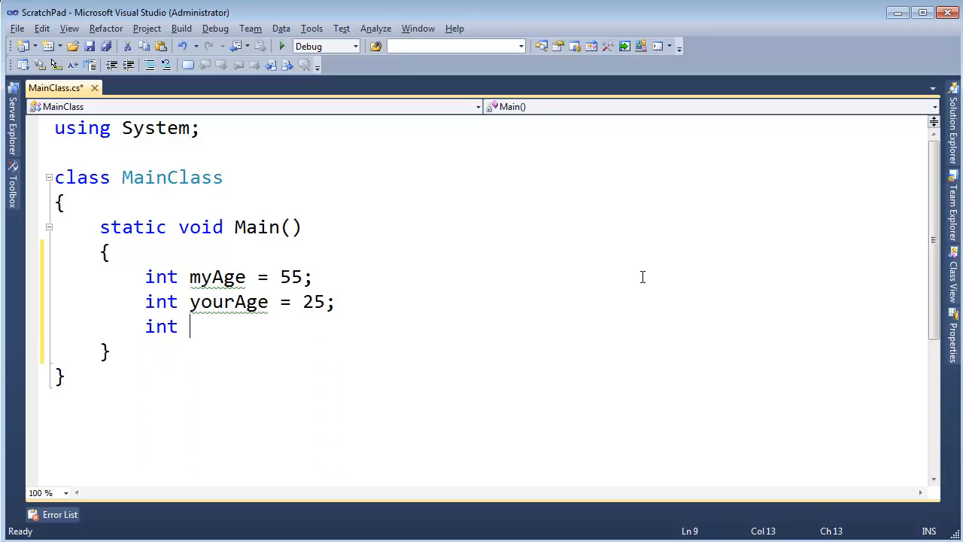
pyautogui.write('combinedAge =')
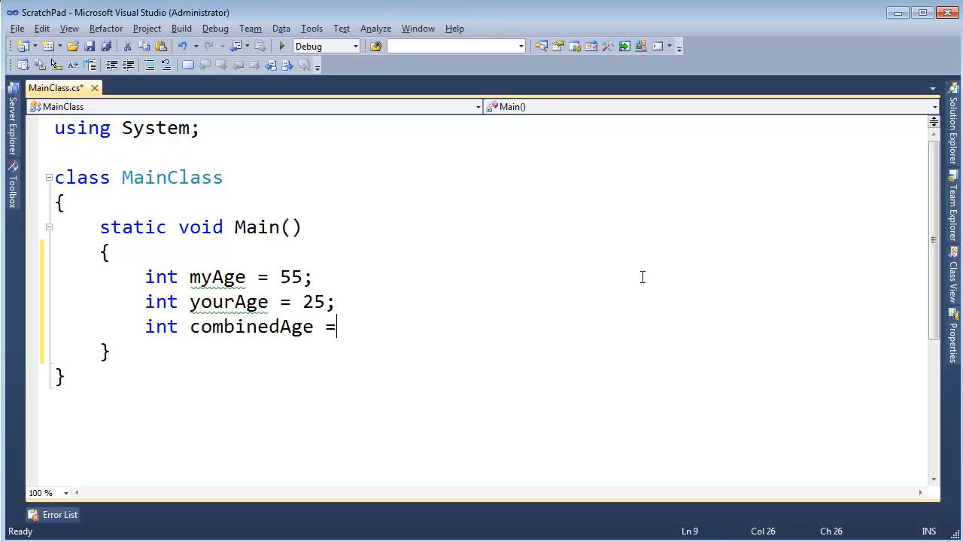
pyautogui.write('myAge')
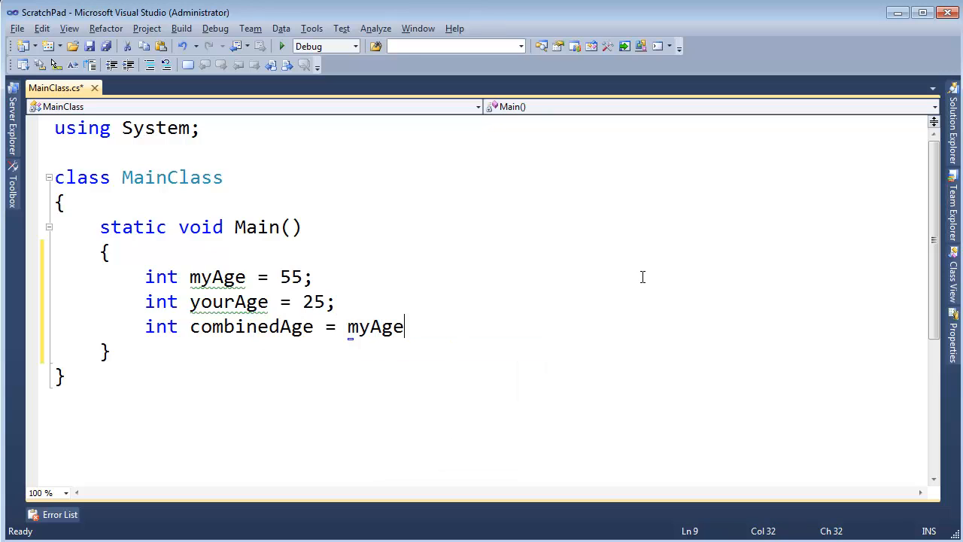
pyautogui.write('+ yourAge;')
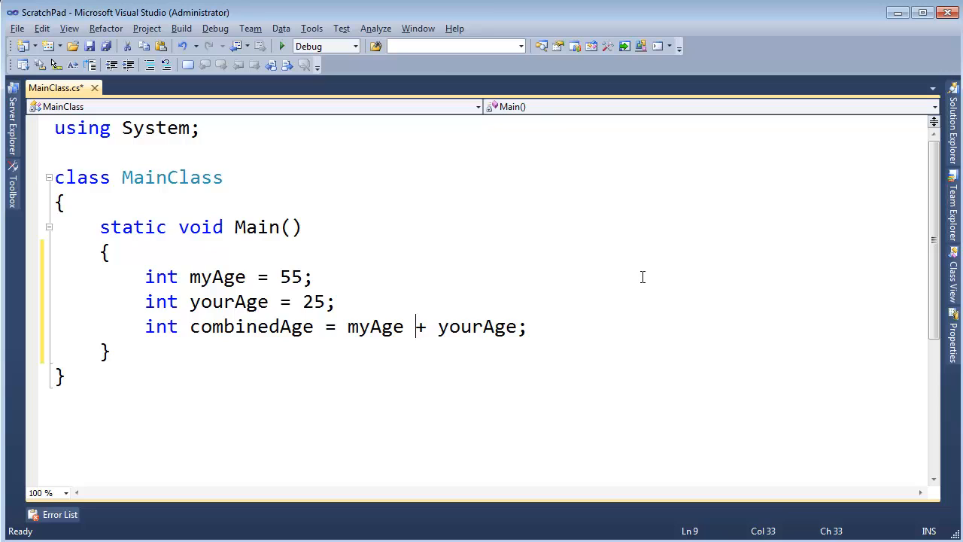
# Step: Highlight yourAge, the whole myAge + yourAge expression, and the combinedAge name
pyautogui.doubleClick(477, 325)
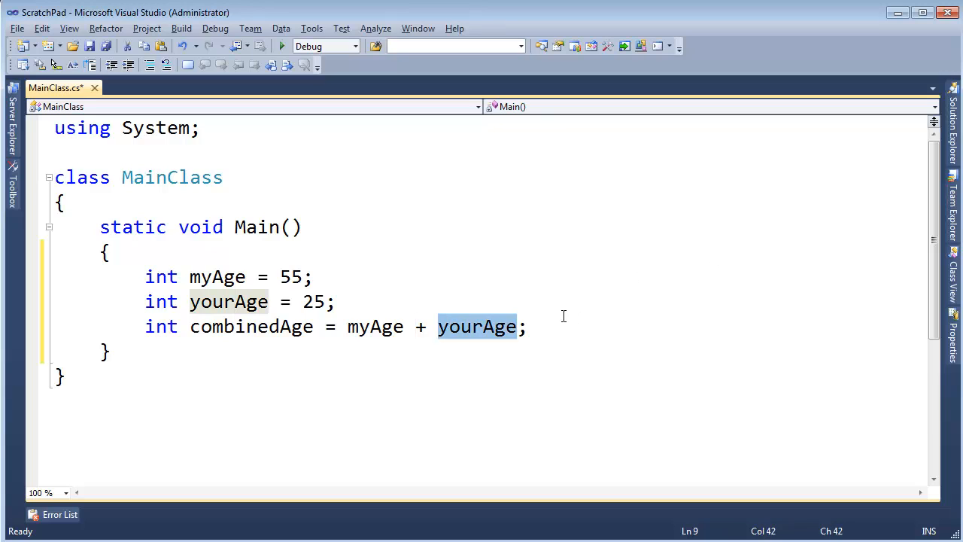
pyautogui.moveTo(477, 325)
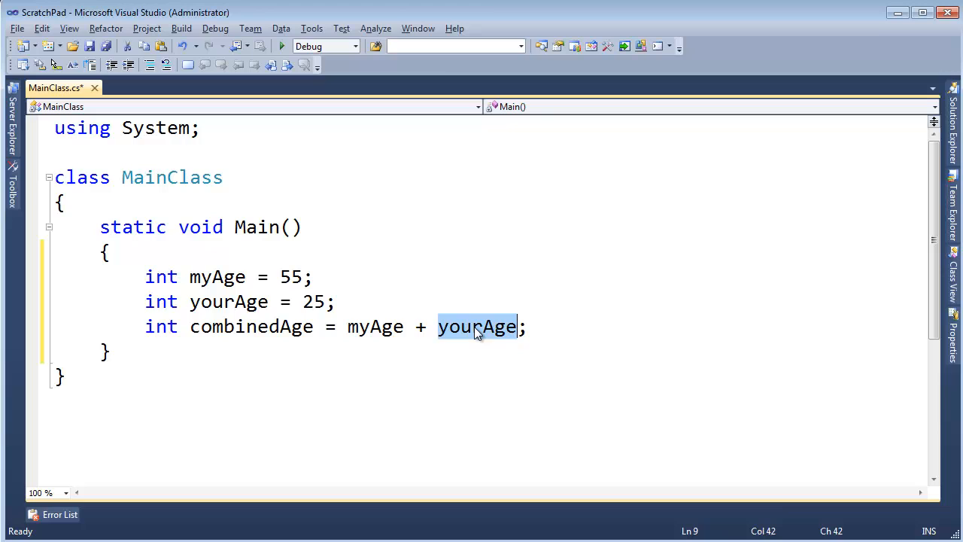
pyautogui.click(415, 327)
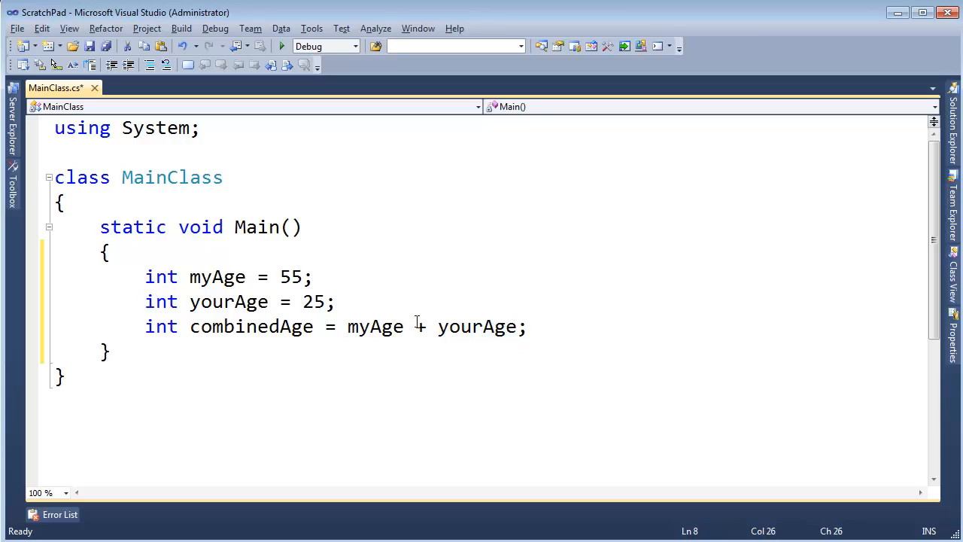
pyautogui.moveTo(346, 325); pyautogui.dragTo(517, 325)
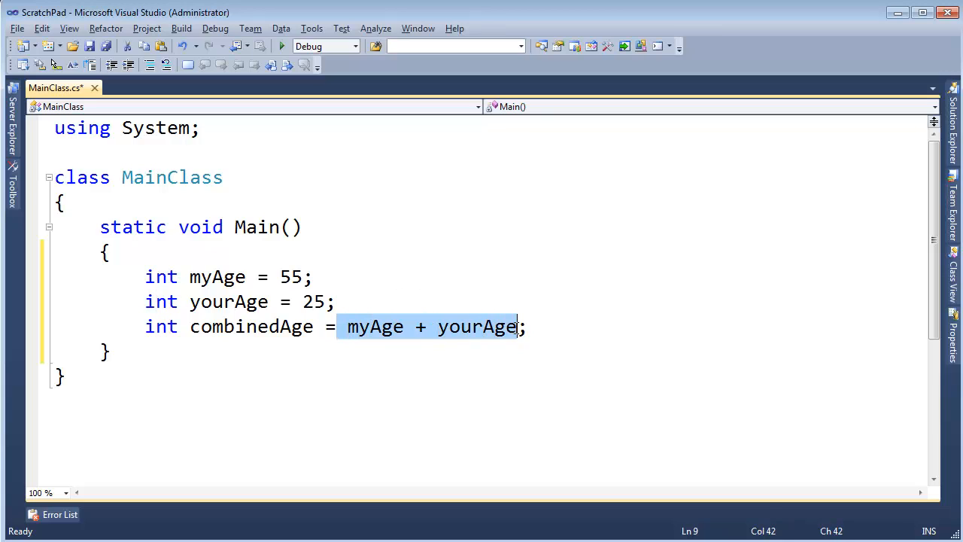
pyautogui.doubleClick(250, 324)
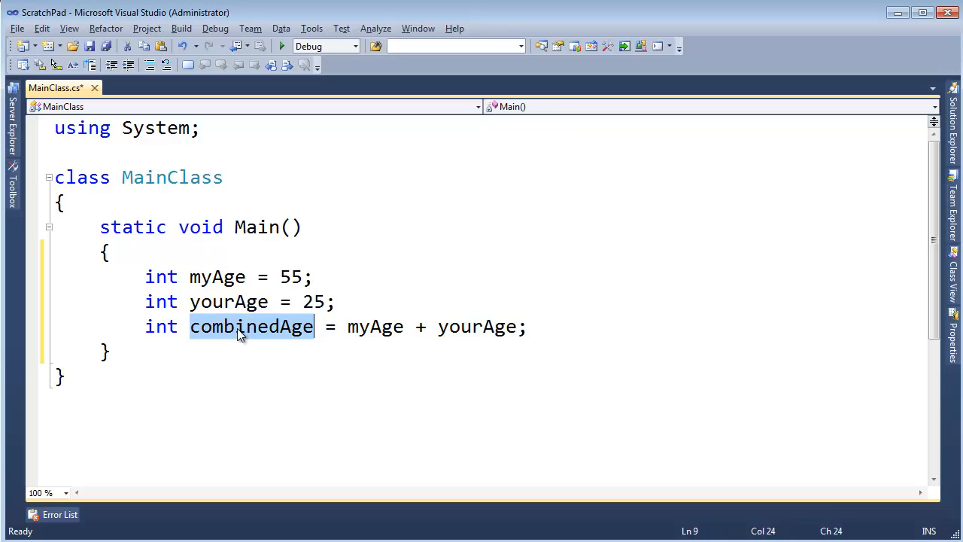
pyautogui.moveTo(560, 325)
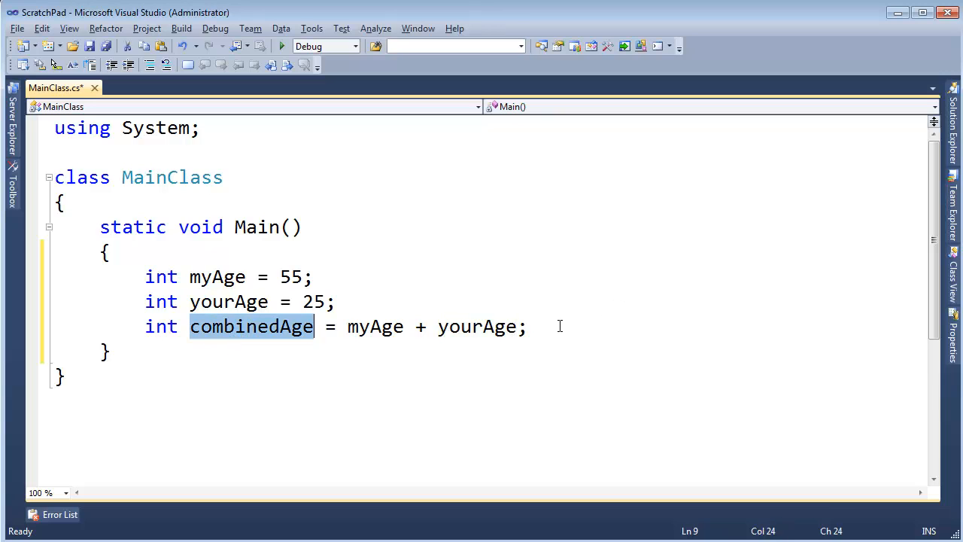
# Step: Declare string myName = "Jamie"; and string yourName = "Watcher";
pyautogui.write('string')
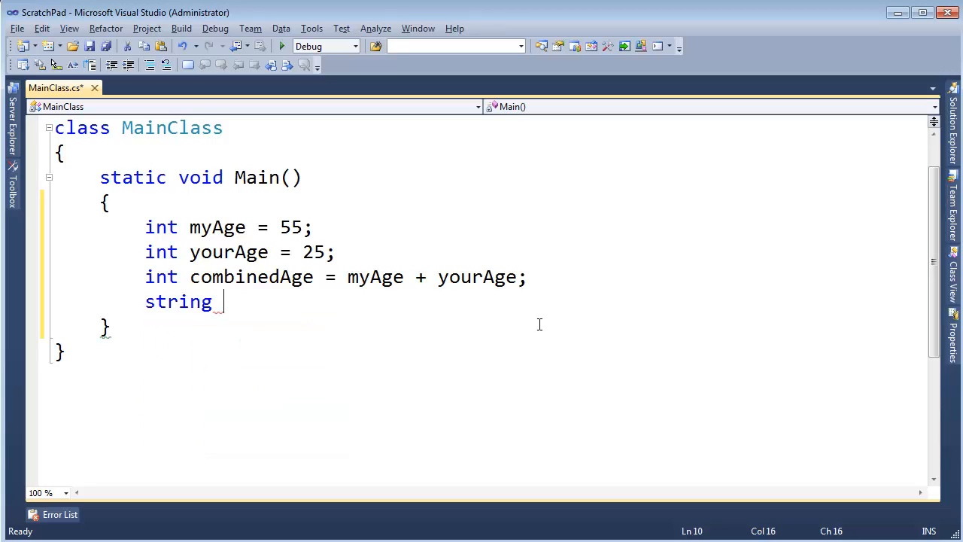
pyautogui.write('myName = "')
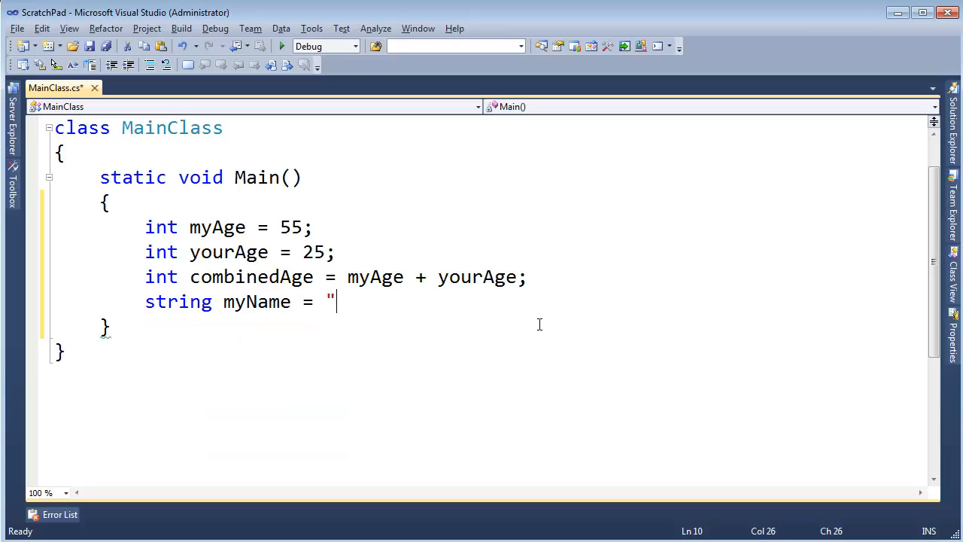
pyautogui.write('Jamie"')
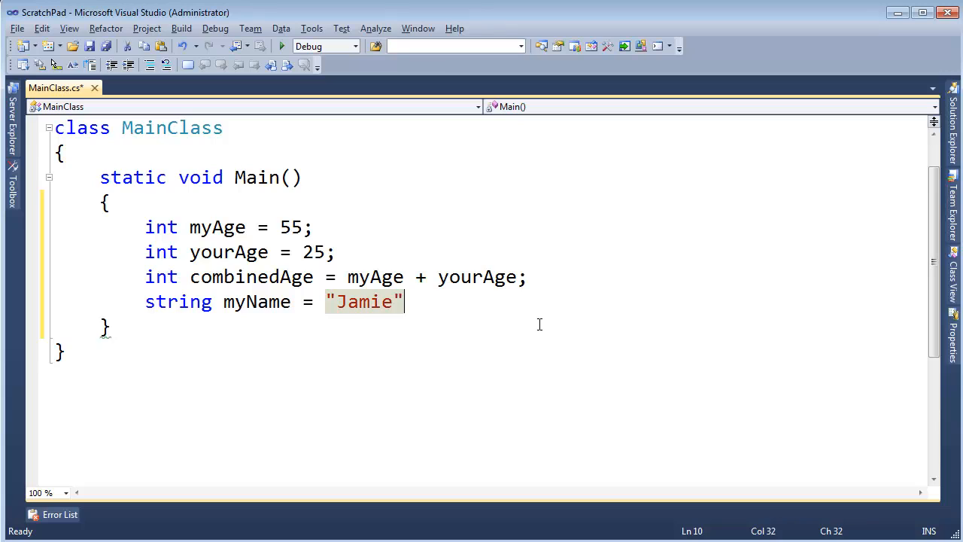
pyautogui.write(';')
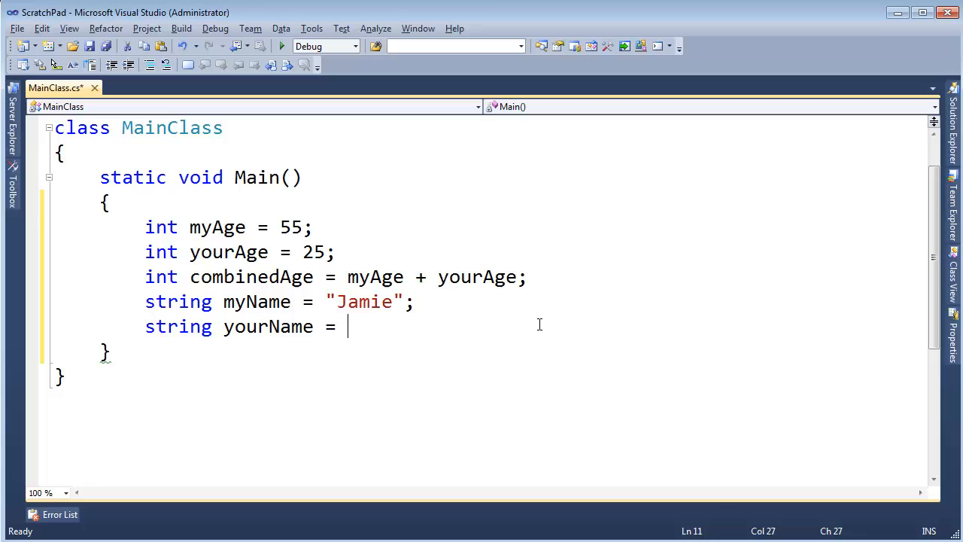
pyautogui.write('"Watcher";')
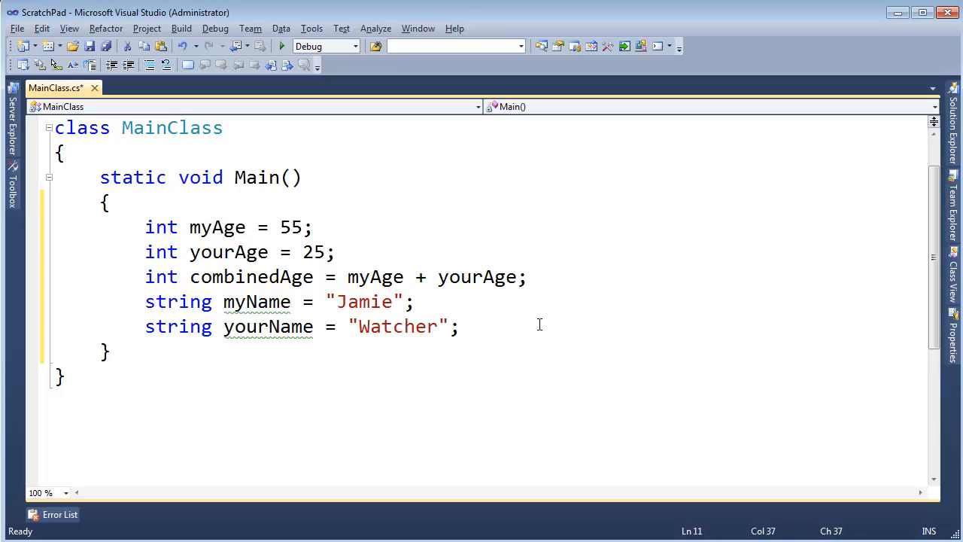
# Step: Declare string combinedNames = myName + yourName; below the yourName line
pyautogui.write('string combined =')
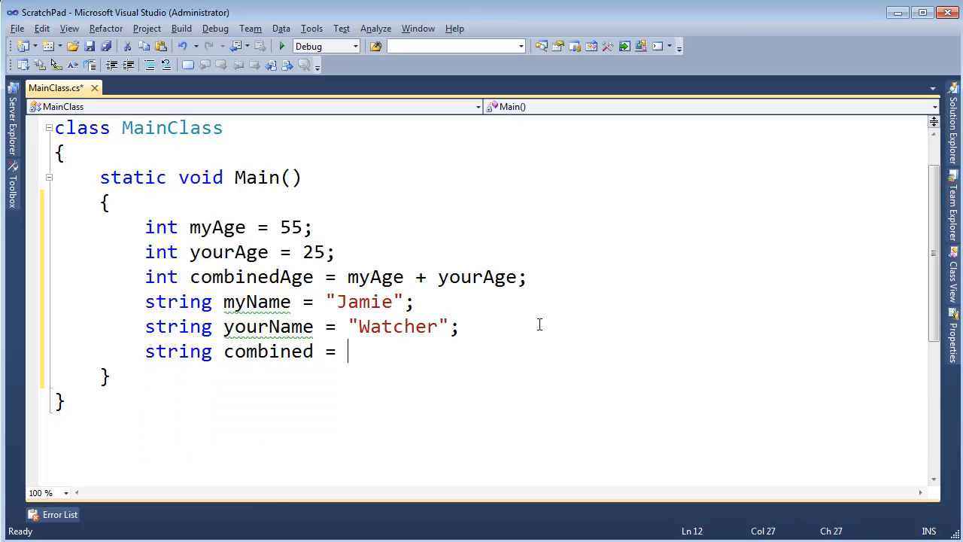
pyautogui.write('Names')
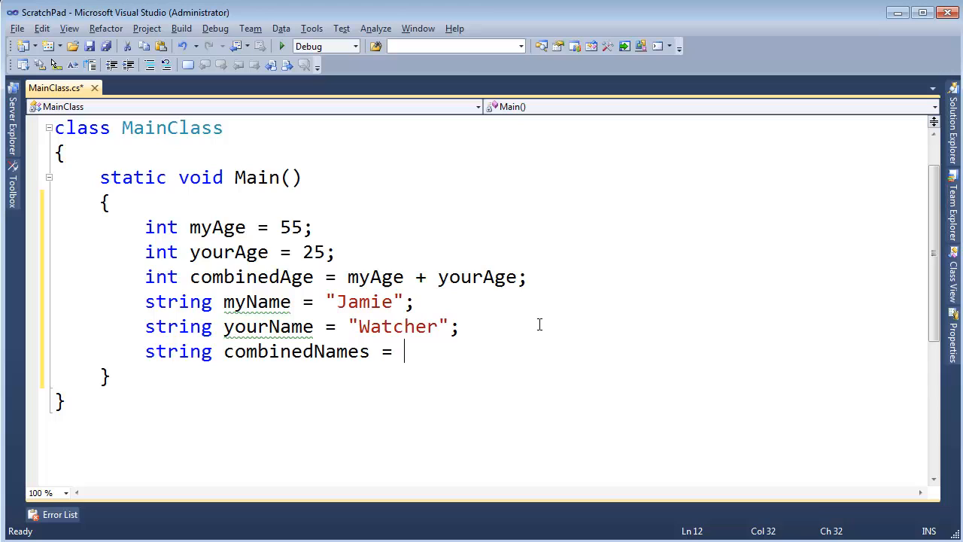
pyautogui.write('myName +')
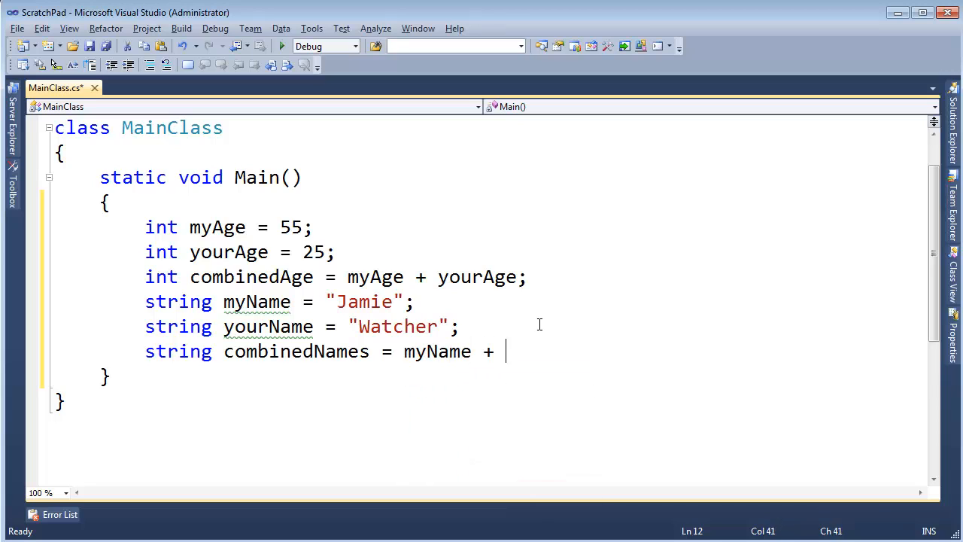
pyautogui.write('yourName;')
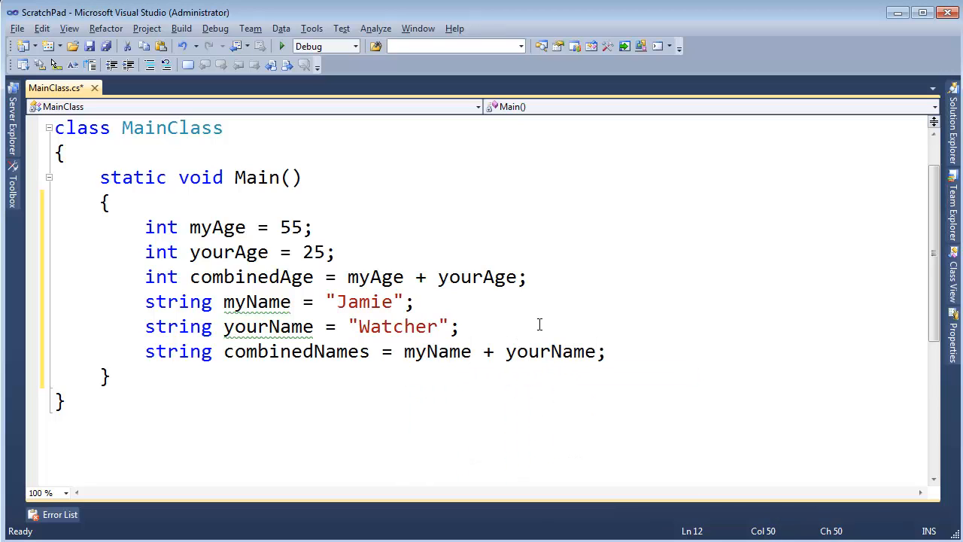
# Step: Highlight the age addition and the Watcher value, then add the comment // JamieWatcher
pyautogui.doubleClick(177, 301)
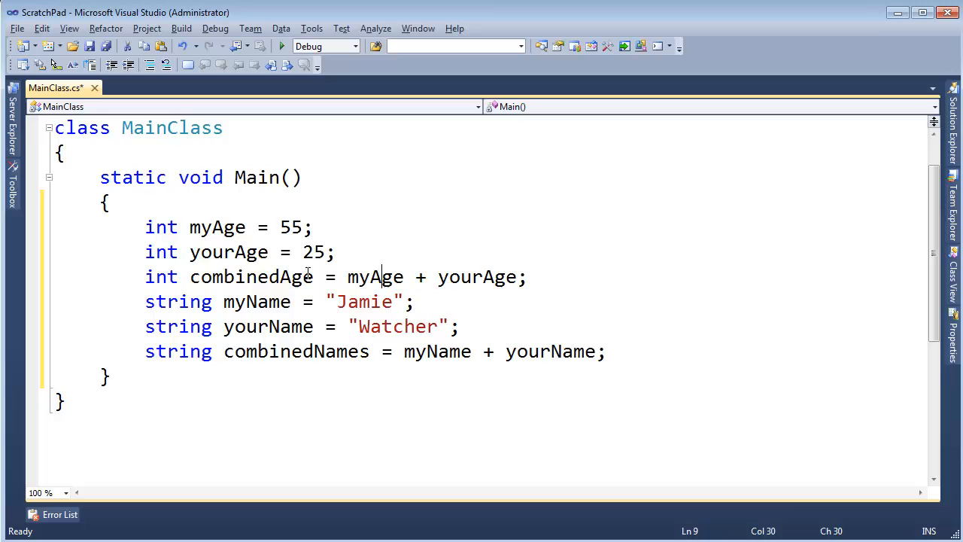
pyautogui.doubleClick(251, 277)
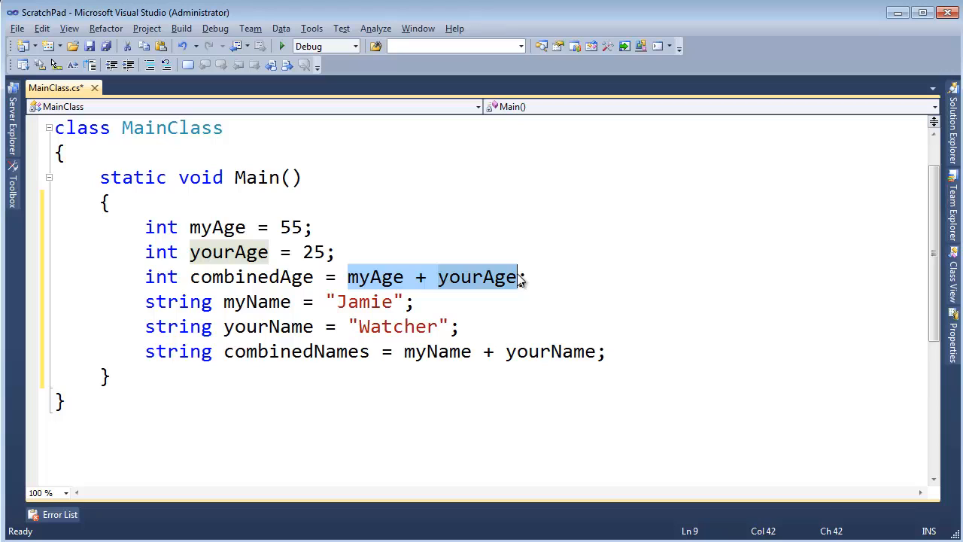
pyautogui.moveTo(514, 292)
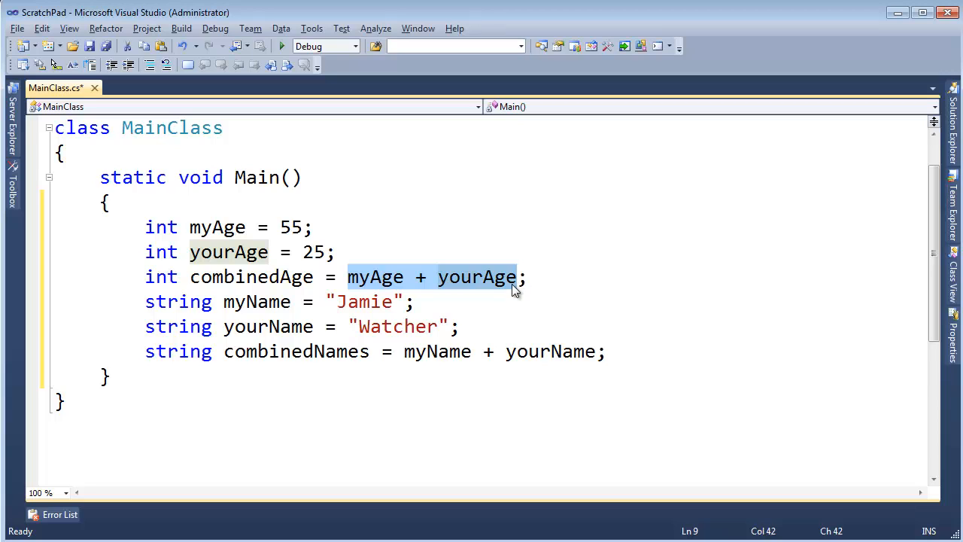
pyautogui.doubleClick(364, 301)
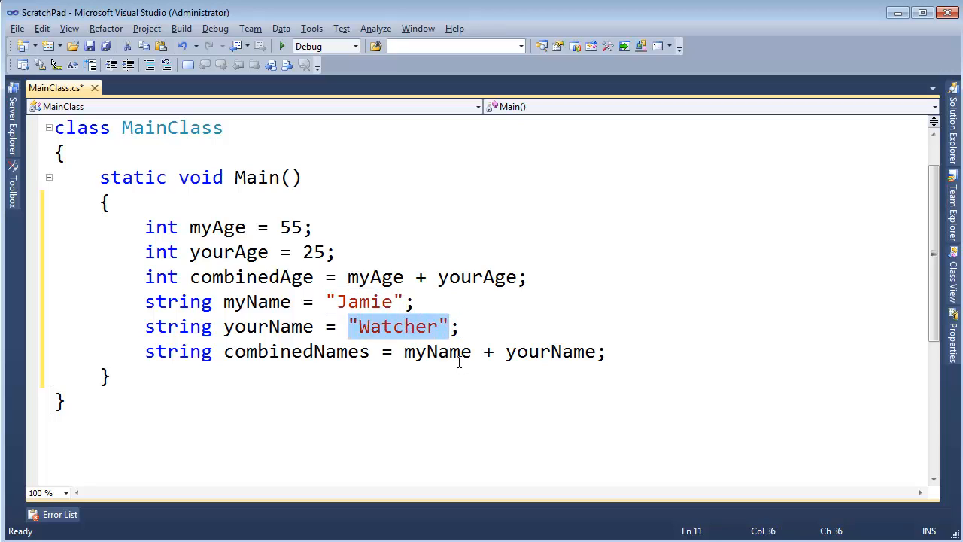
pyautogui.click(617, 352)
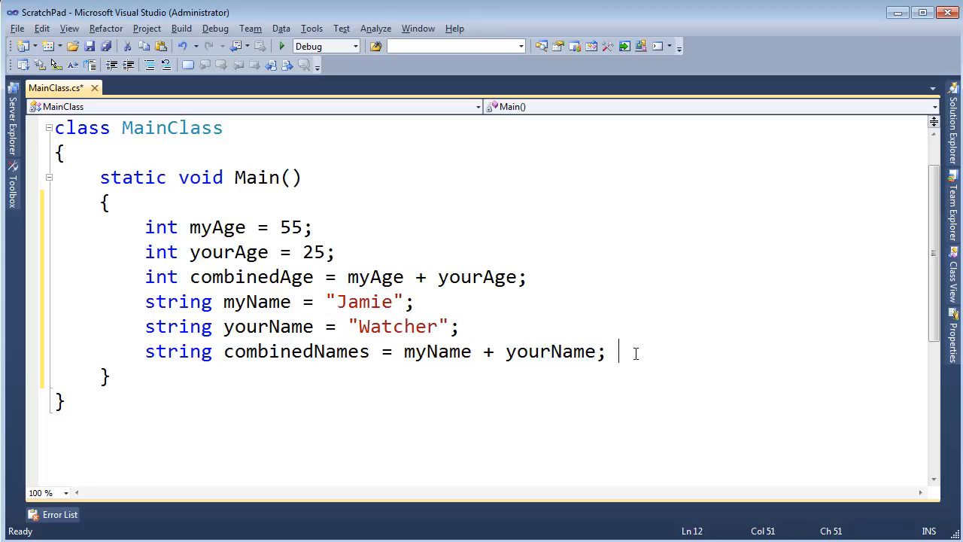
pyautogui.write('// JamieWatcher')
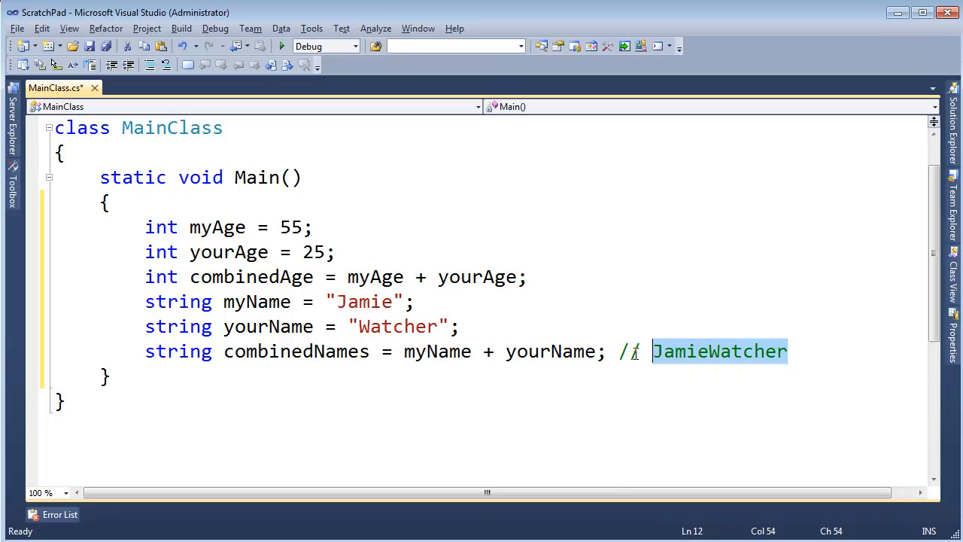
pyautogui.click(719, 352)
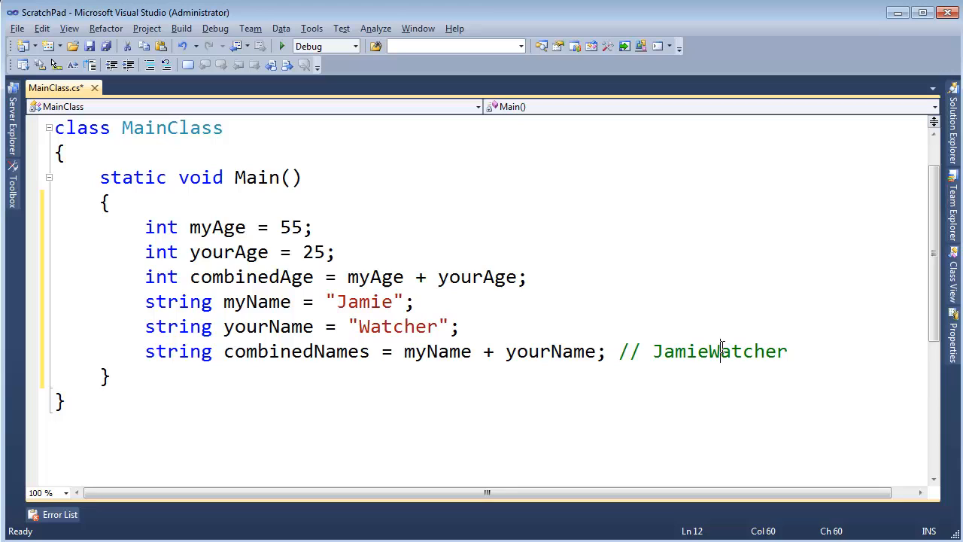
# Step: Highlight Jamie in the comment and myName in the expression, then start a new line below
pyautogui.click(108, 376)
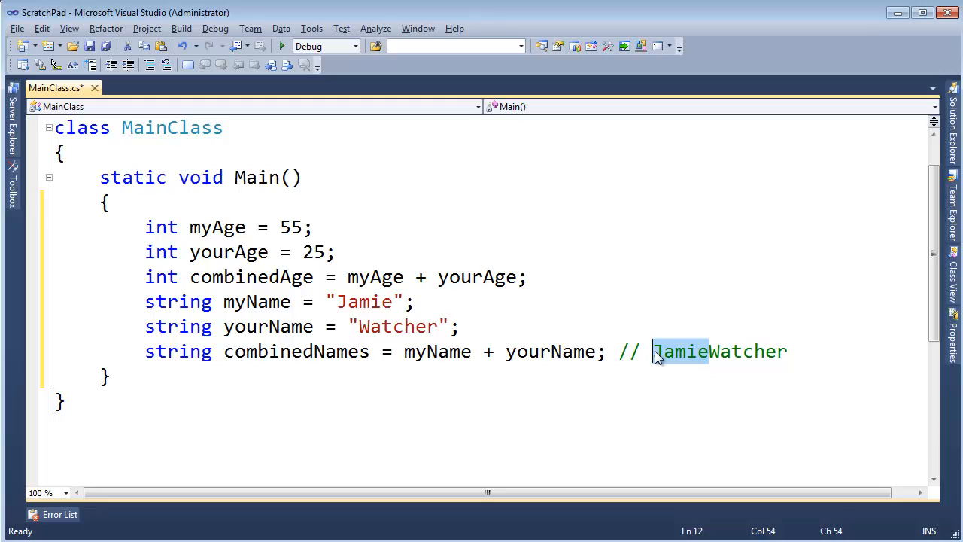
pyautogui.click(488, 352)
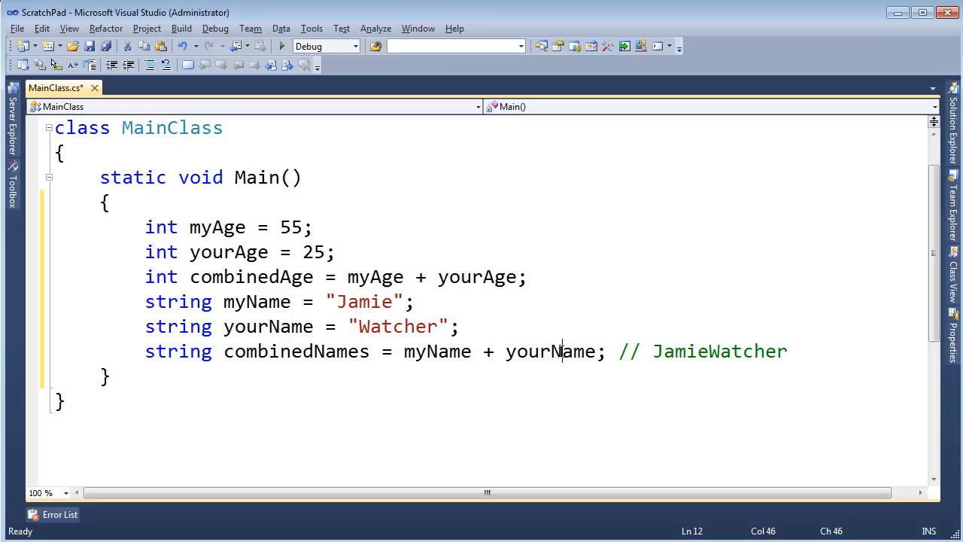
pyautogui.doubleClick(436, 352)
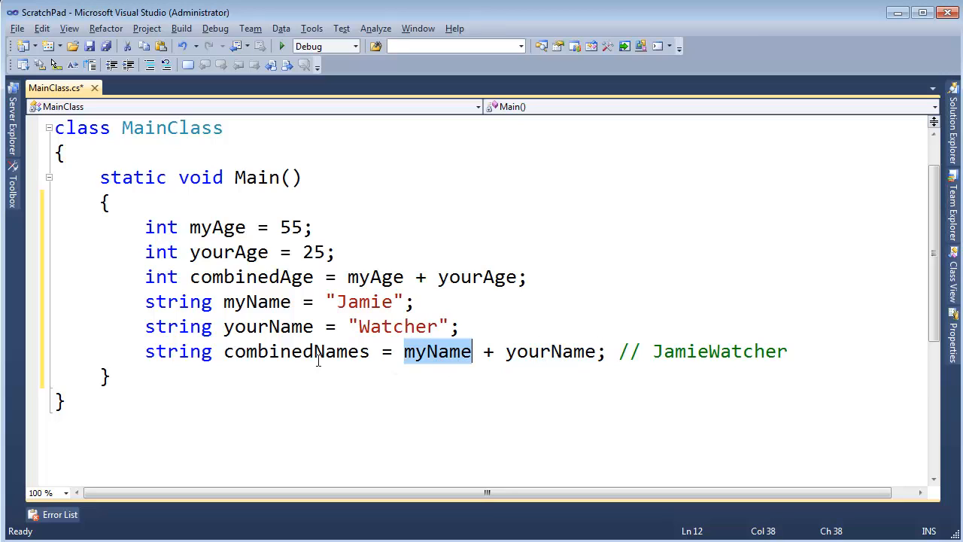
pyautogui.click(618, 352)
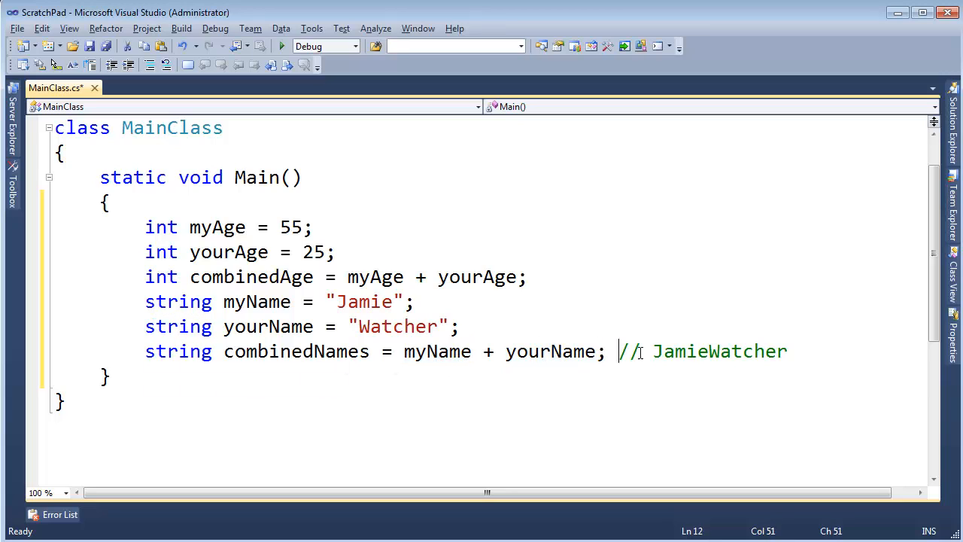
pyautogui.press('Return')
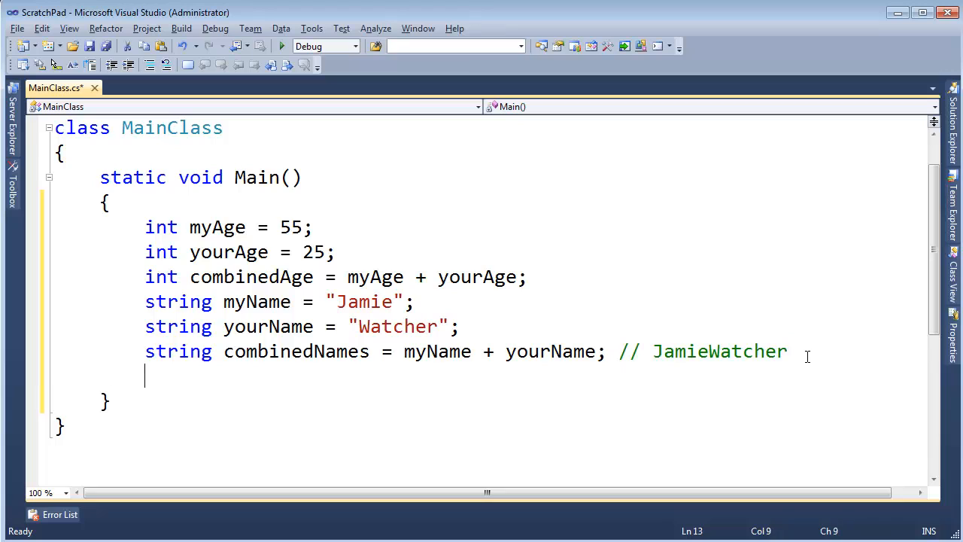
# Step: Declare int differenceInAge = myAge - yourAge; on the new line
pyautogui.write('int differ')
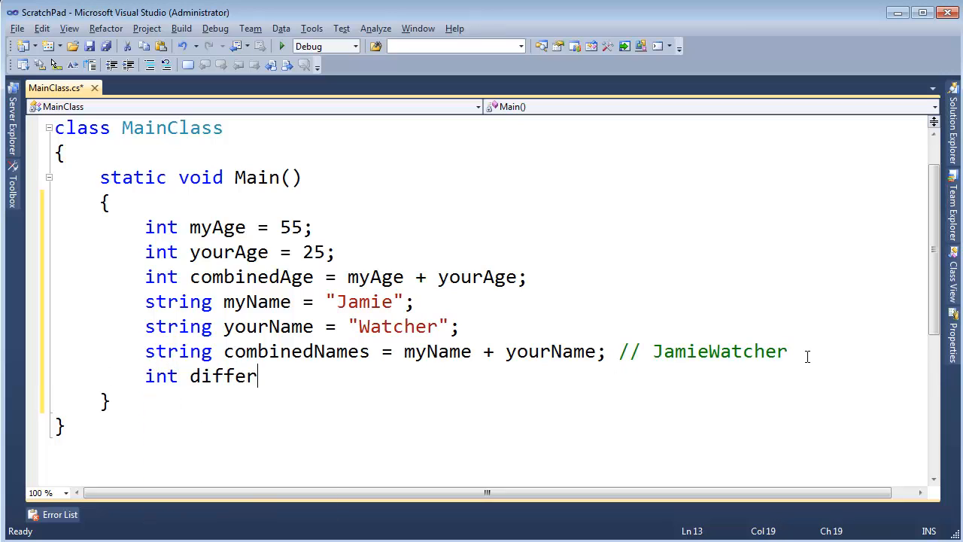
pyautogui.write('enceInAge = myAge')
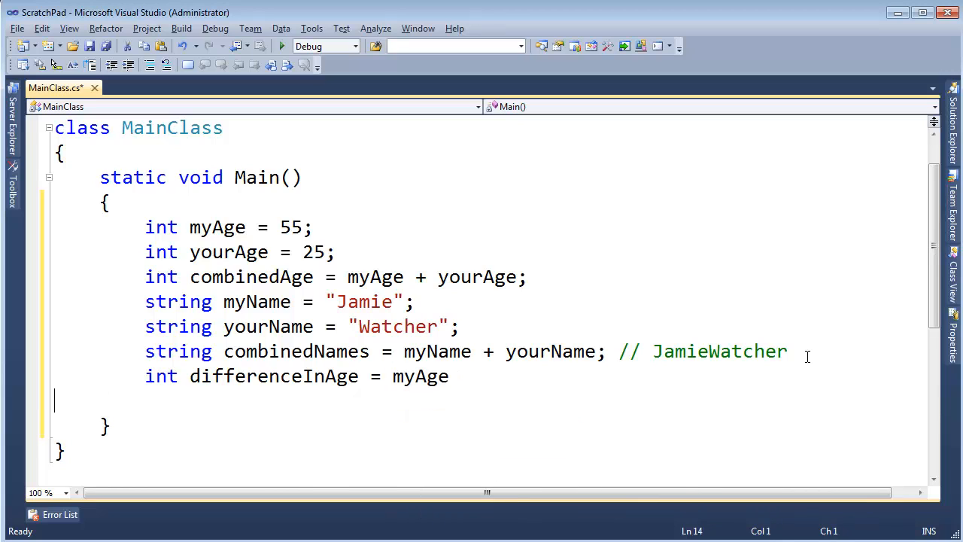
pyautogui.write('- yourAge;')
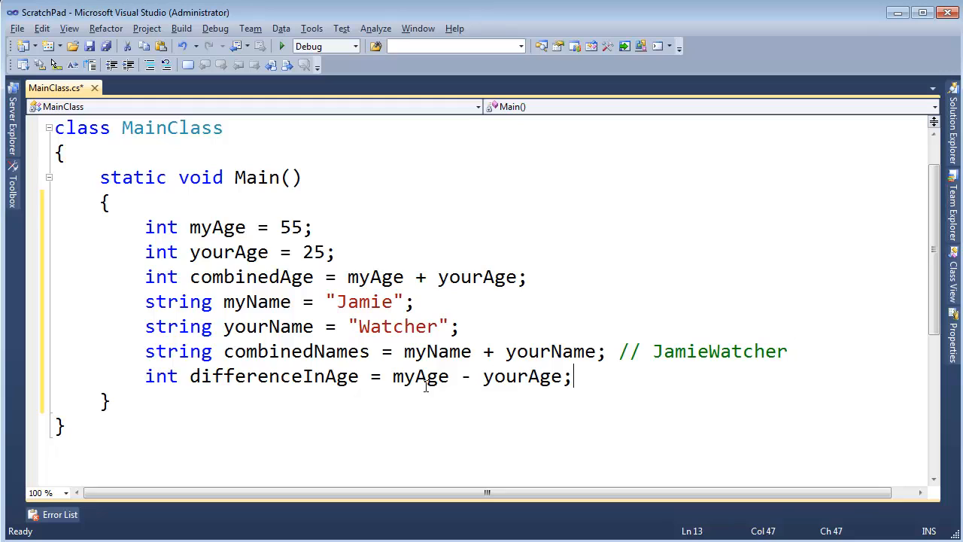
pyautogui.doubleClick(520, 377)
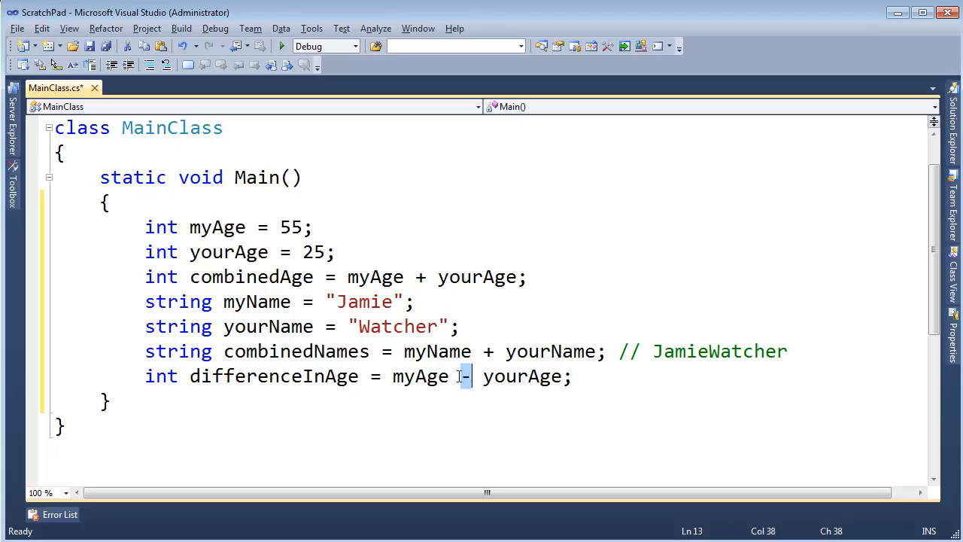
# Step: Highlight the subtraction and the int type, then begin the next line with s
pyautogui.click(166, 376)
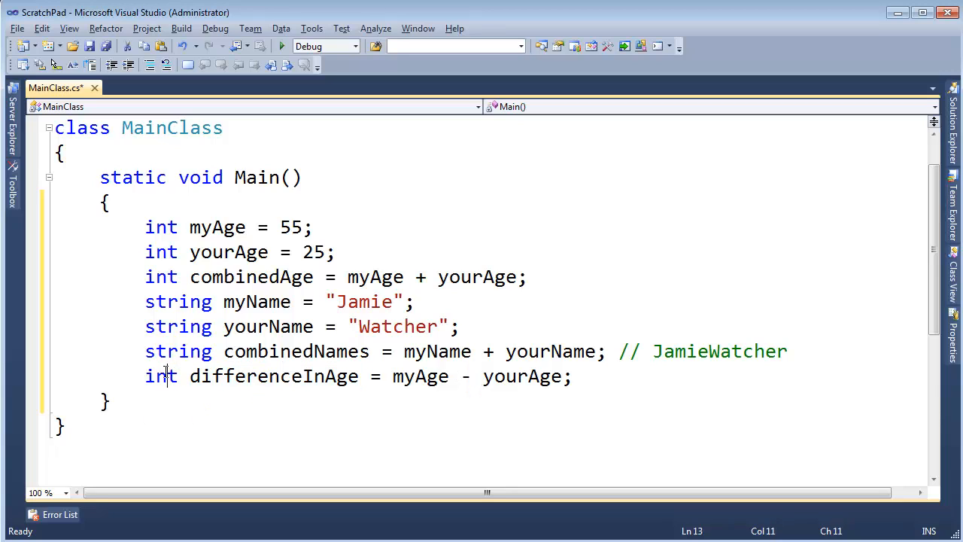
pyautogui.doubleClick(159, 376)
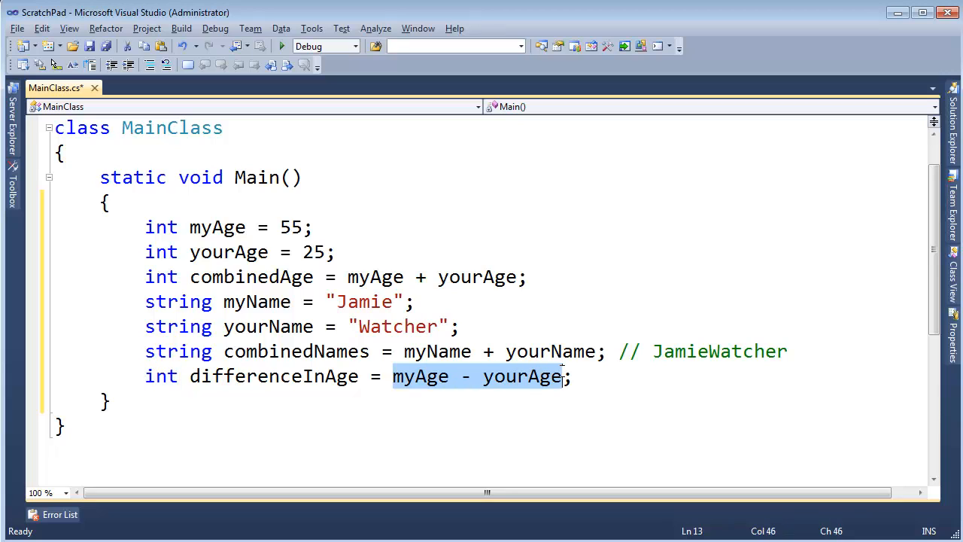
pyautogui.doubleClick(161, 376)
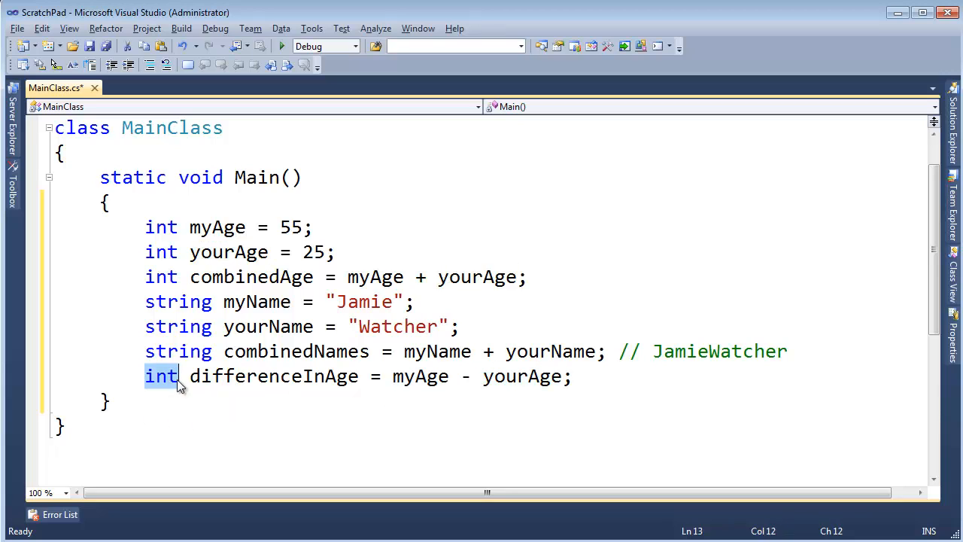
pyautogui.write('s')
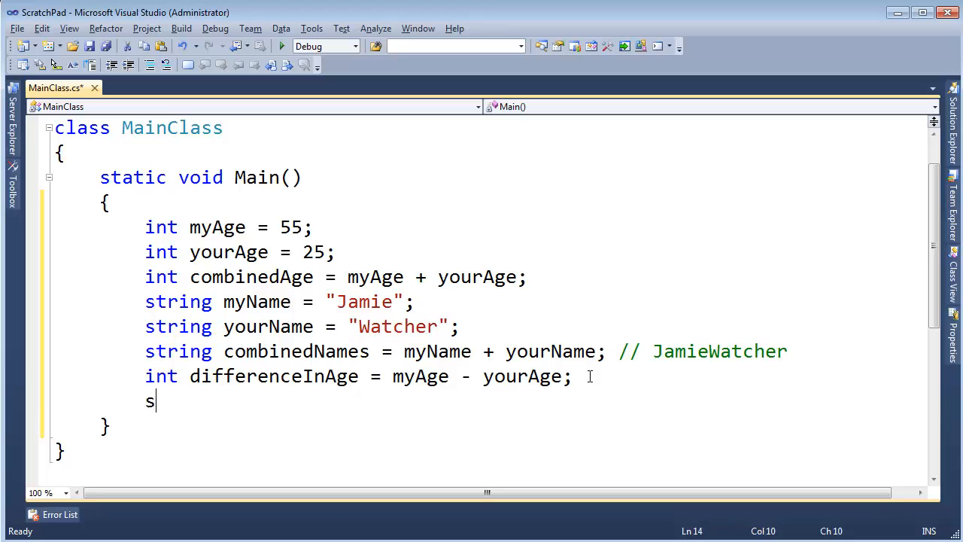
# Step: Write the line string differenceInNames = myName - yourName; at the end of Main
pyautogui.write('tring different')
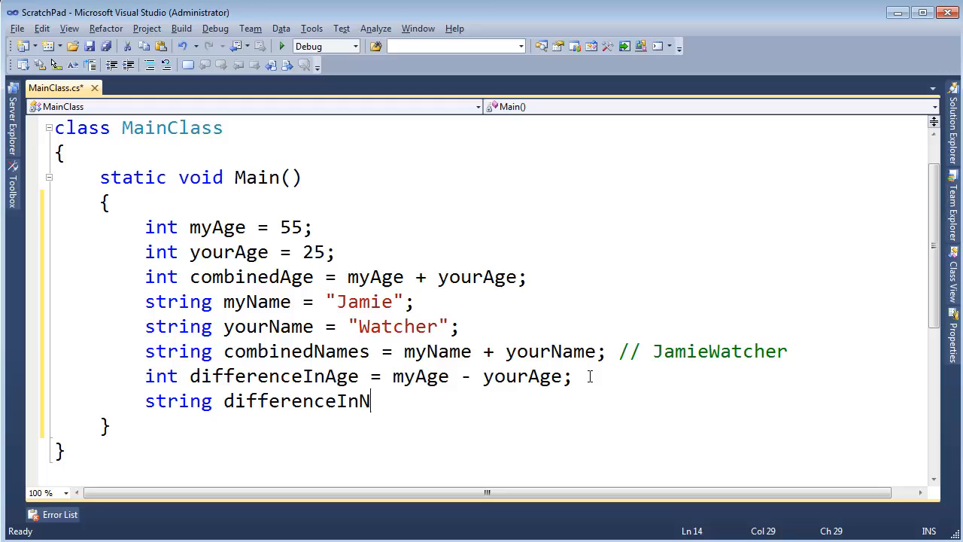
pyautogui.write('ames =')
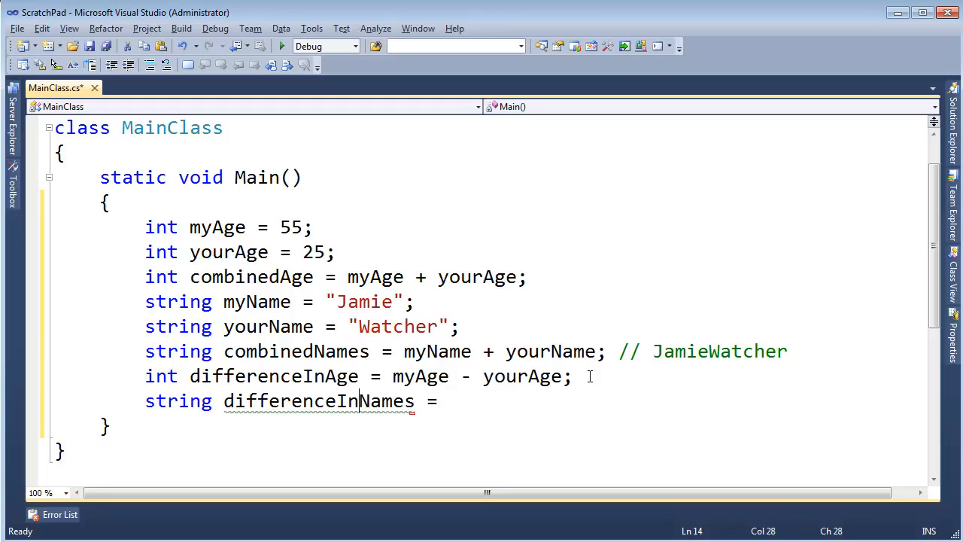
pyautogui.write('myn')
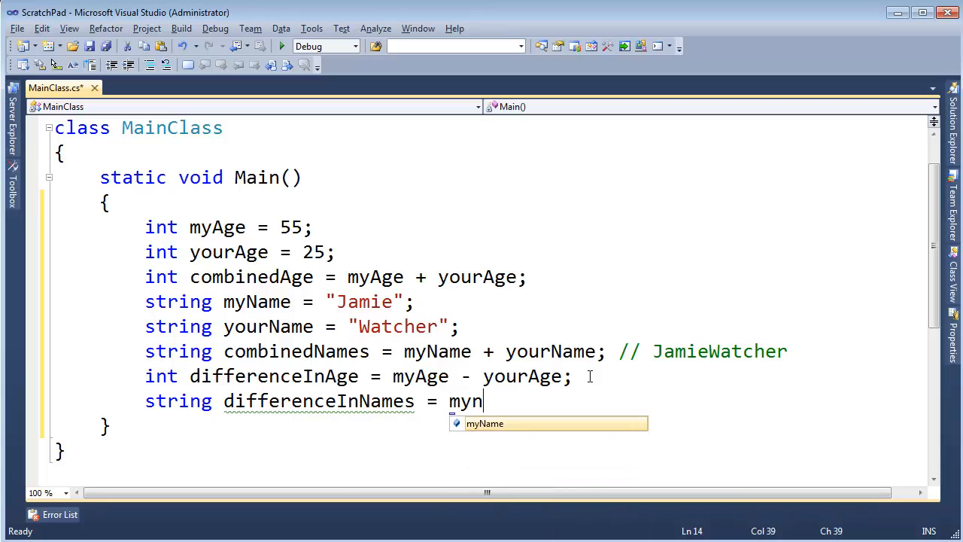
pyautogui.write('Name - yourName;')
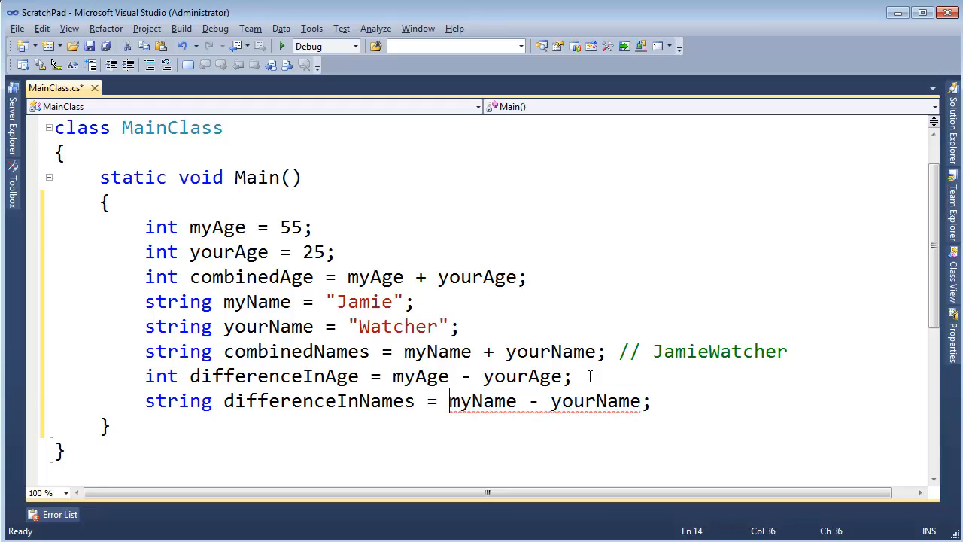
# Step: Point out myName and the string type in the error-flagged subtraction, then target the line for deletion
pyautogui.doubleClick(481, 400)
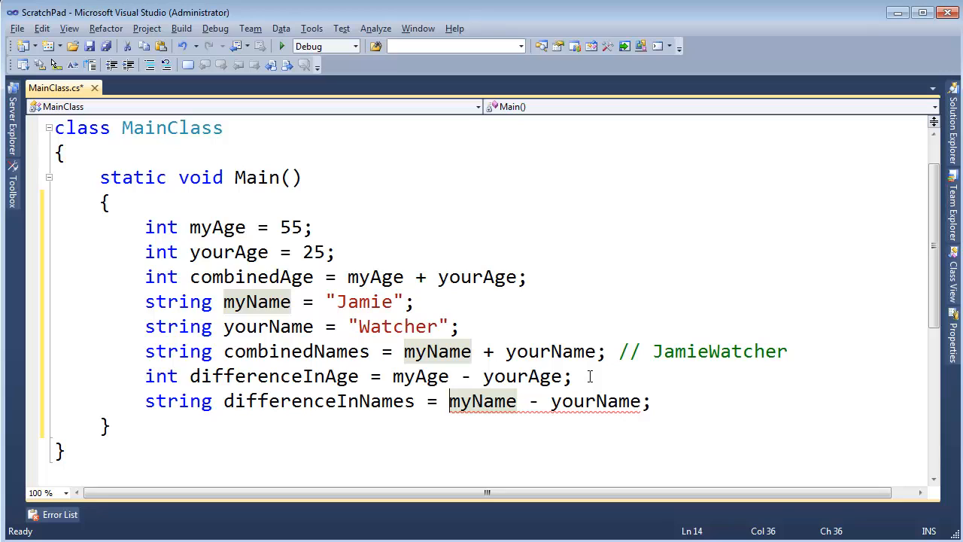
pyautogui.moveTo(595, 400)
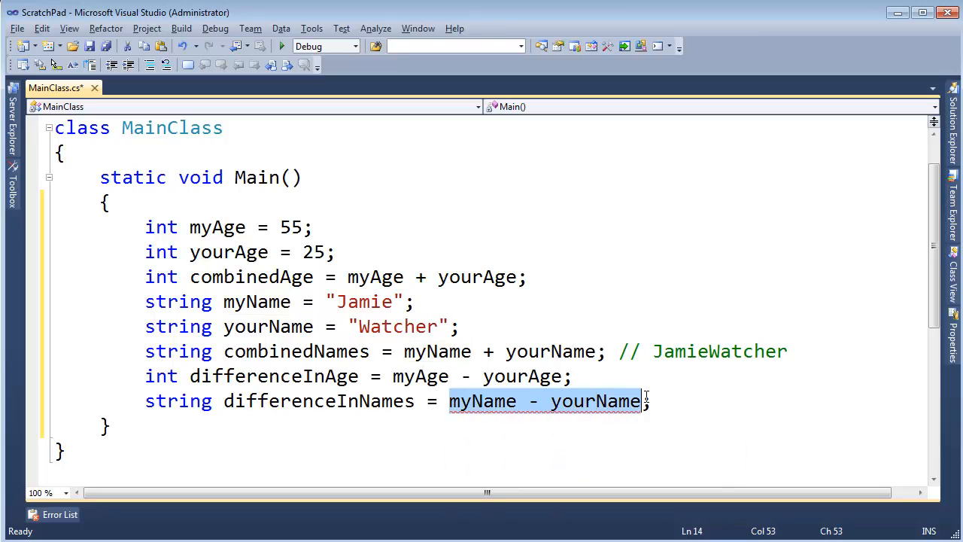
pyautogui.moveTo(482, 400)
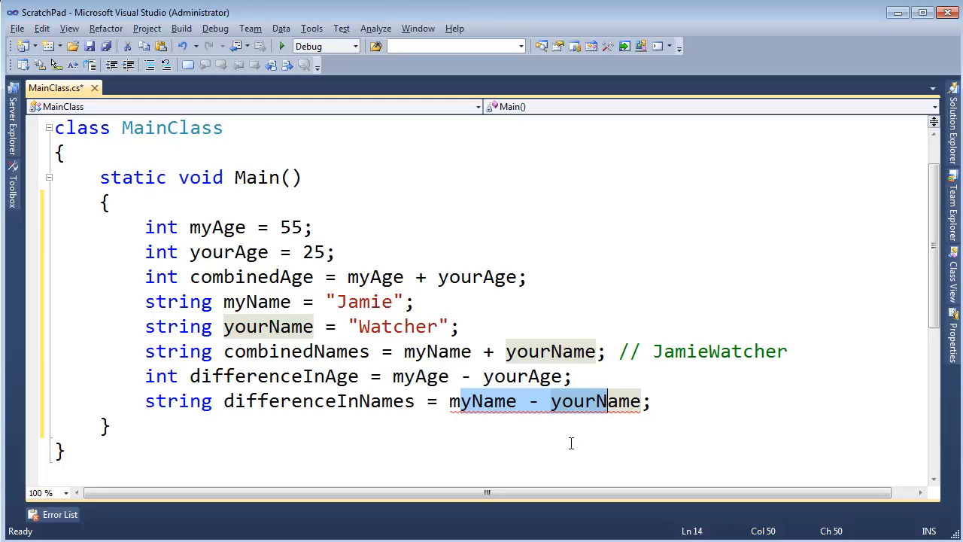
pyautogui.click(177, 301)
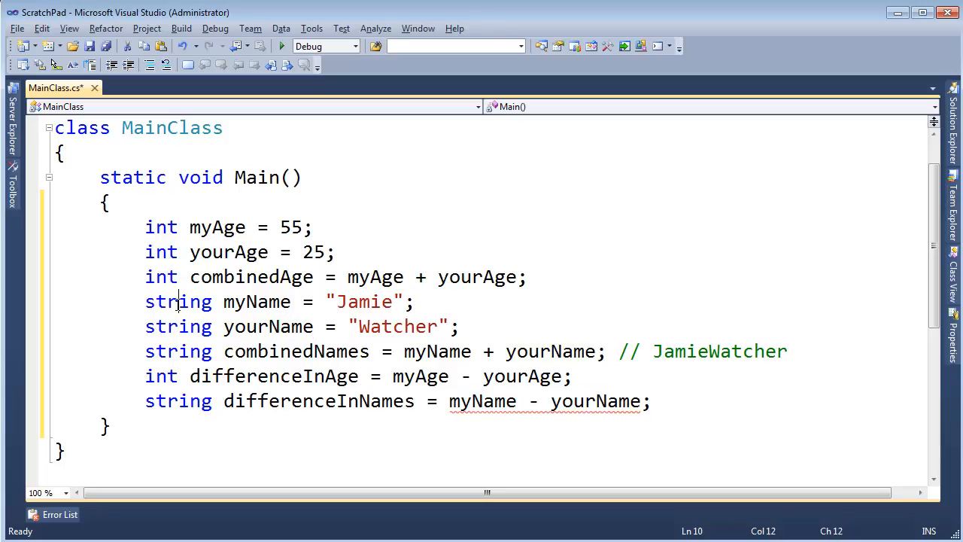
pyautogui.moveTo(178, 325)
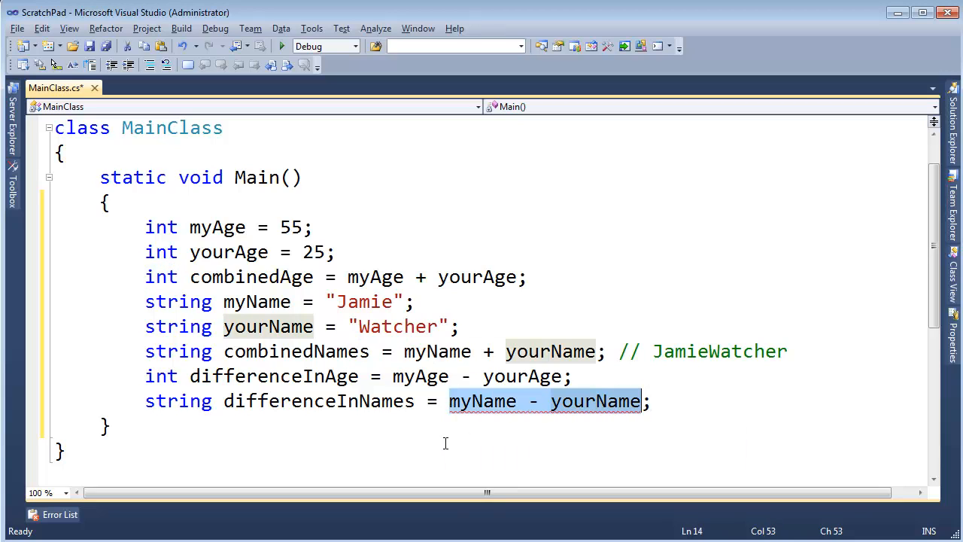
pyautogui.doubleClick(178, 400)
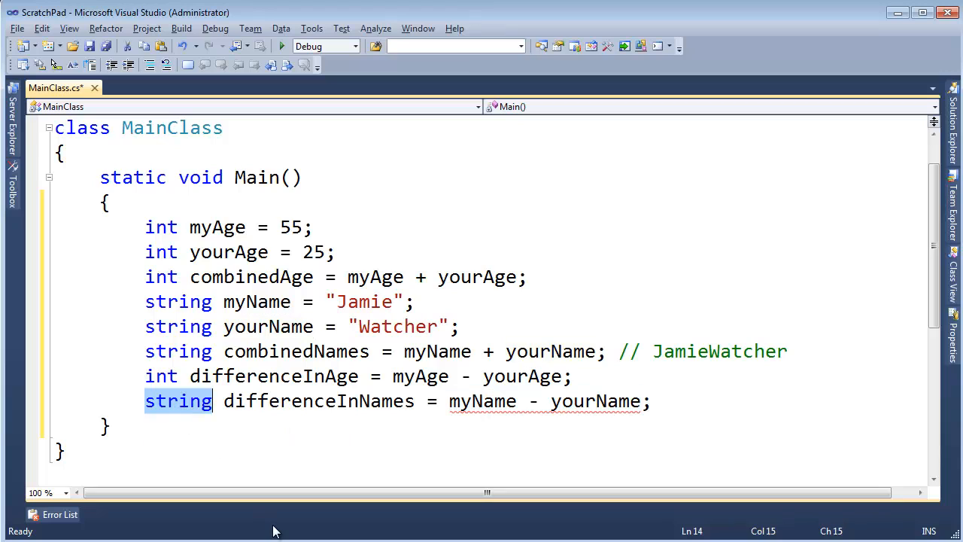
pyautogui.moveTo(481, 400)
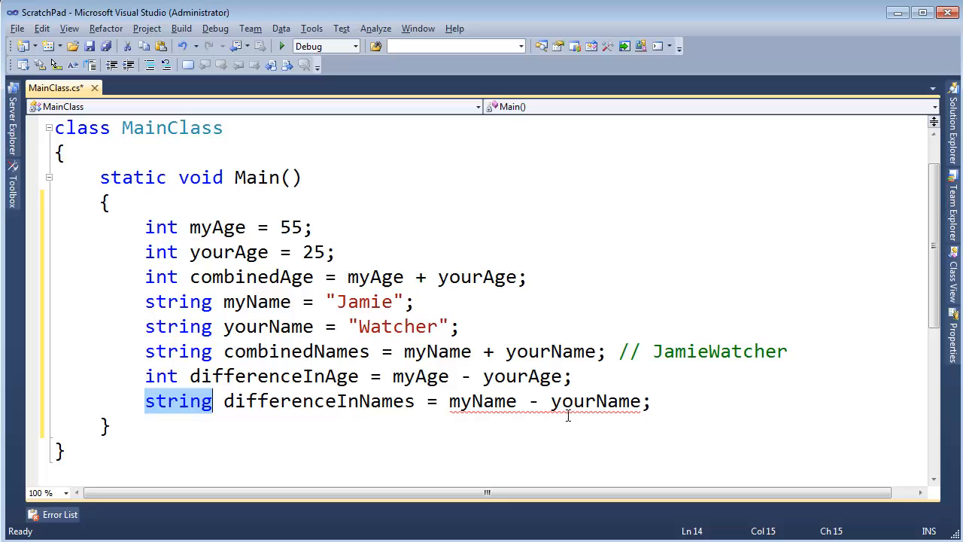
pyautogui.click(665, 401)
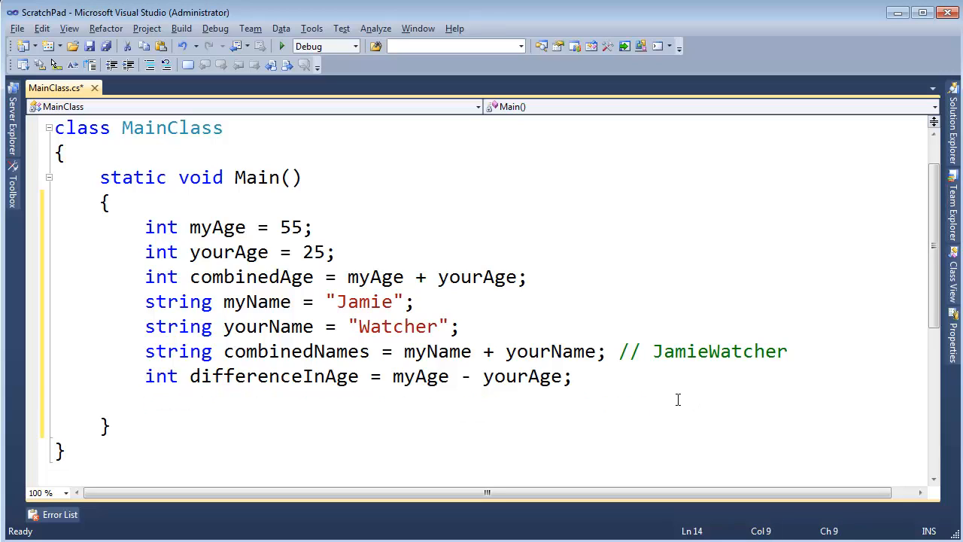
# Step: Start a new line with myAge. and dismiss the IntelliSense member list
pyautogui.write('myAge.')
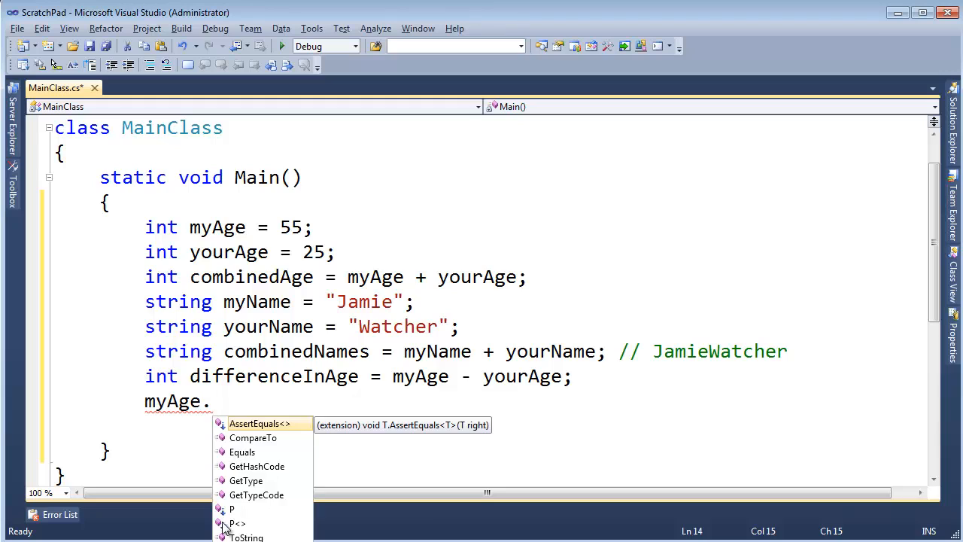
pyautogui.moveTo(229, 440)
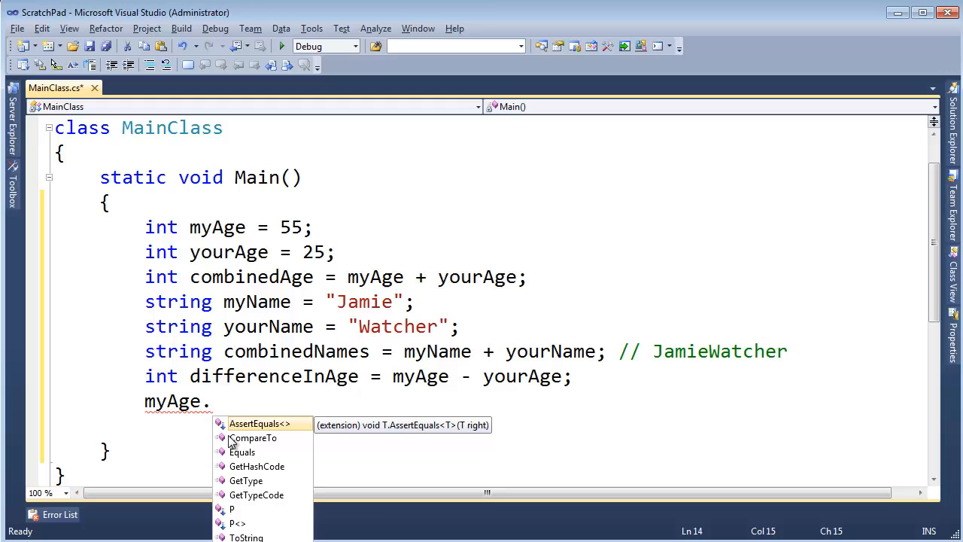
pyautogui.moveTo(229, 439)
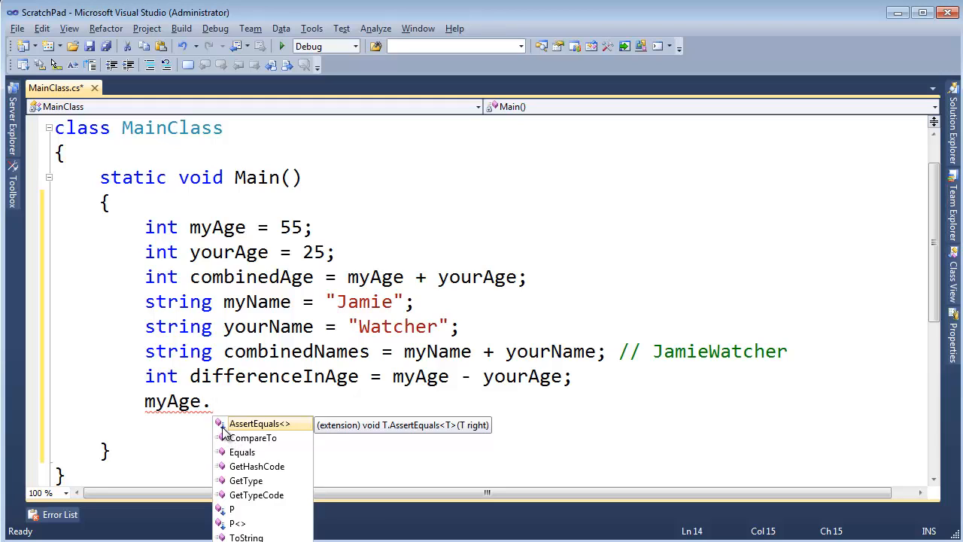
pyautogui.moveTo(228, 525)
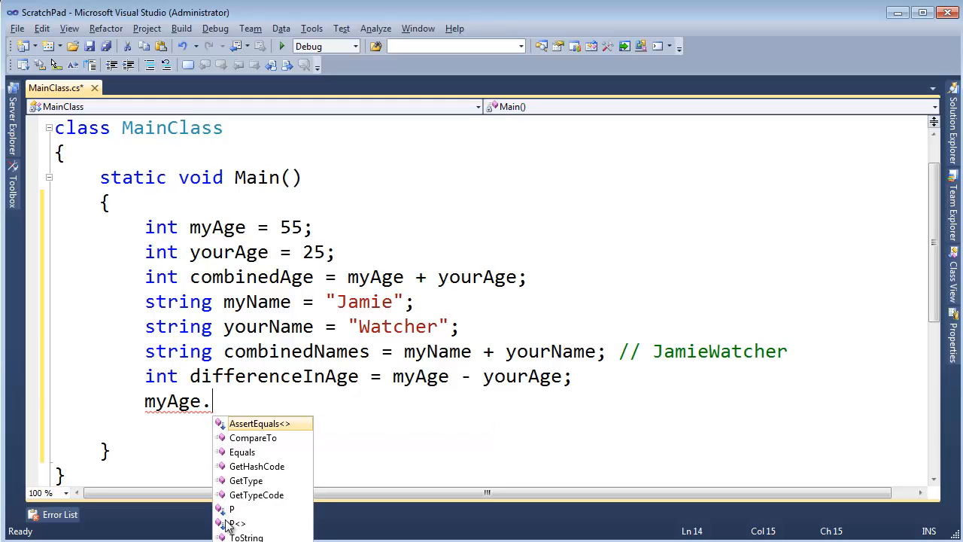
pyautogui.moveTo(244, 446)
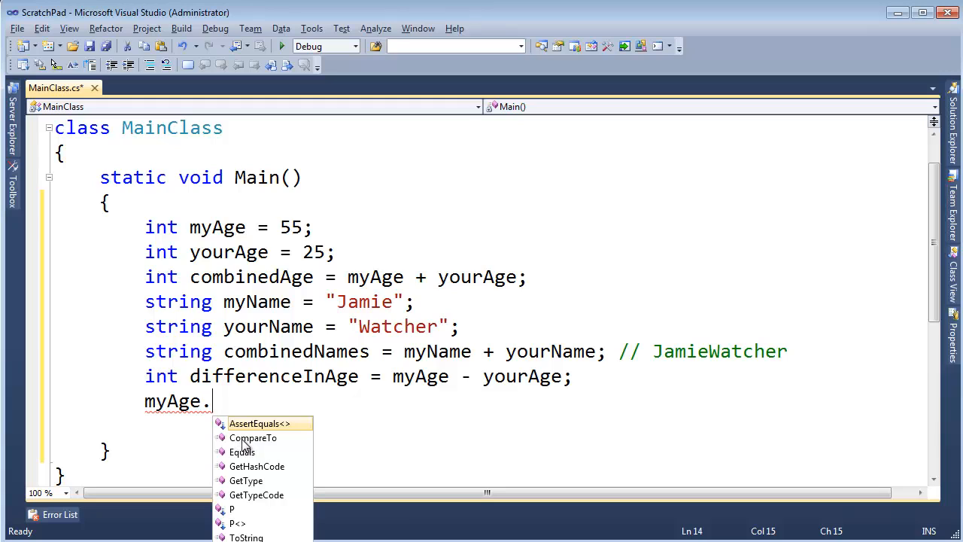
pyautogui.moveTo(248, 480)
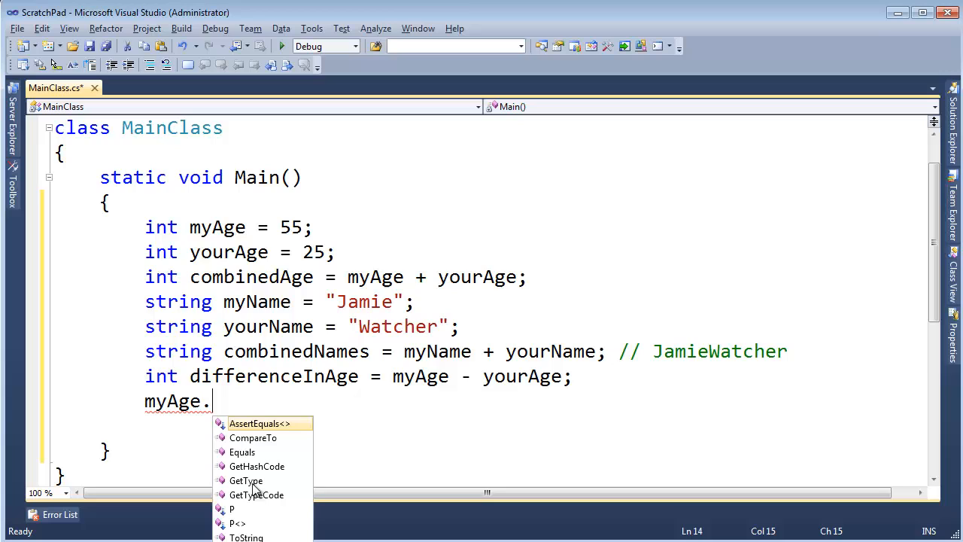
pyautogui.moveTo(256, 489)
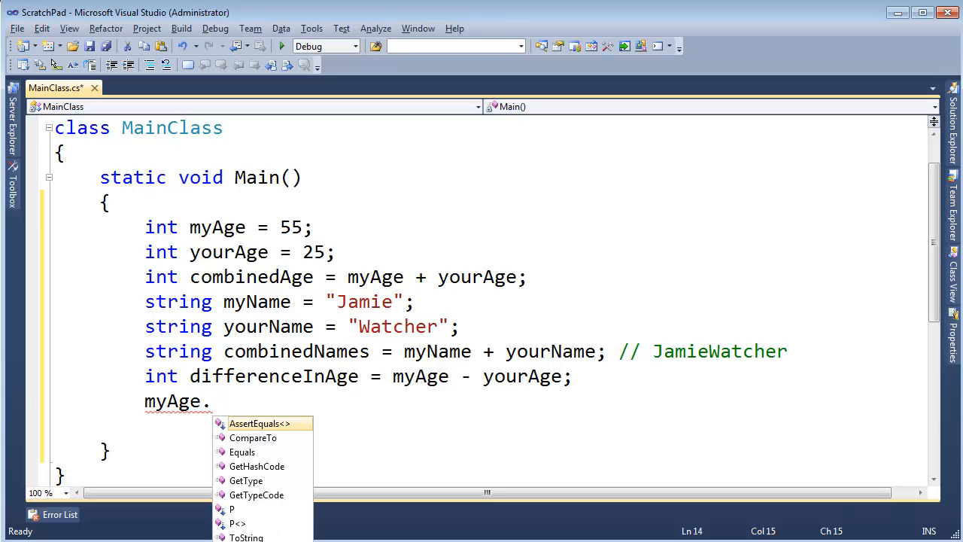
pyautogui.moveTo(243, 489)
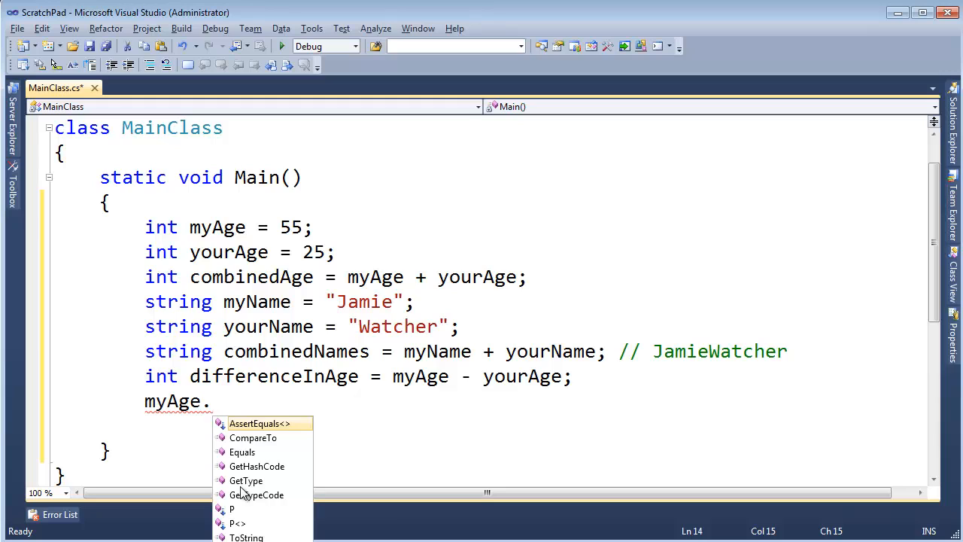
pyautogui.moveTo(279, 506)
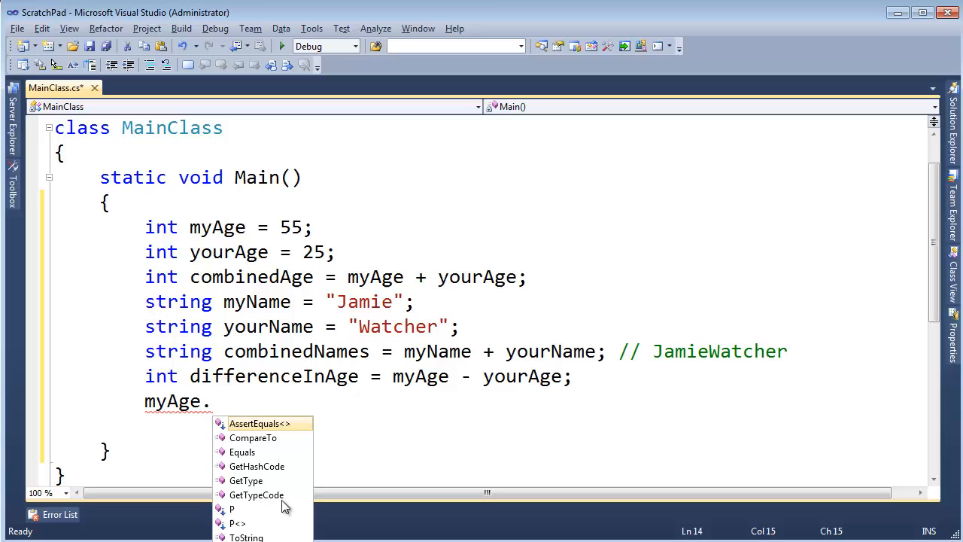
pyautogui.press('Escape')
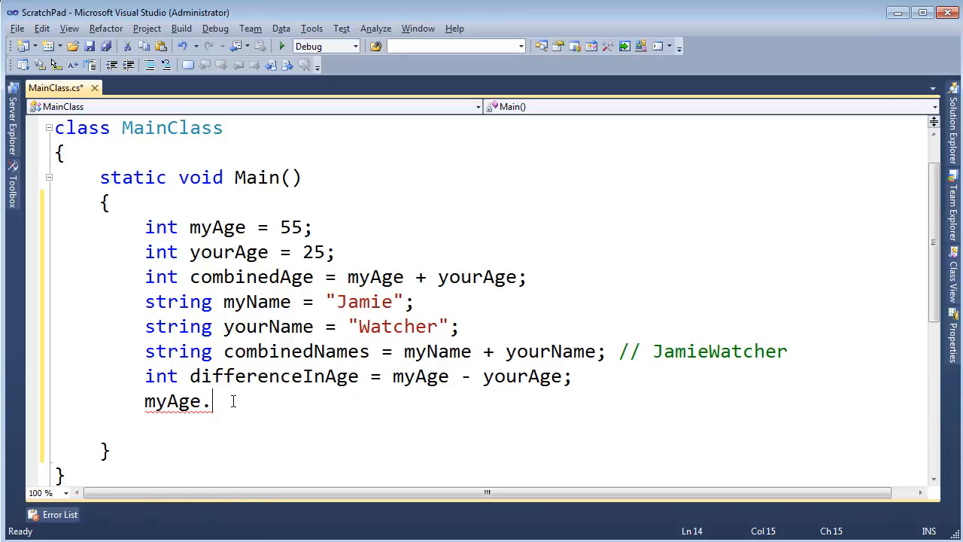
# Step: Complete the line as myName.ToUpper(); choosing ToUpper from IntelliSense
pyautogui.write('myn')
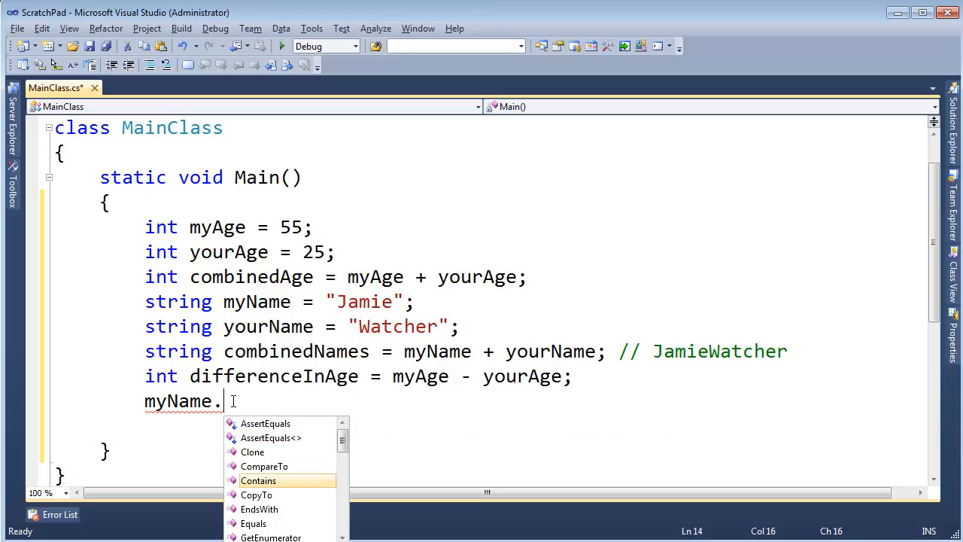
pyautogui.scroll(-3)
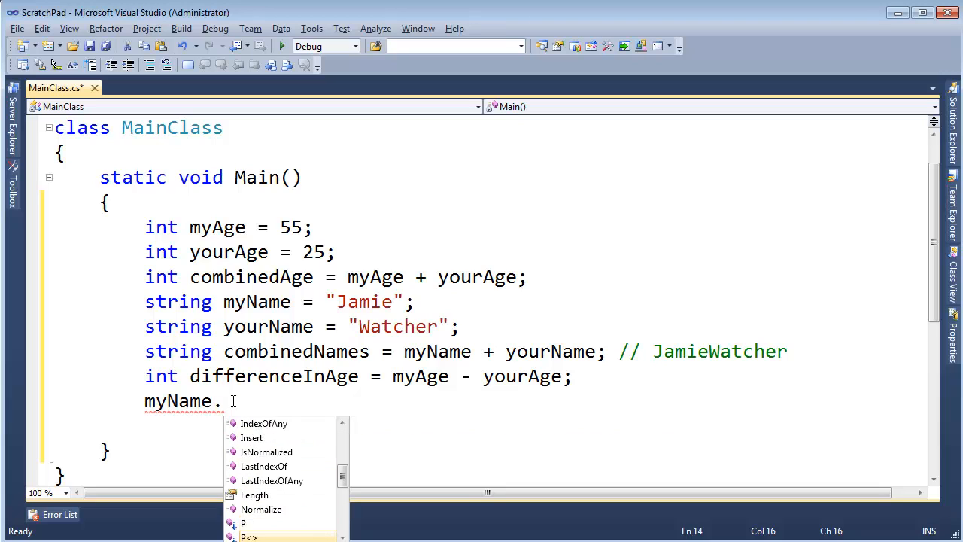
pyautogui.scroll(-3)
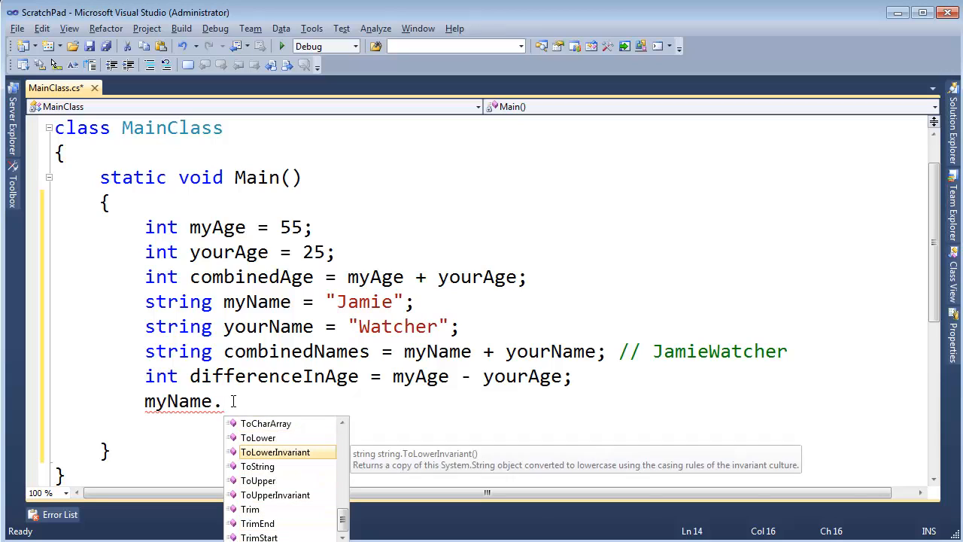
pyautogui.moveTo(259, 480)
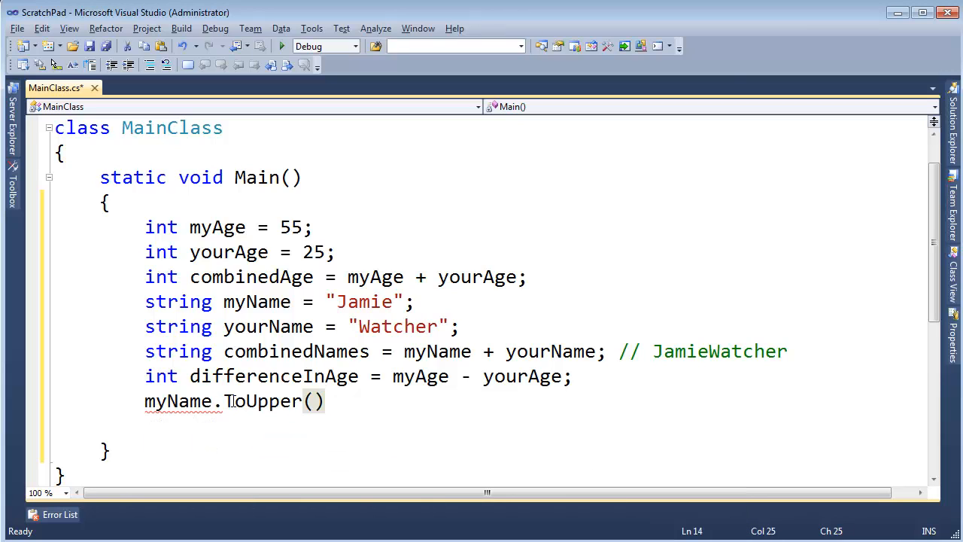
pyautogui.doubleClick(178, 400)
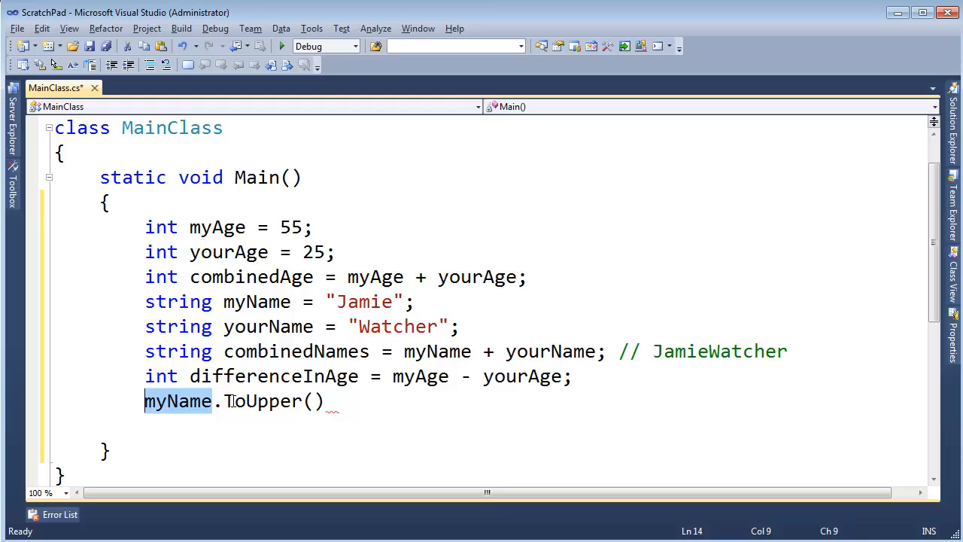
pyautogui.write(';')
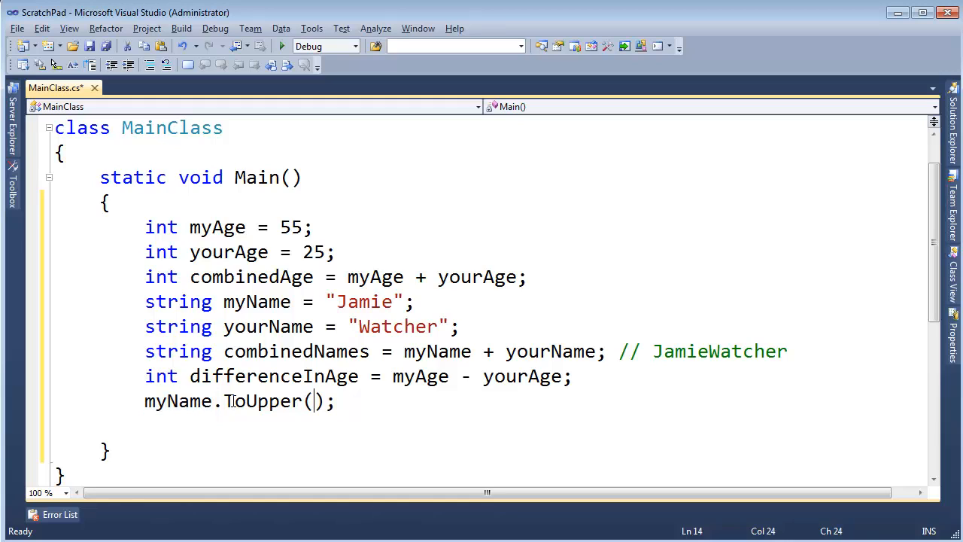
# Step: Replace myName with myAge so myAge.ToUpper() shows a red error underline
pyautogui.doubleClick(177, 400)
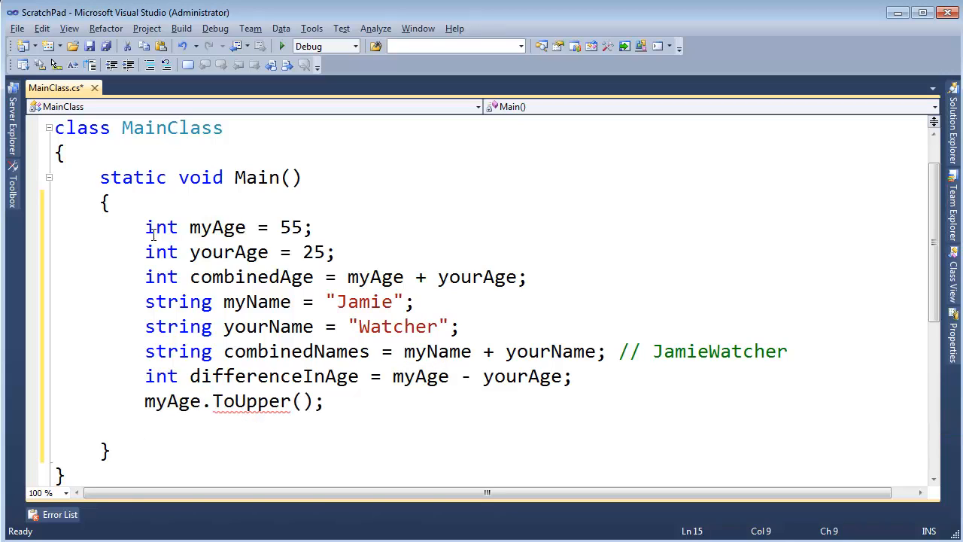
pyautogui.doubleClick(161, 226)
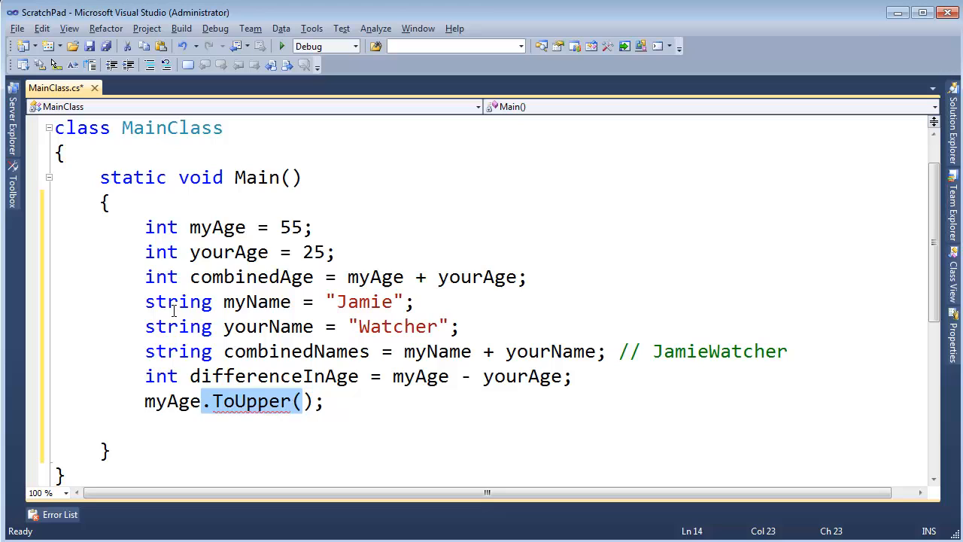
pyautogui.click(161, 253)
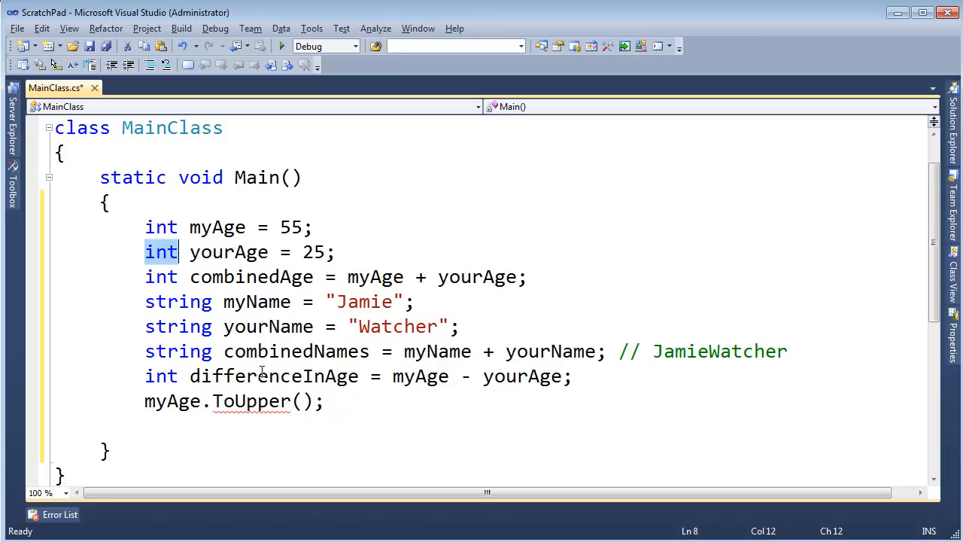
pyautogui.moveTo(213, 294)
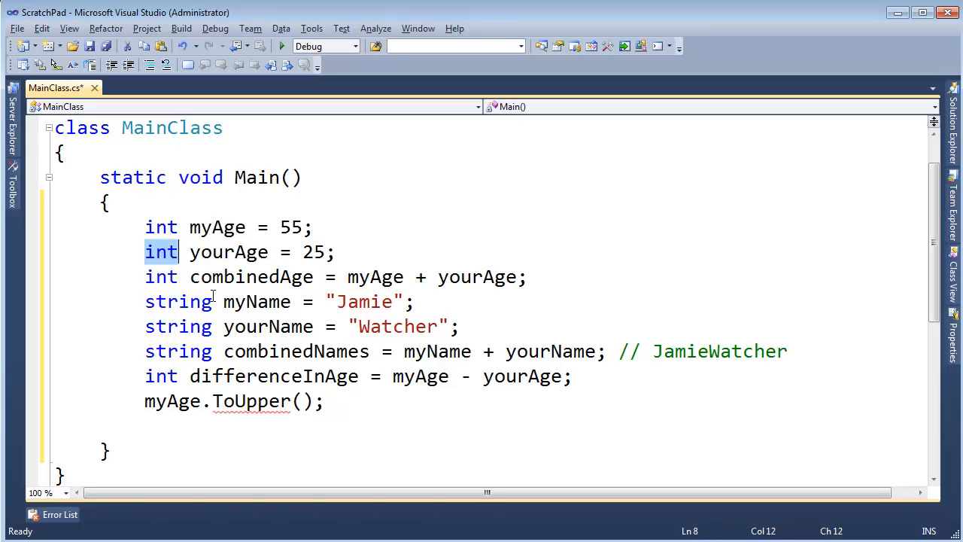
pyautogui.click(226, 425)
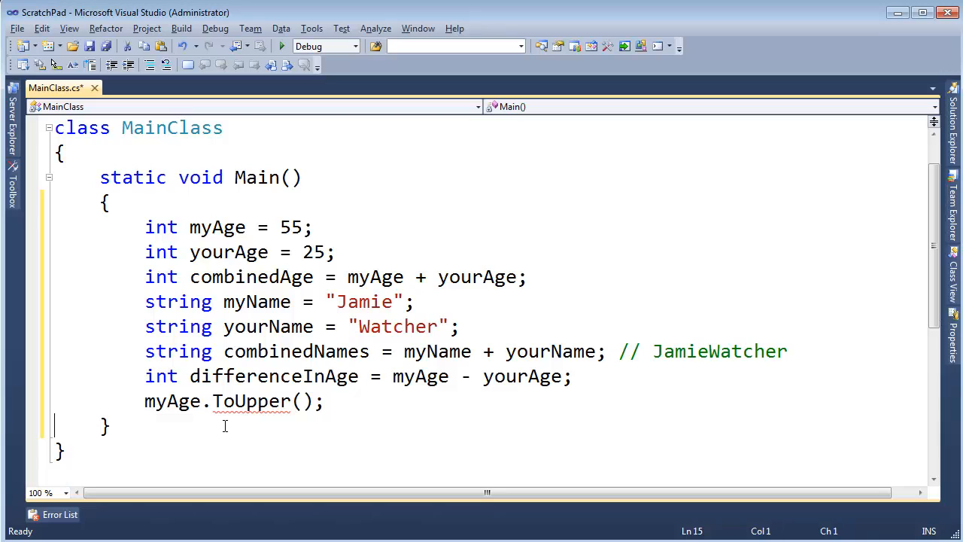